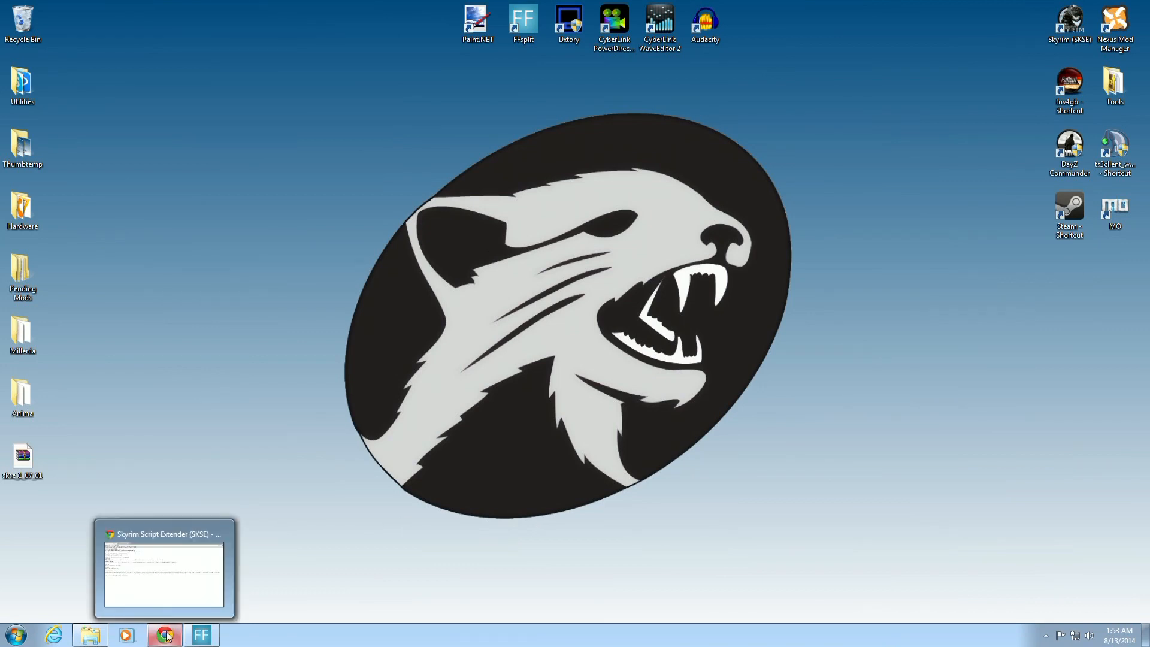
- Extract the skse_1_07_01.7z archive into a new folder beside it on the desktop
{"action": "left_click", "coordinate": [163, 634]}
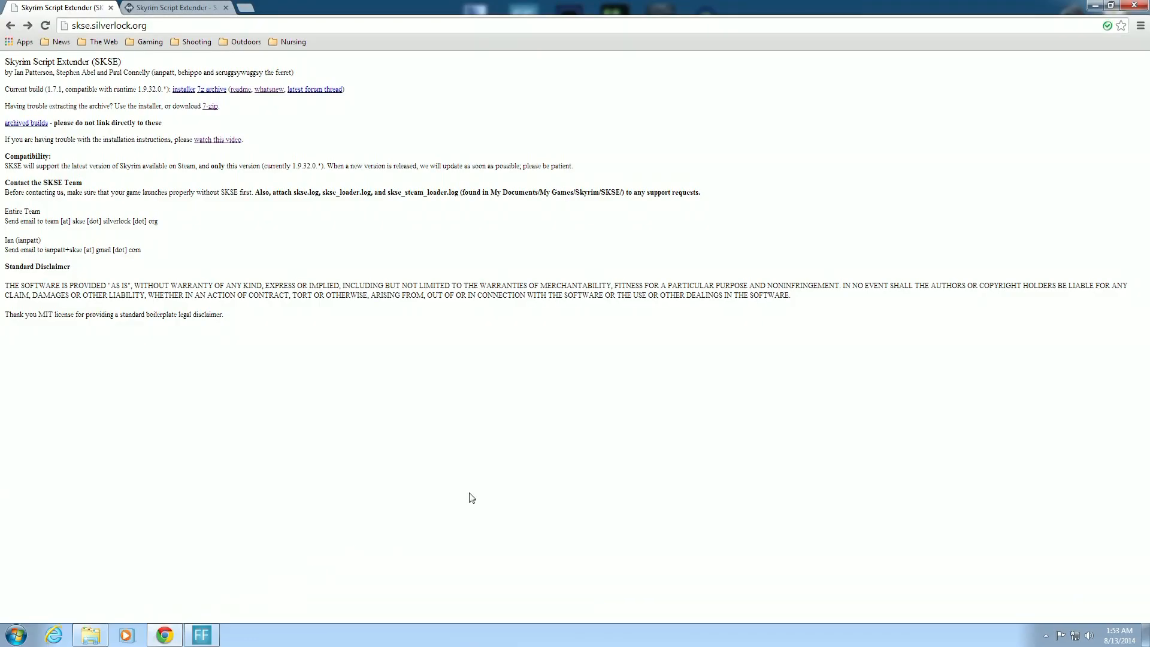
{"action": "mouse_move", "coordinate": [342, 251]}
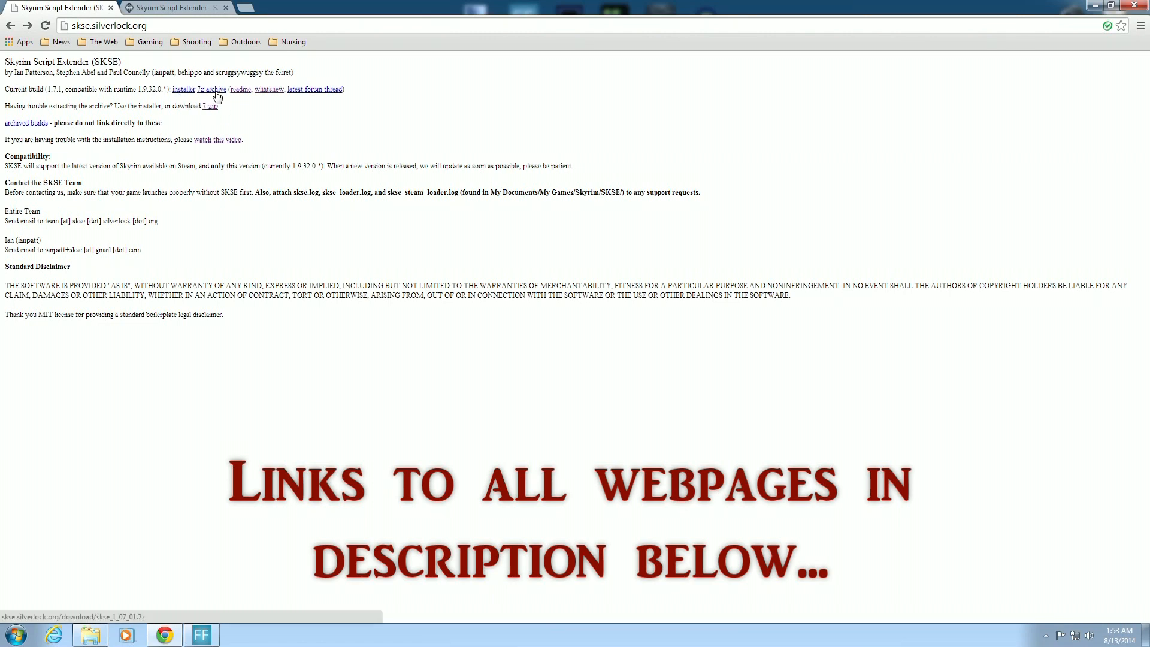
{"action": "mouse_move", "coordinate": [49, 100]}
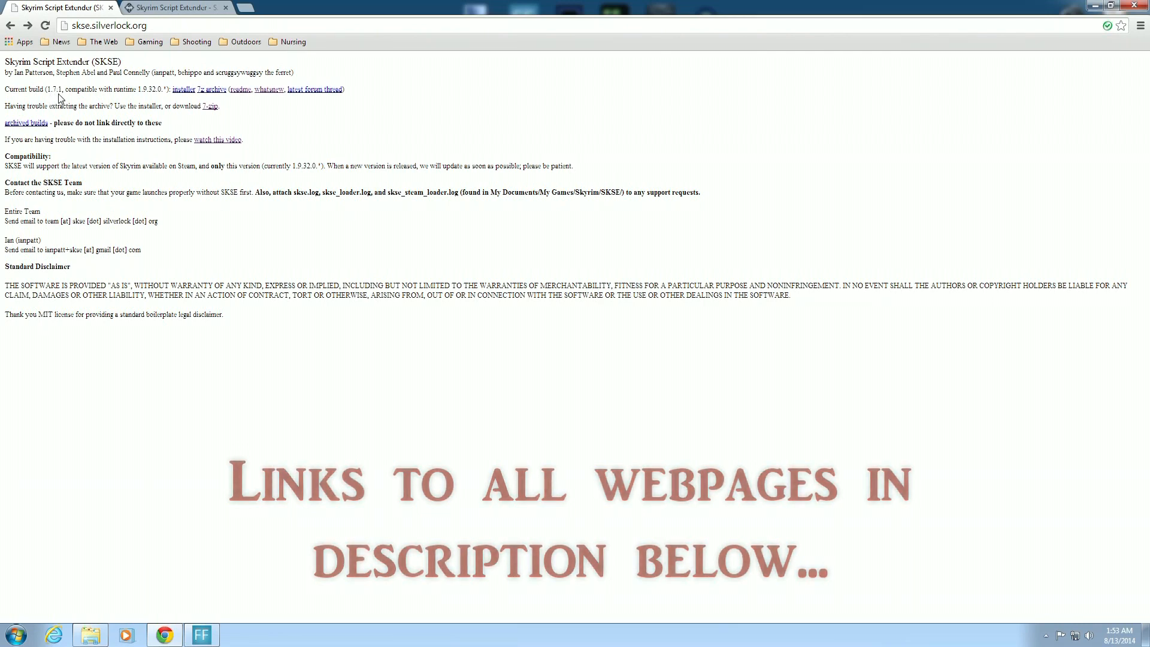
{"action": "left_click", "coordinate": [212, 89]}
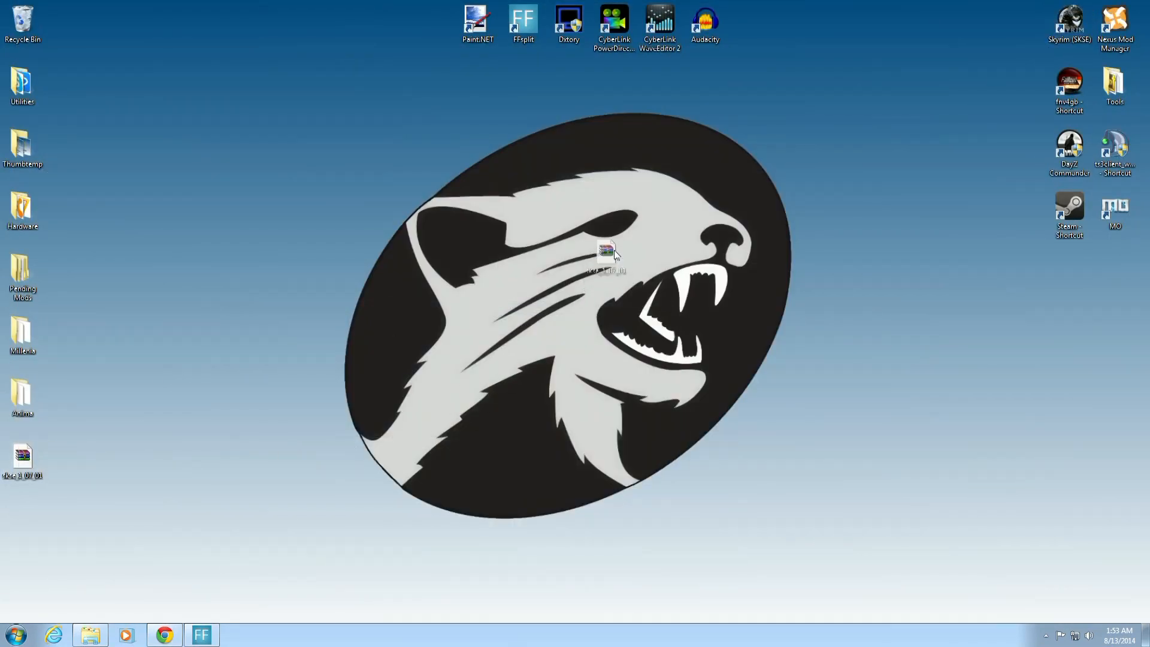
{"action": "left_click_drag", "start_coordinate": [22, 454], "coordinate": [569, 209]}
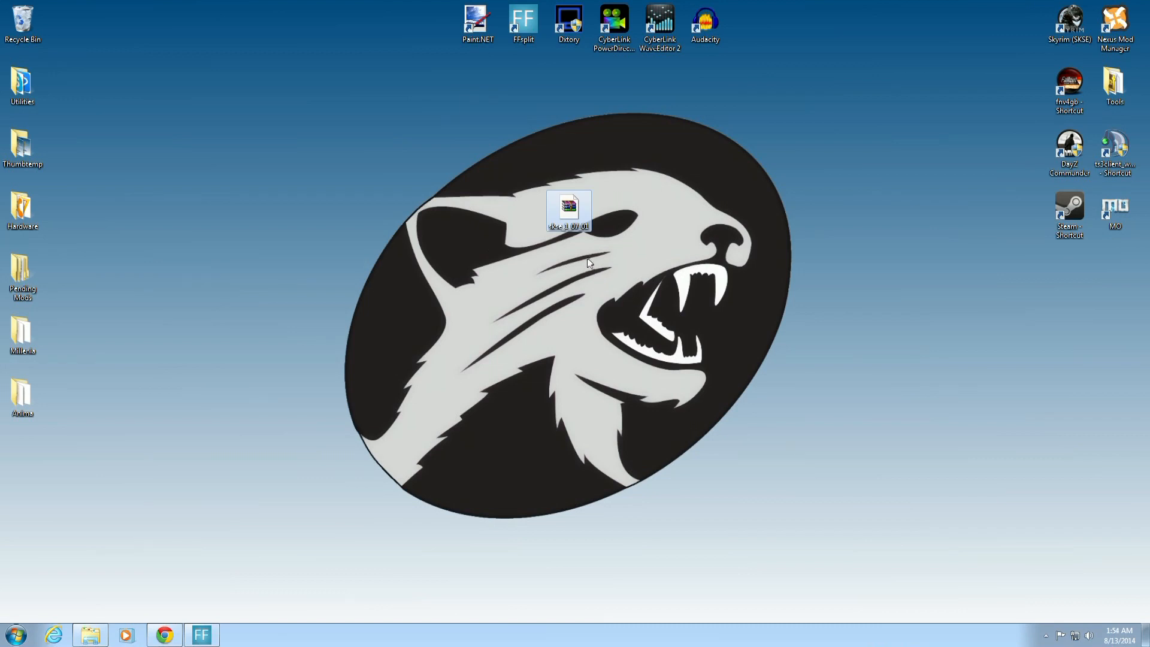
{"action": "right_click", "coordinate": [568, 209]}
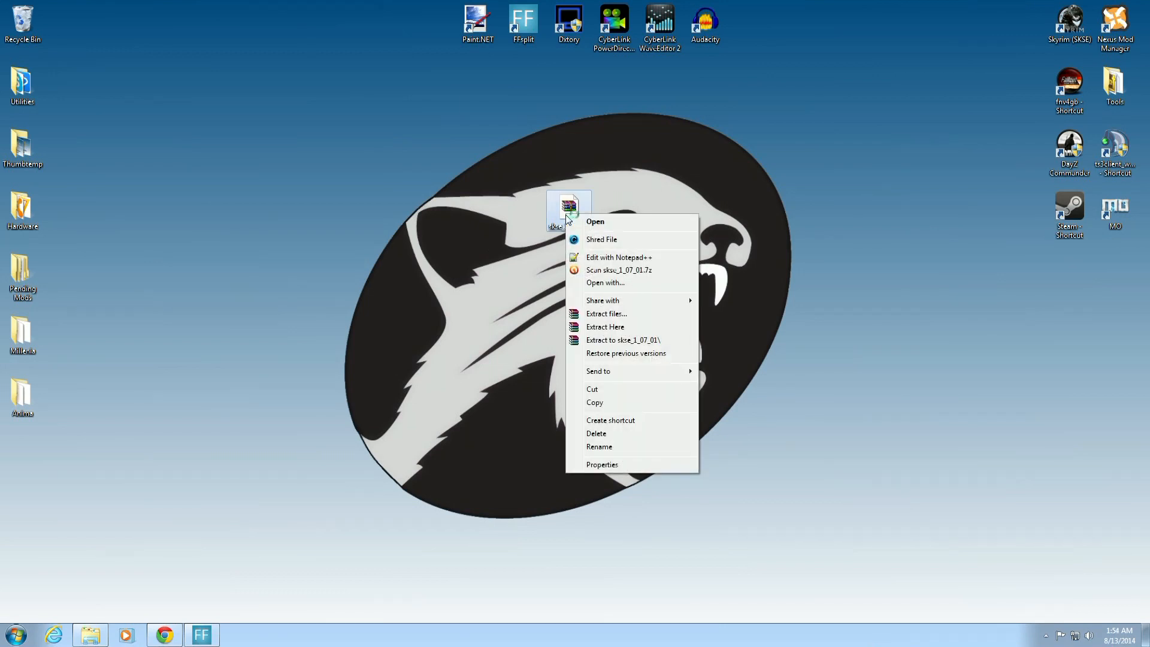
{"action": "mouse_move", "coordinate": [605, 313]}
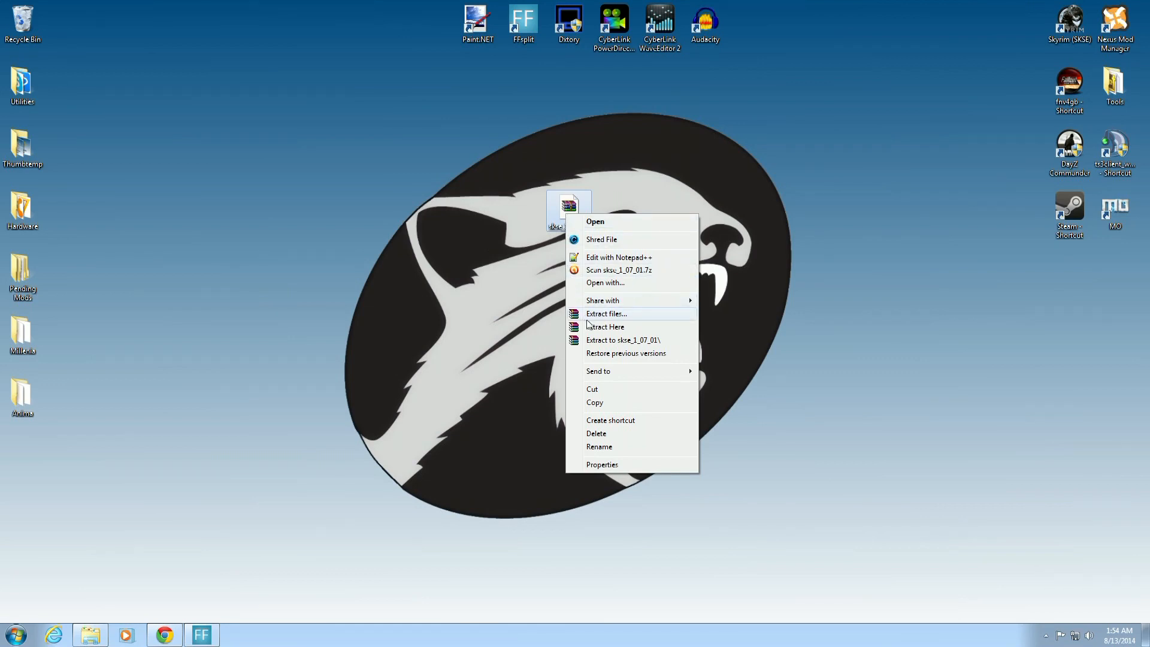
{"action": "left_click", "coordinate": [605, 313]}
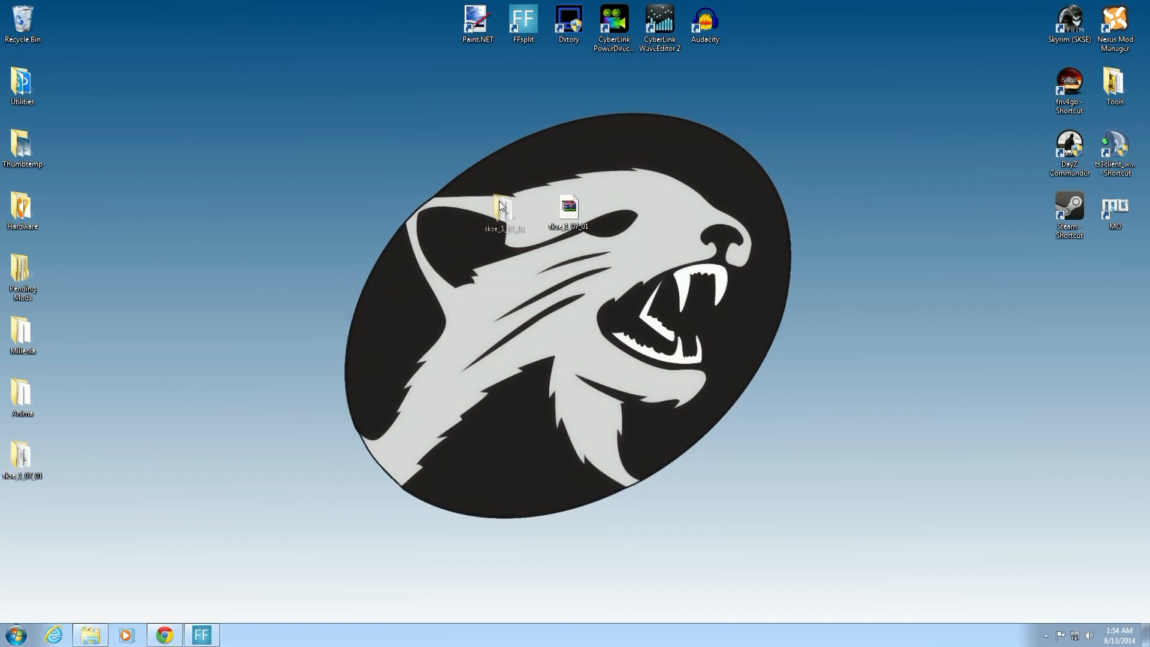
{"action": "mouse_move", "coordinate": [522, 208]}
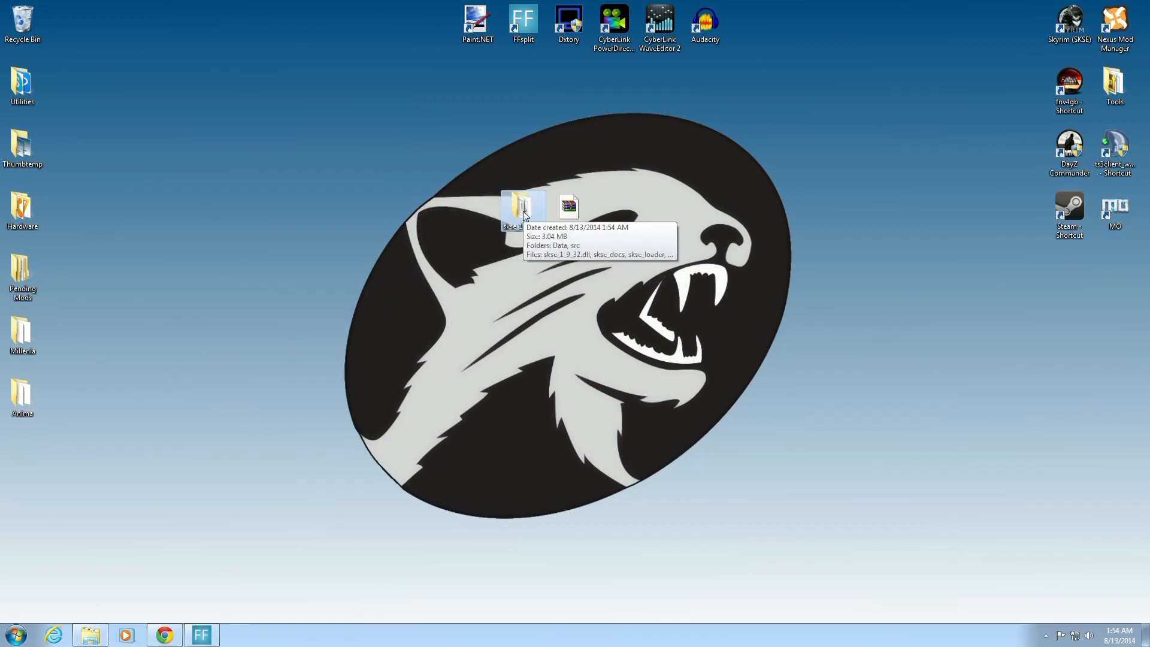
- Open the skse_1_07_01 folder beside a second Explorer window at E:\Steam\SteamApps
{"action": "double_click", "coordinate": [522, 206]}
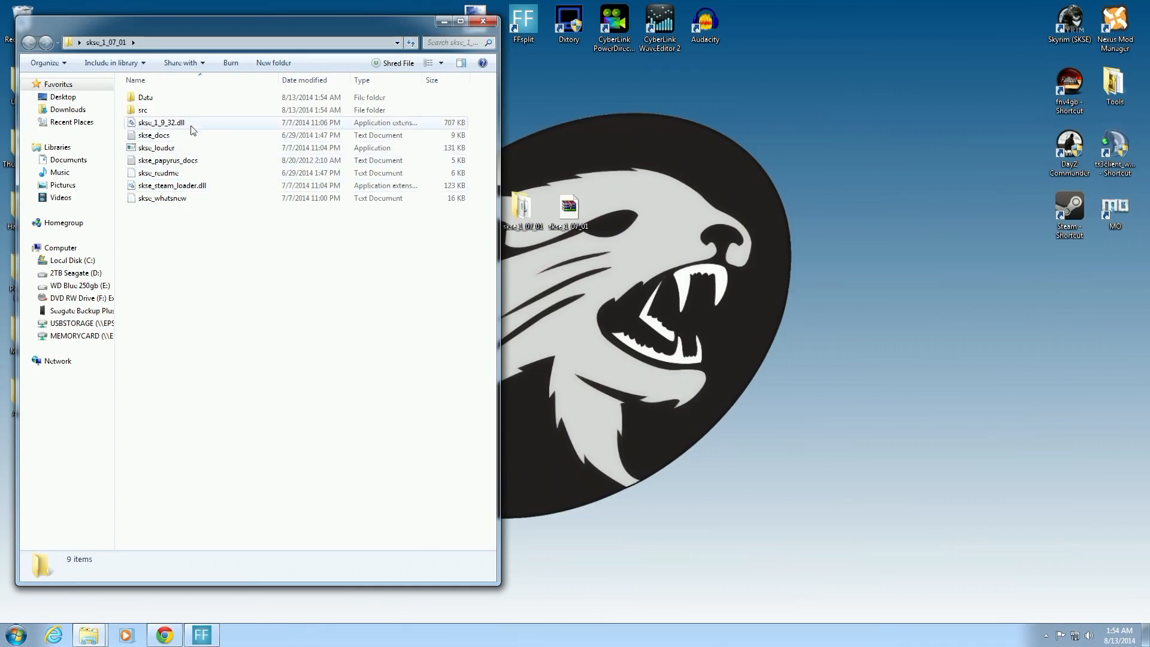
{"action": "mouse_move", "coordinate": [156, 147]}
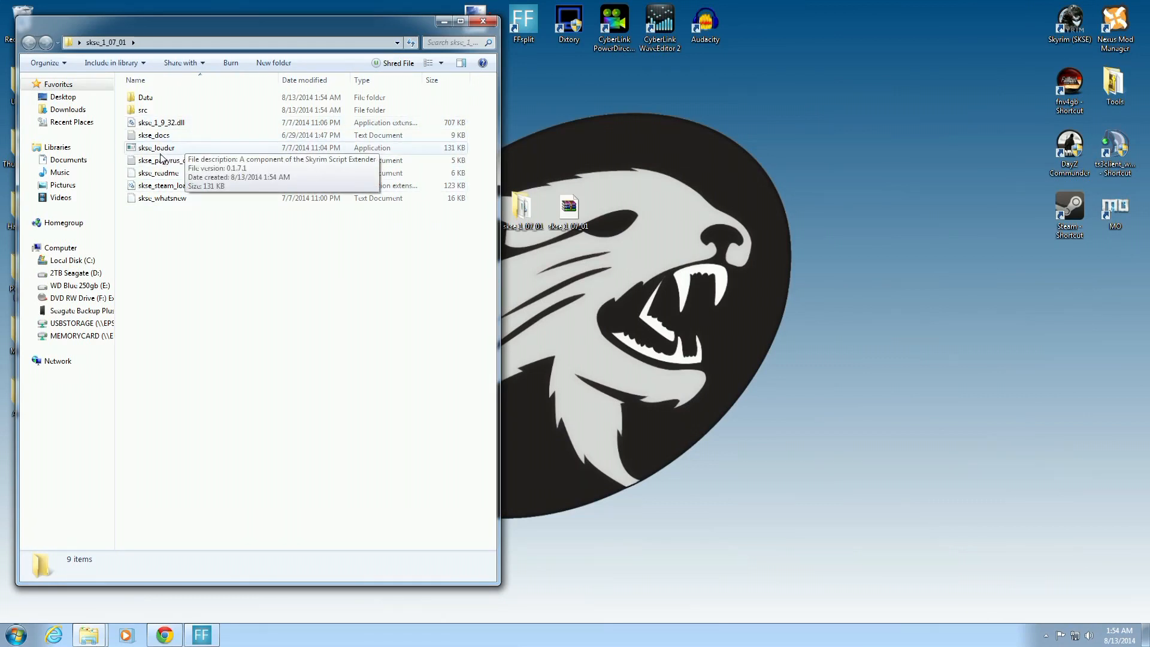
{"action": "mouse_move", "coordinate": [182, 212]}
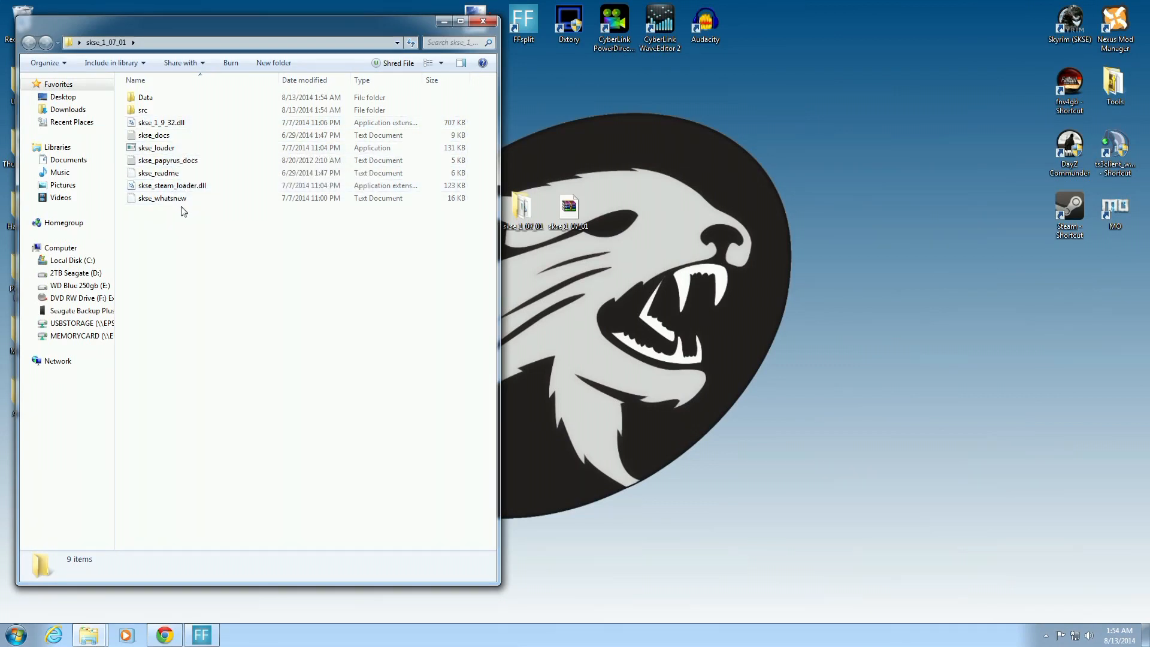
{"action": "left_click", "coordinate": [161, 198]}
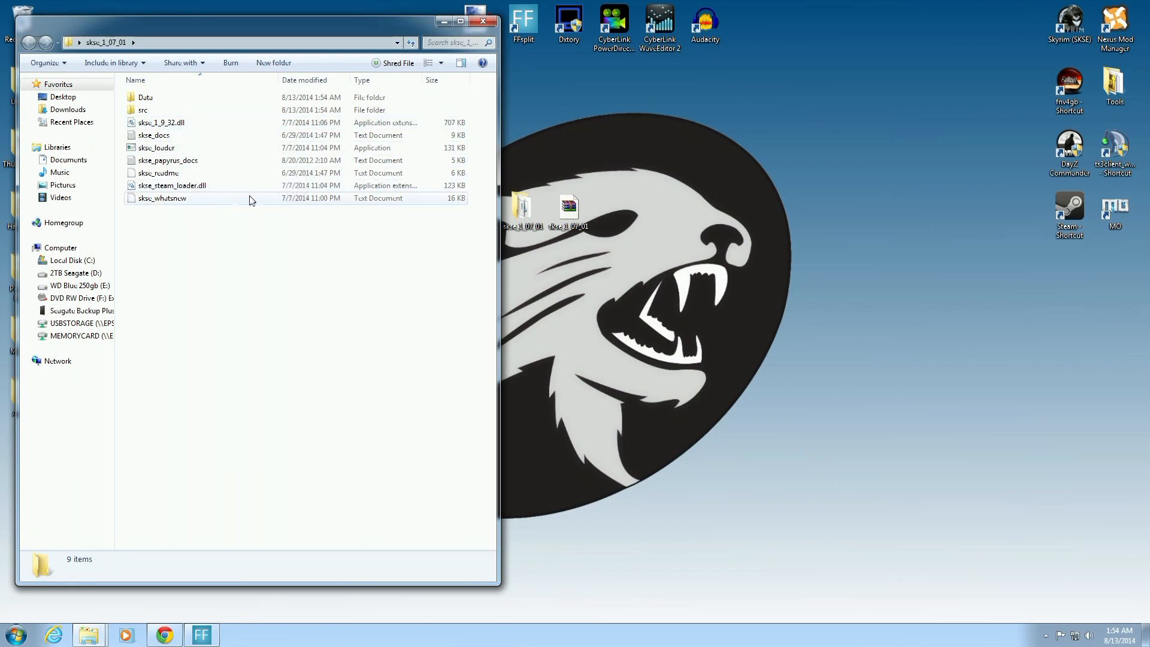
{"action": "left_click", "coordinate": [261, 280]}
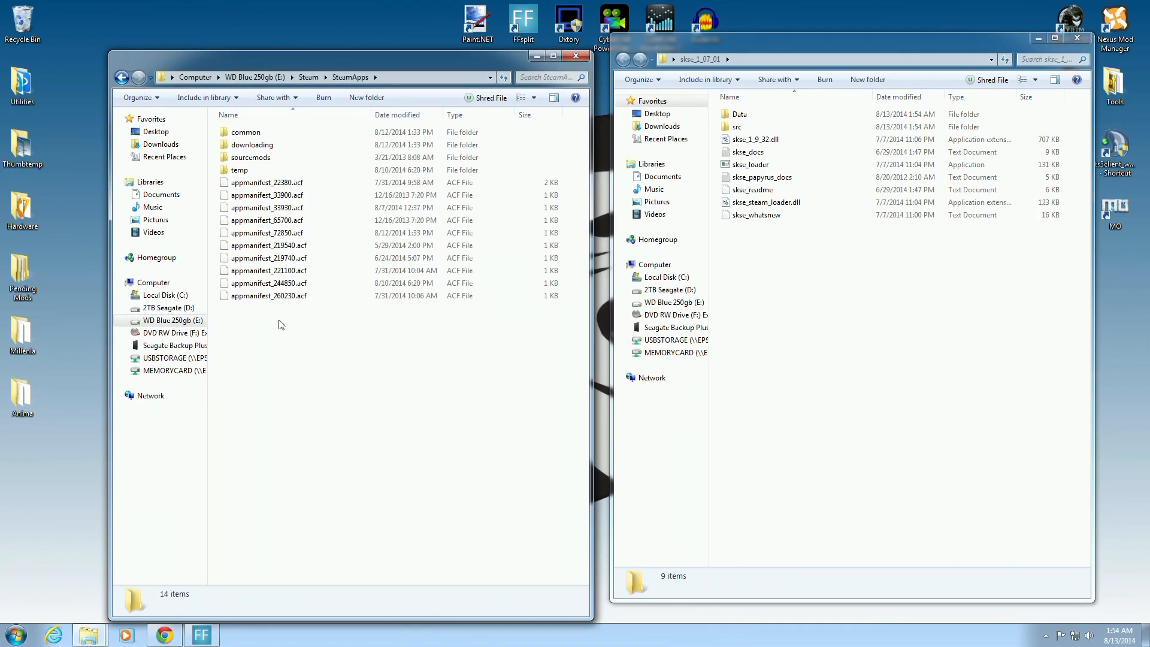
- Go into SteamApps\common\Skyrim and check the Skyrim executable's version details
{"action": "double_click", "coordinate": [246, 131]}
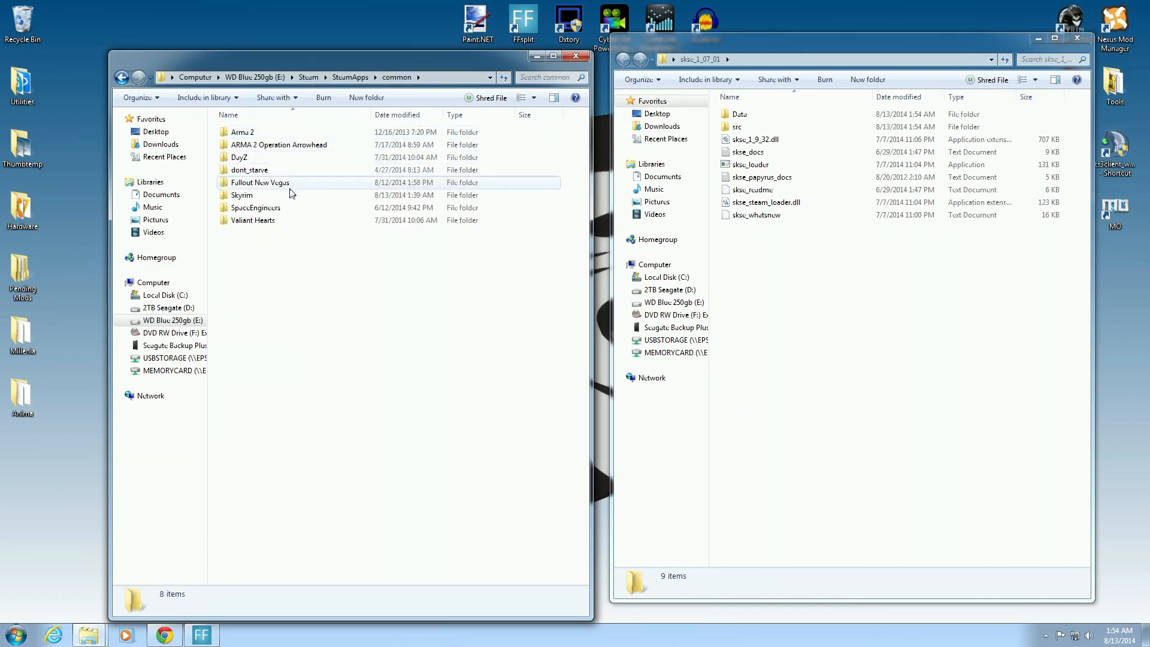
{"action": "double_click", "coordinate": [242, 194]}
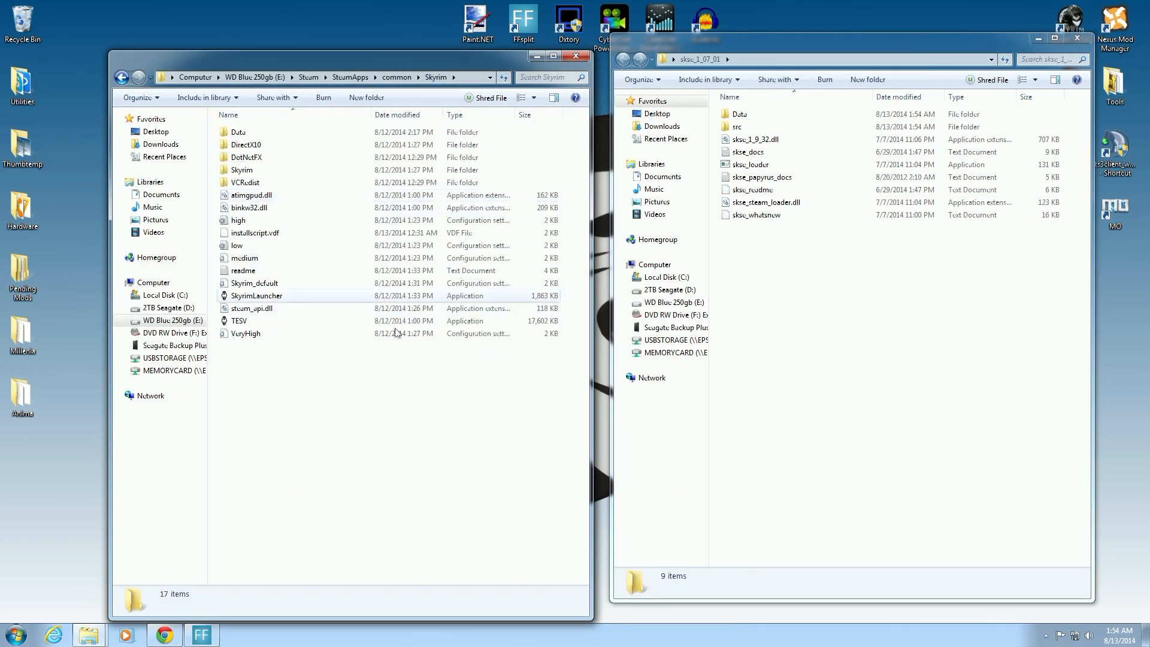
{"action": "left_click", "coordinate": [239, 321]}
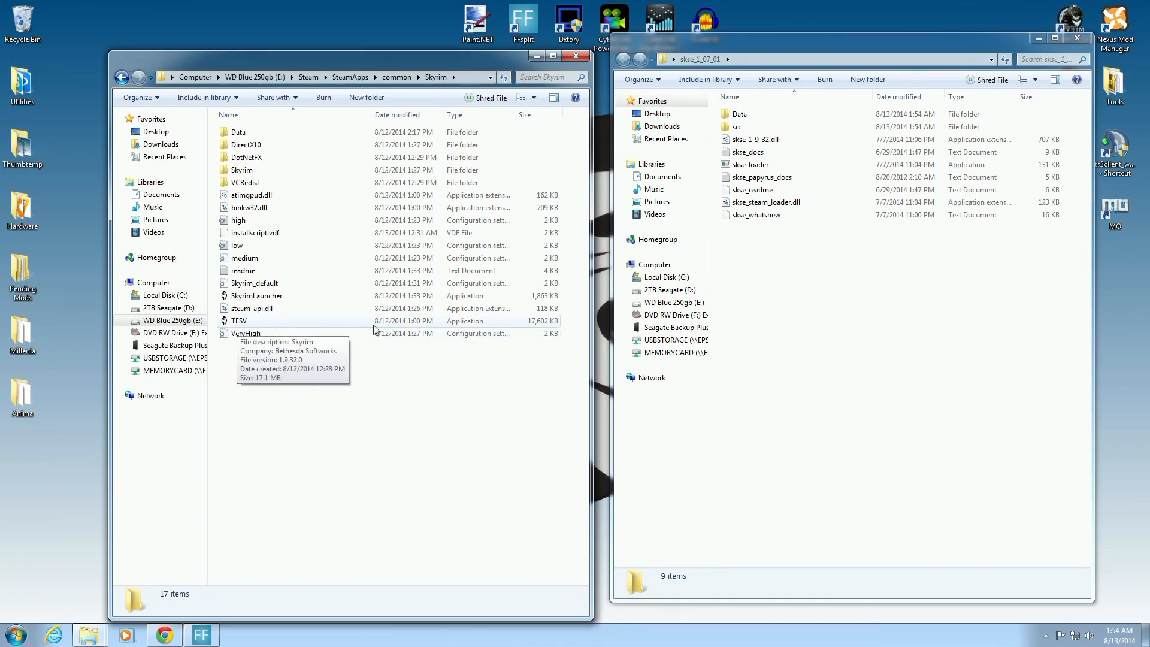
{"action": "mouse_move", "coordinate": [268, 296]}
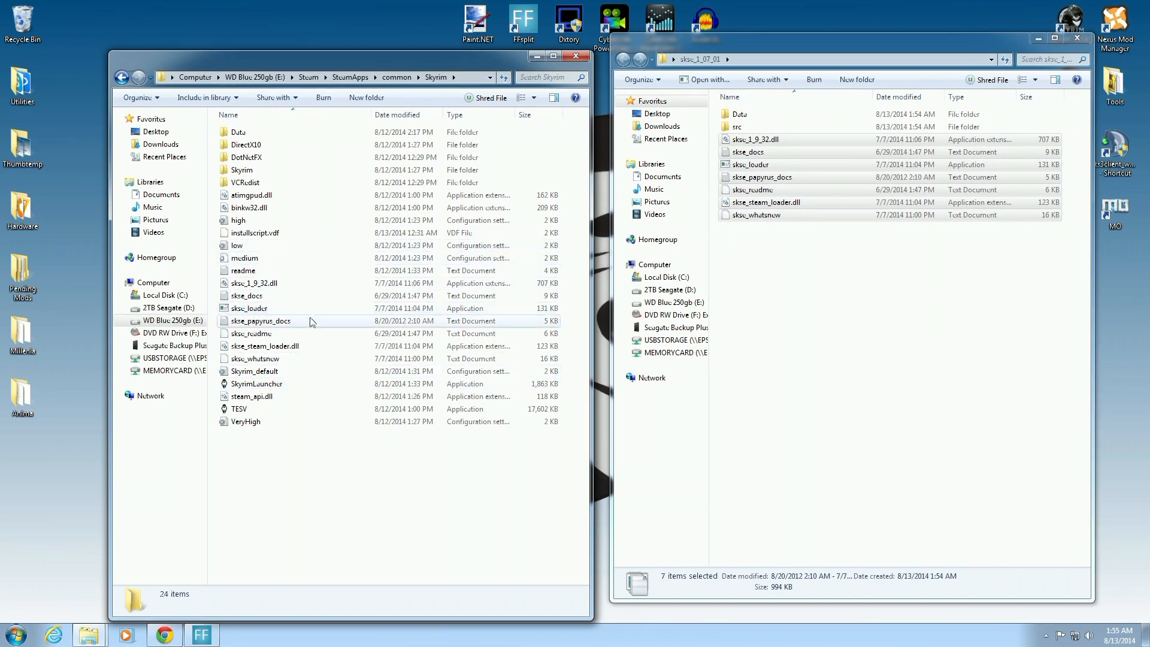
{"action": "mouse_move", "coordinate": [249, 308]}
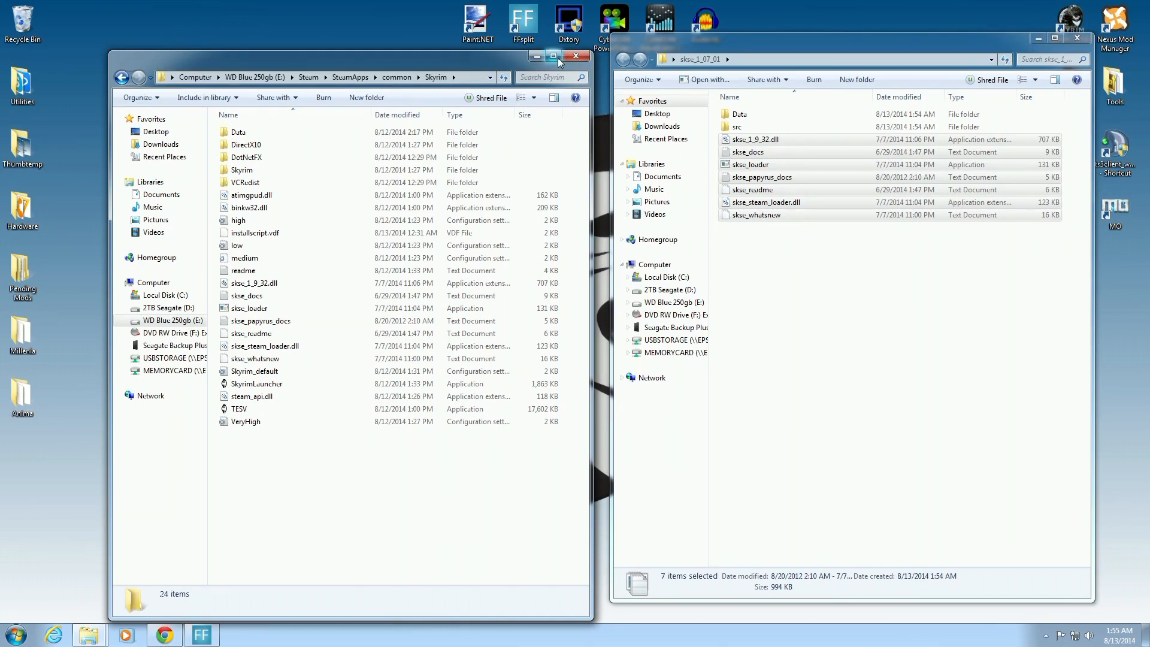
- Move the SKSE Data folder to the desktop and delete the extracted skse folder and archive
{"action": "left_click", "coordinate": [576, 57]}
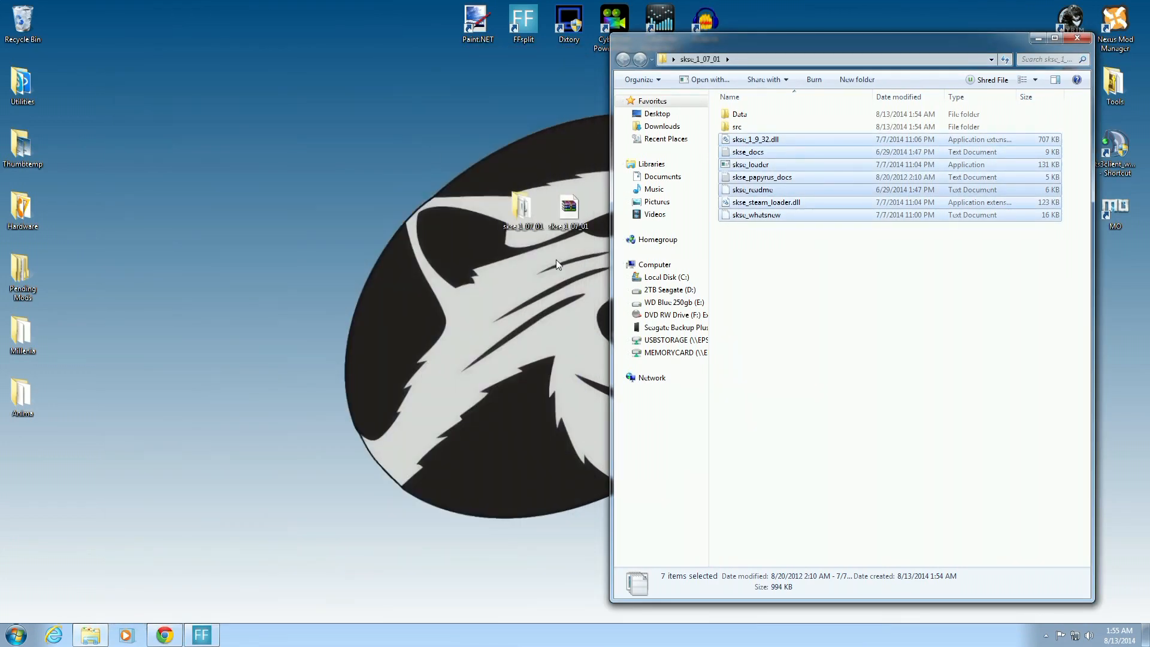
{"action": "left_click", "coordinate": [816, 274]}
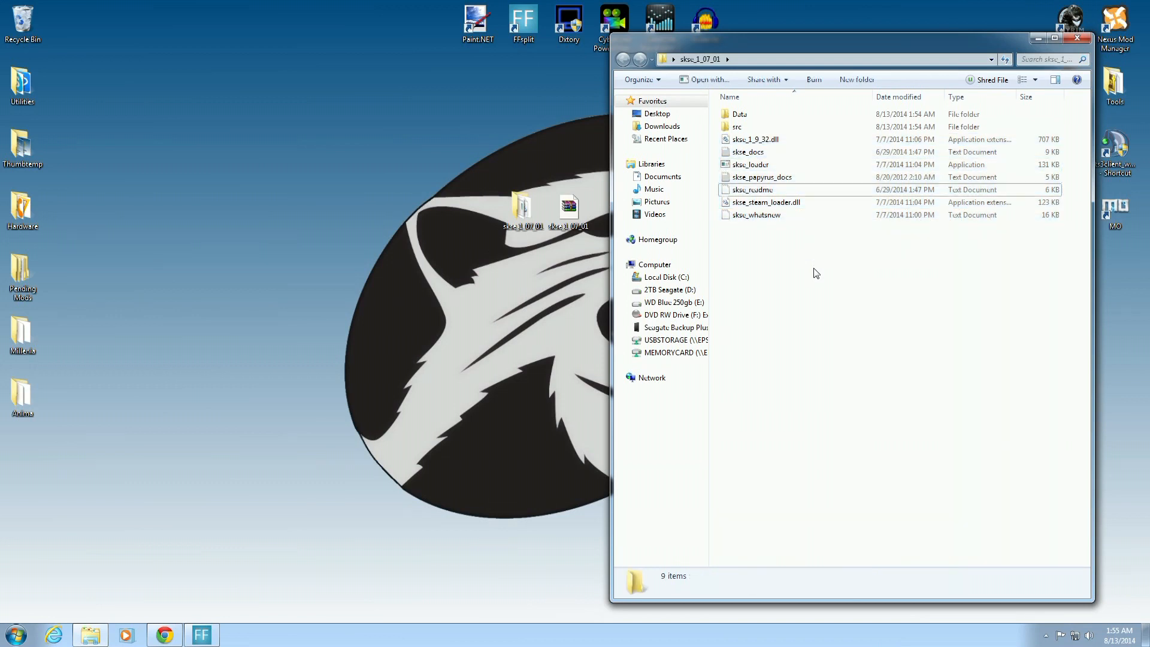
{"action": "left_click", "coordinate": [739, 114]}
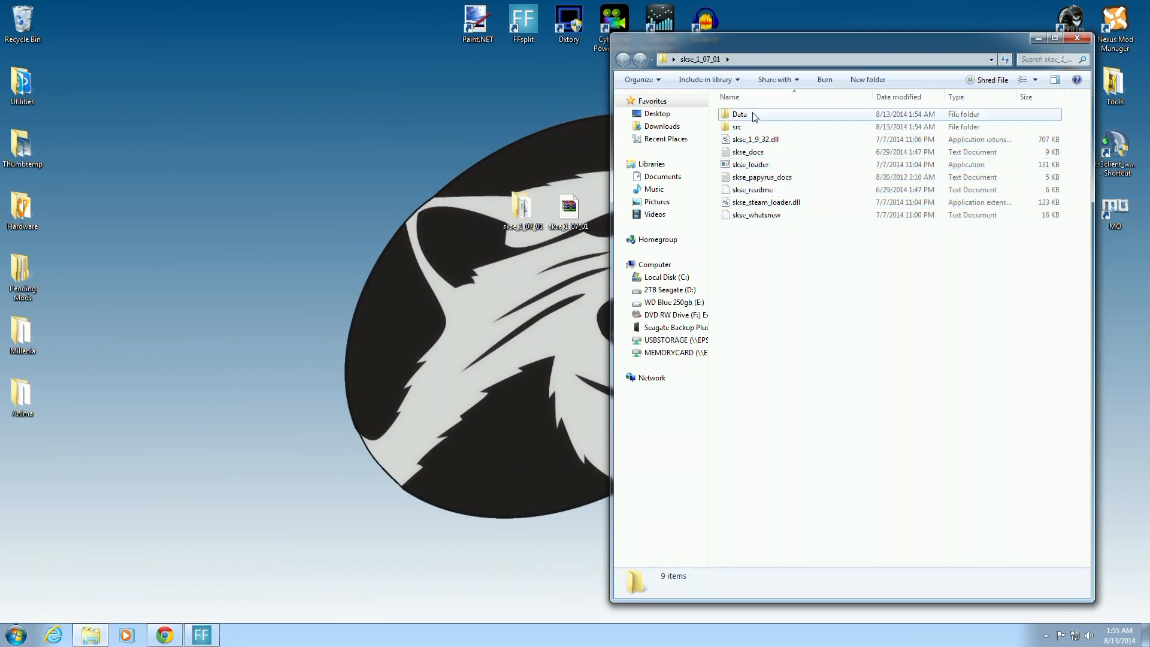
{"action": "left_click_drag", "start_coordinate": [739, 114], "coordinate": [376, 172]}
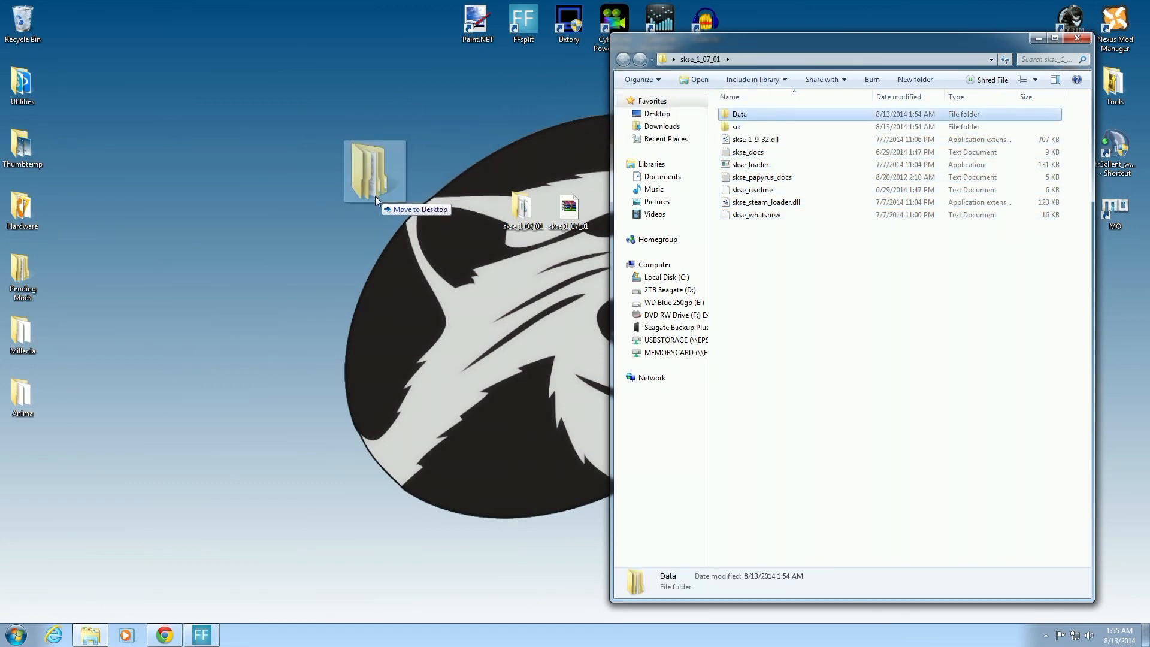
{"action": "left_click_drag", "start_coordinate": [740, 114], "coordinate": [386, 147]}
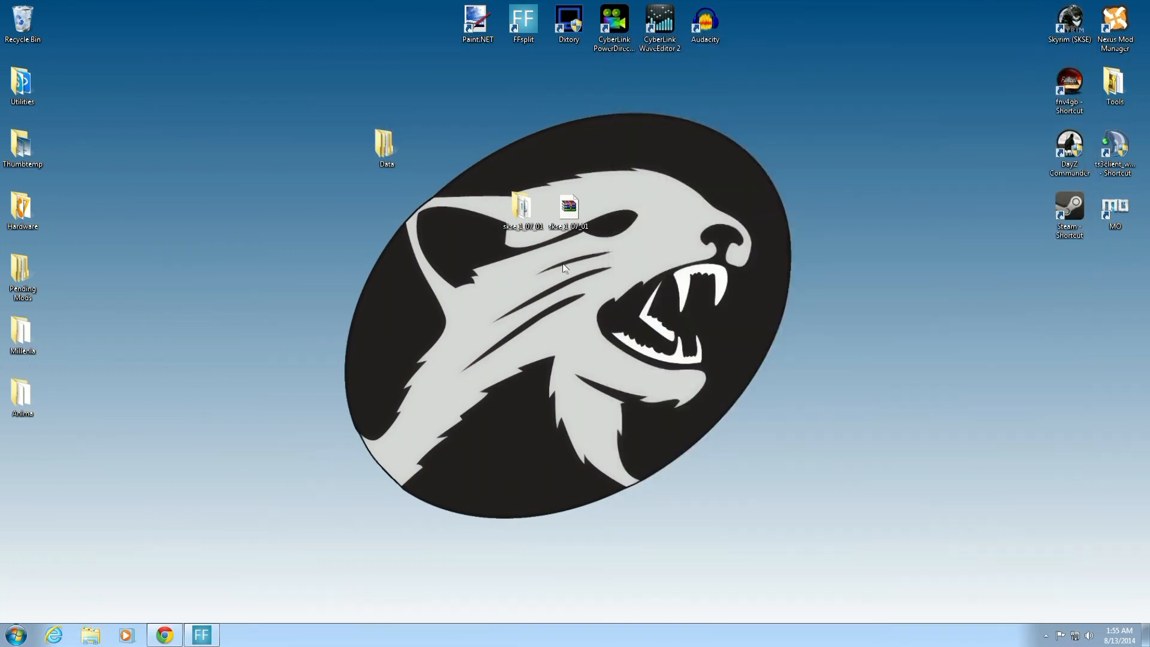
{"action": "mouse_move", "coordinate": [520, 209]}
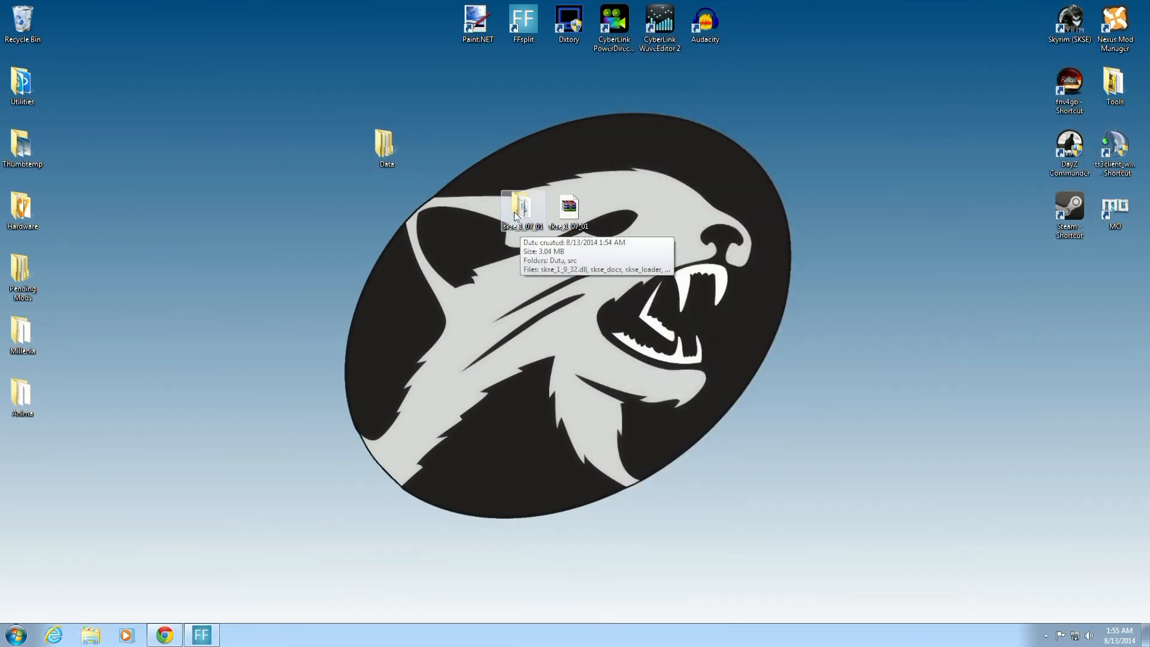
{"action": "left_click_drag", "start_coordinate": [520, 209], "coordinate": [187, 102]}
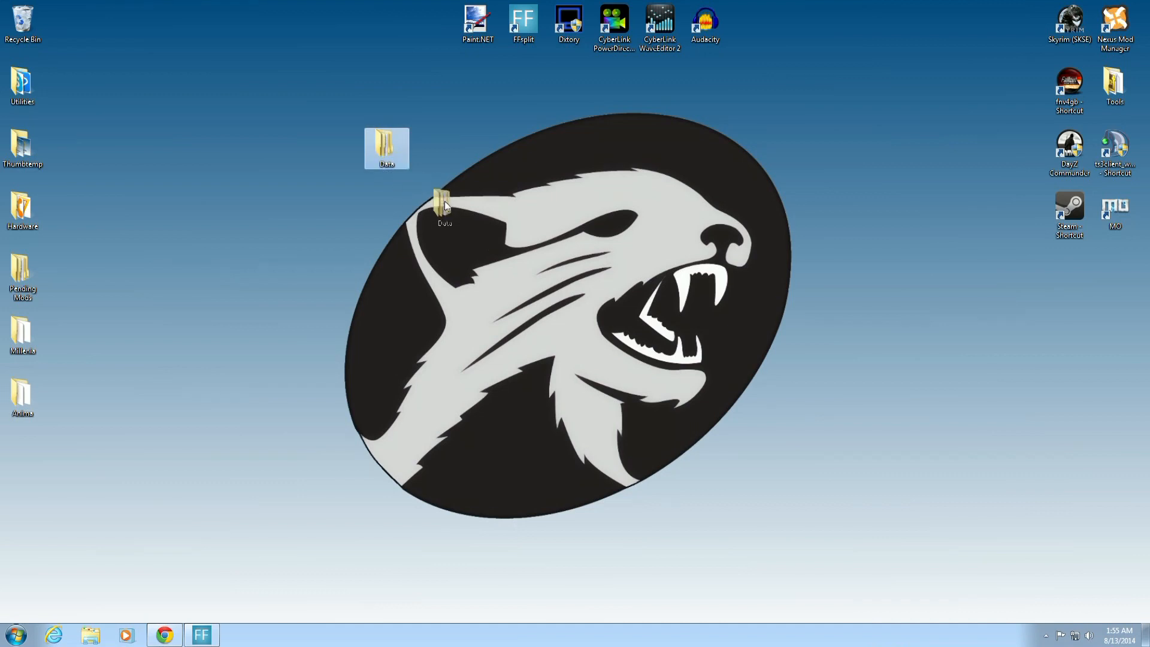
{"action": "left_click_drag", "start_coordinate": [445, 209], "coordinate": [522, 212]}
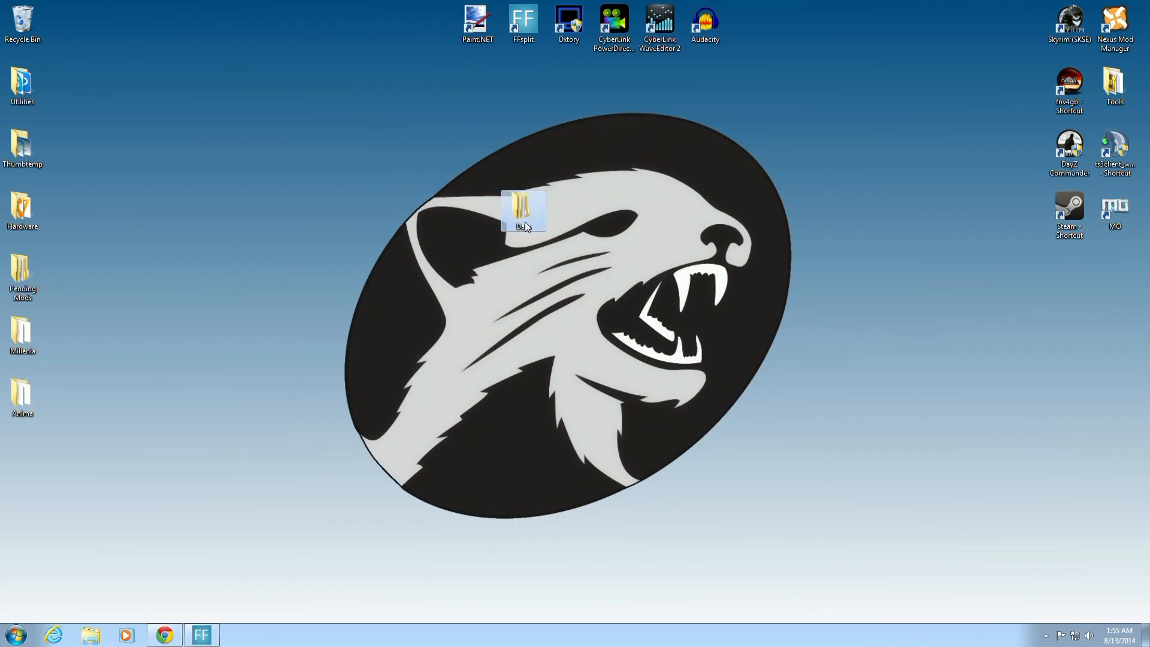
- Inspect the Data folder's scripts subfolder, then close it and select Data on the desktop
{"action": "double_click", "coordinate": [523, 210]}
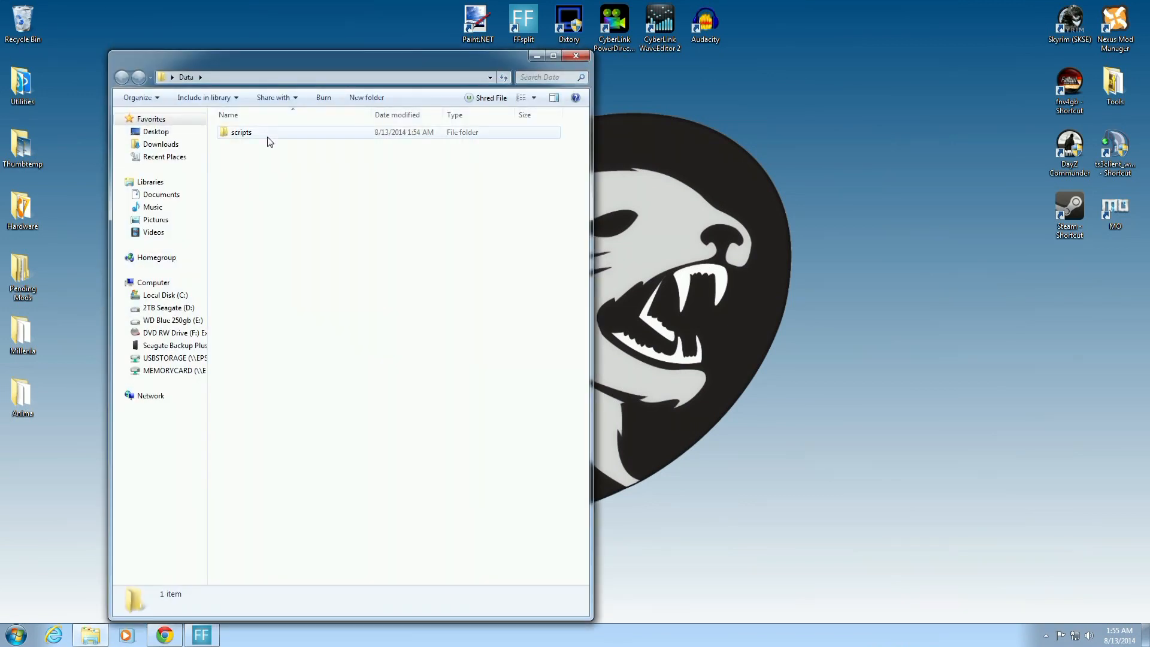
{"action": "double_click", "coordinate": [241, 131]}
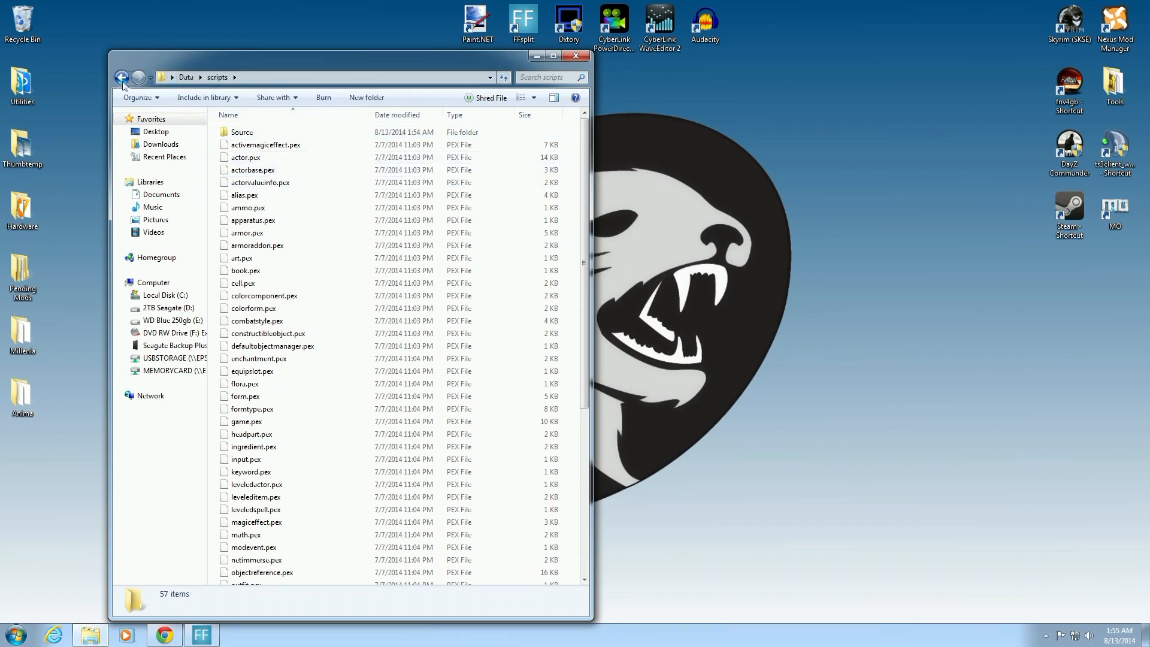
{"action": "left_click", "coordinate": [121, 77]}
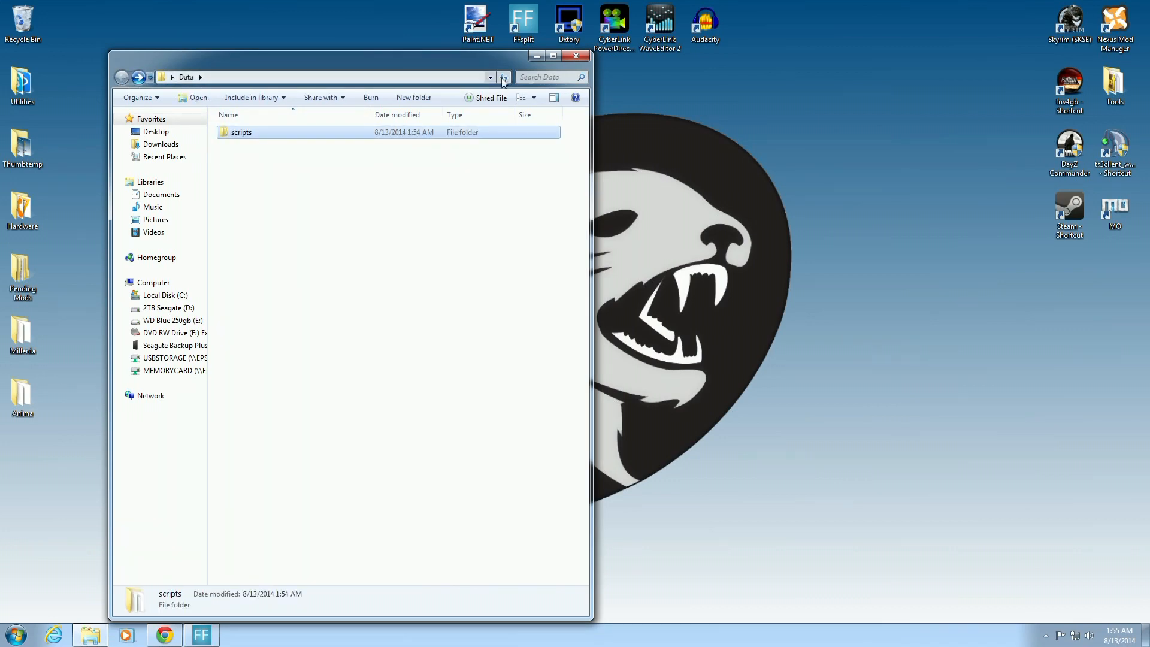
{"action": "left_click", "coordinate": [553, 56]}
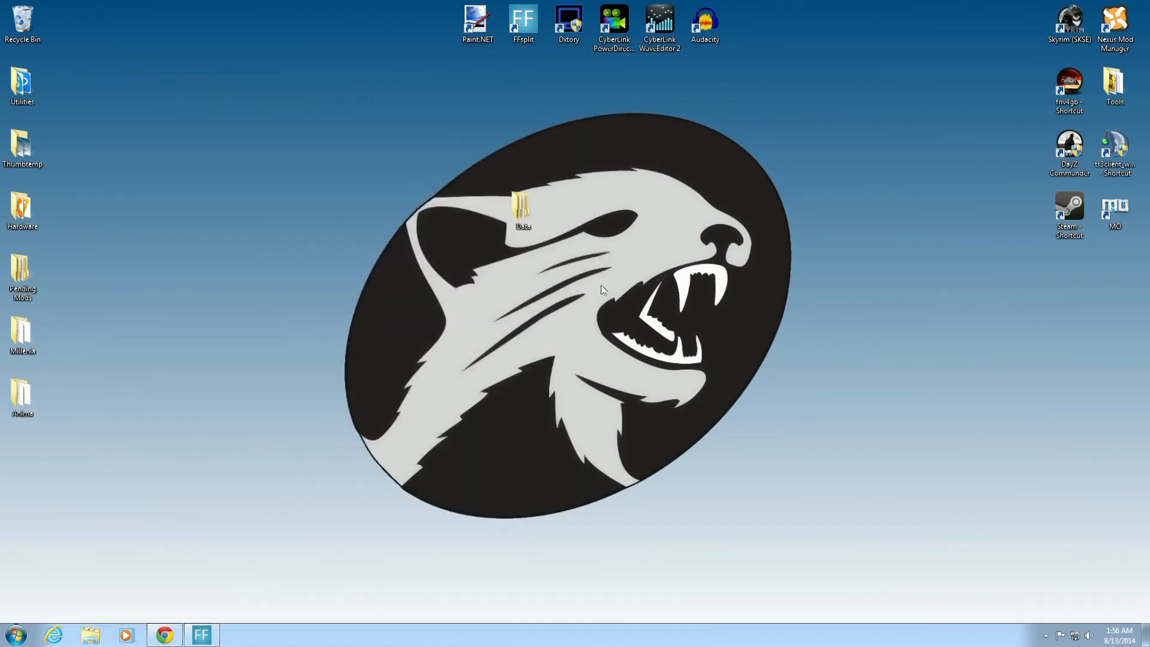
{"action": "left_click", "coordinate": [522, 209]}
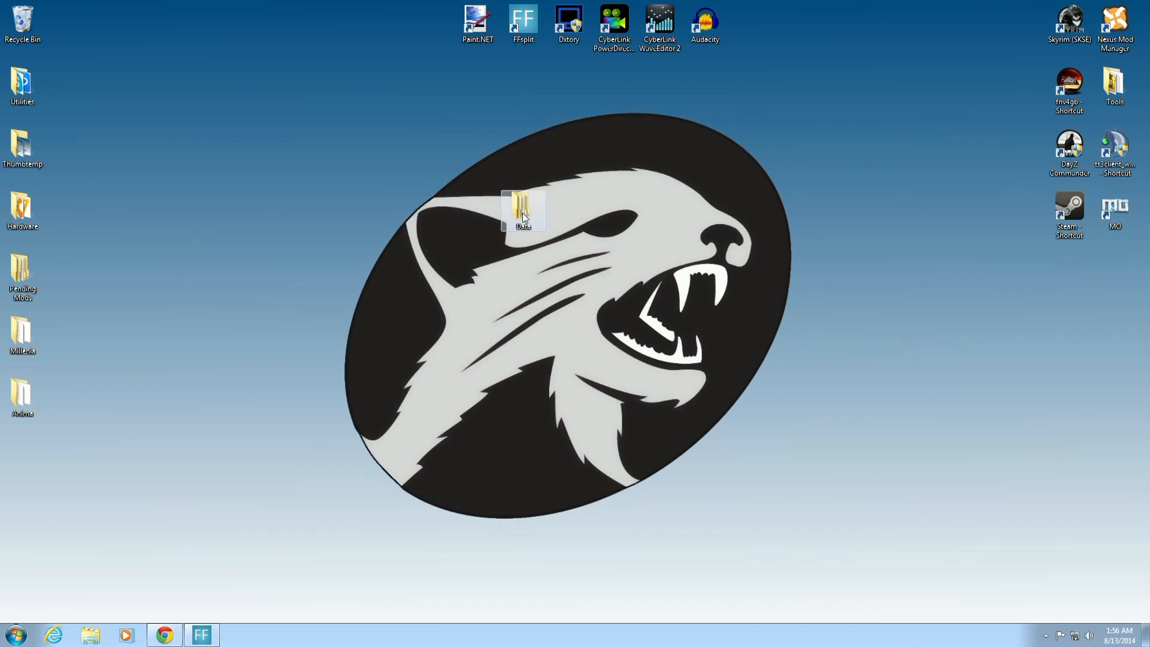
- Add the desktop Data folder to a WinRAR archive named SKSEdata
{"action": "right_click", "coordinate": [523, 210]}
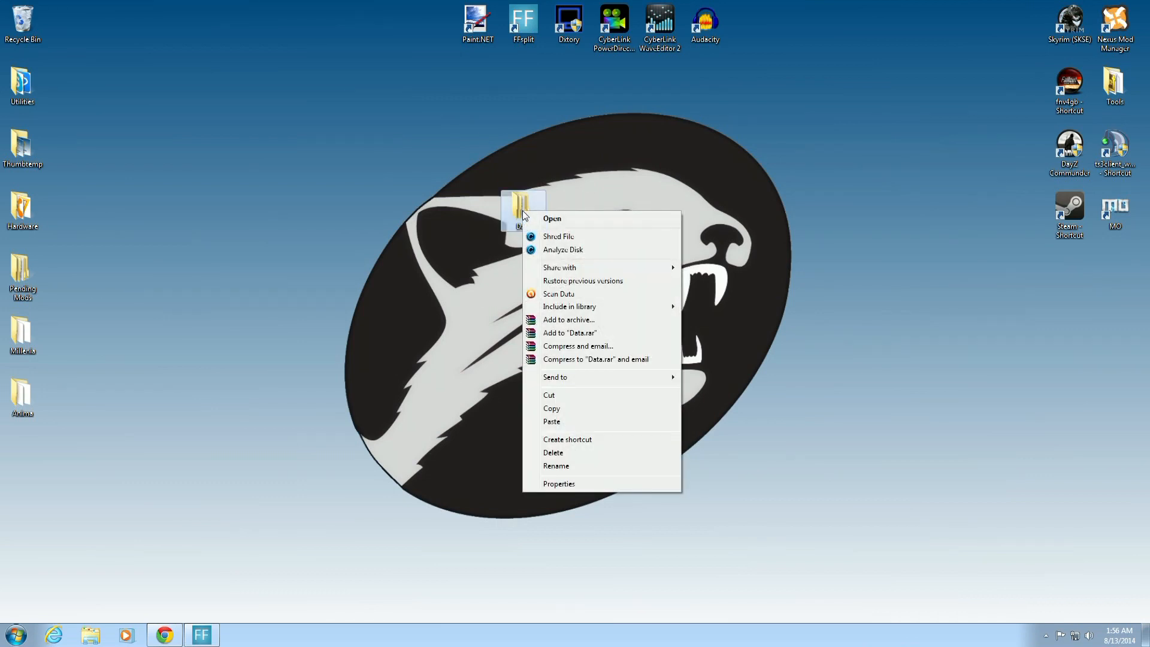
{"action": "mouse_move", "coordinate": [569, 320]}
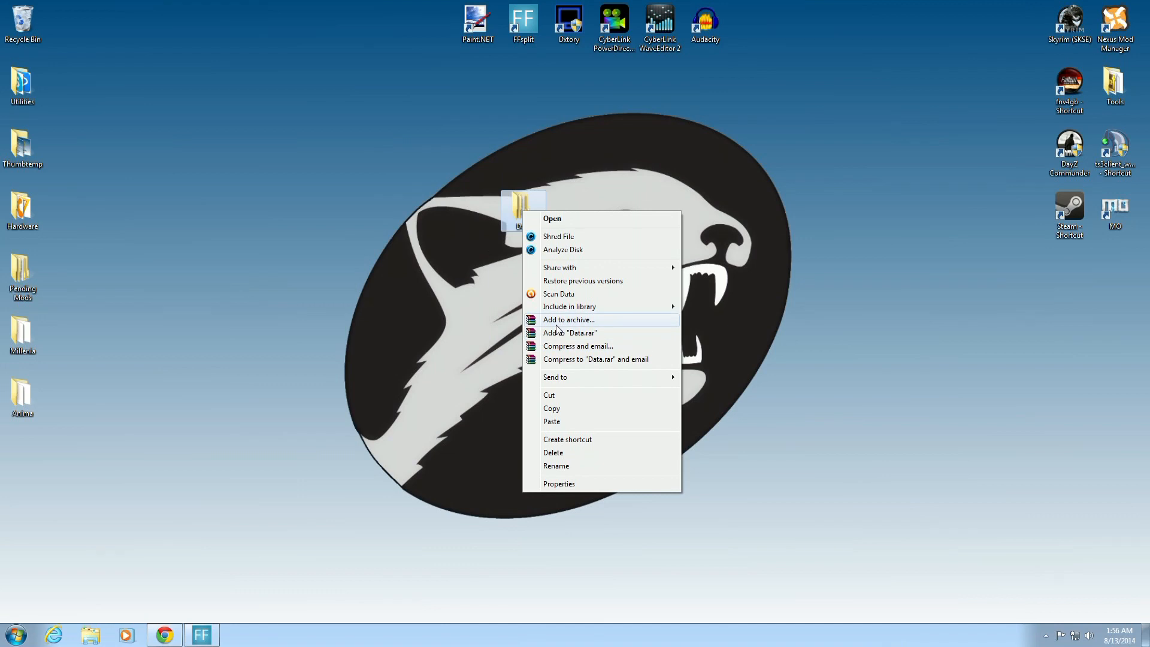
{"action": "left_click", "coordinate": [568, 319]}
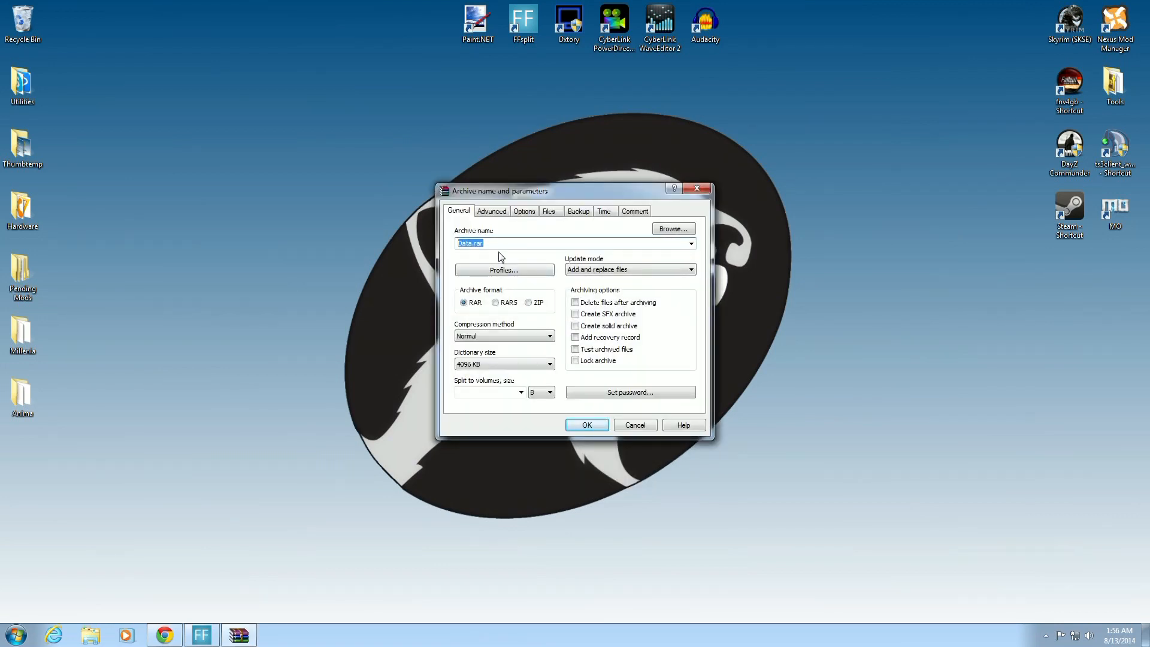
{"action": "type", "text": "SKSEdata"}
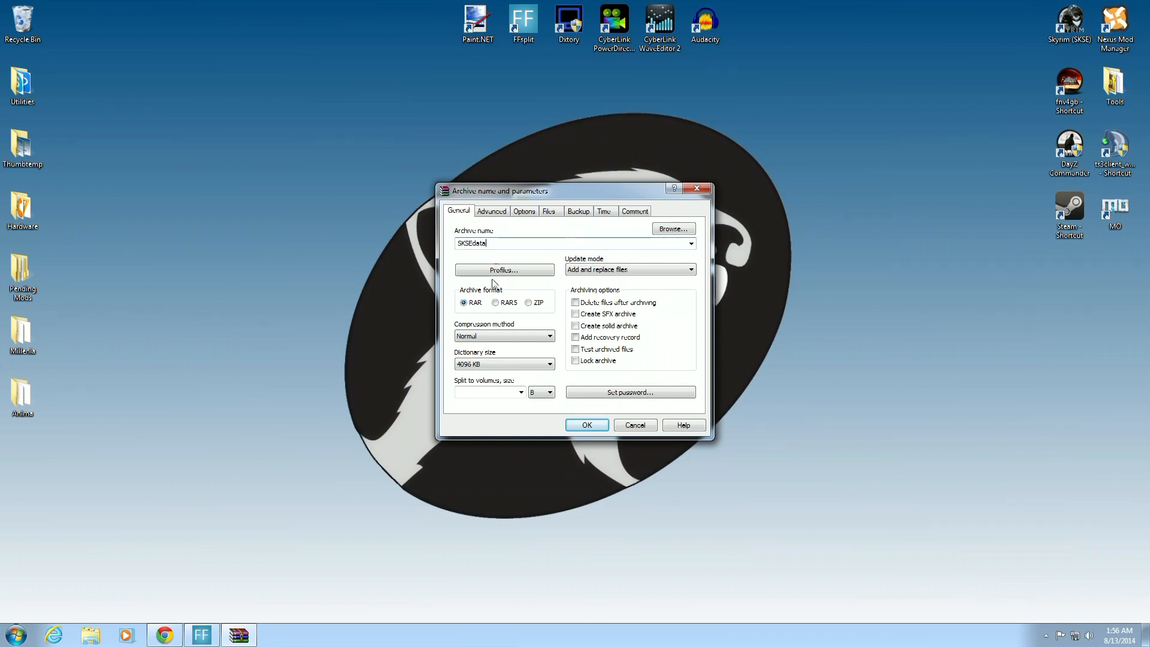
{"action": "left_click", "coordinate": [587, 424]}
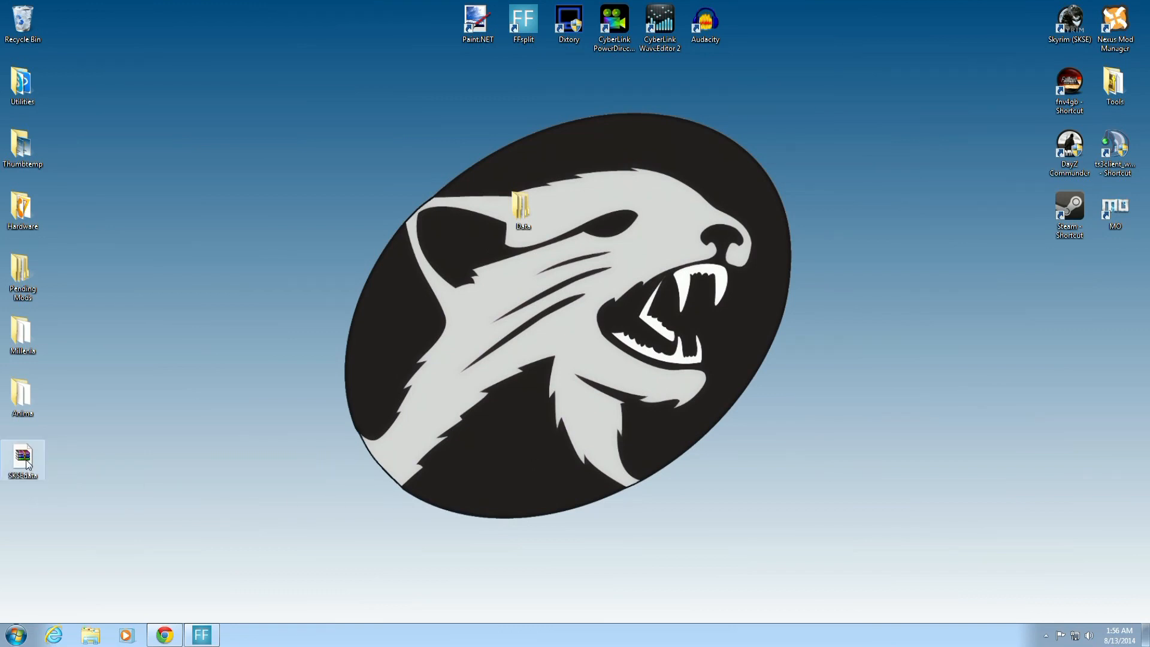
- Drag SKSEdata.rar from the desktop's left column to beside the Data folder
{"action": "left_click_drag", "start_coordinate": [22, 458], "coordinate": [431, 209]}
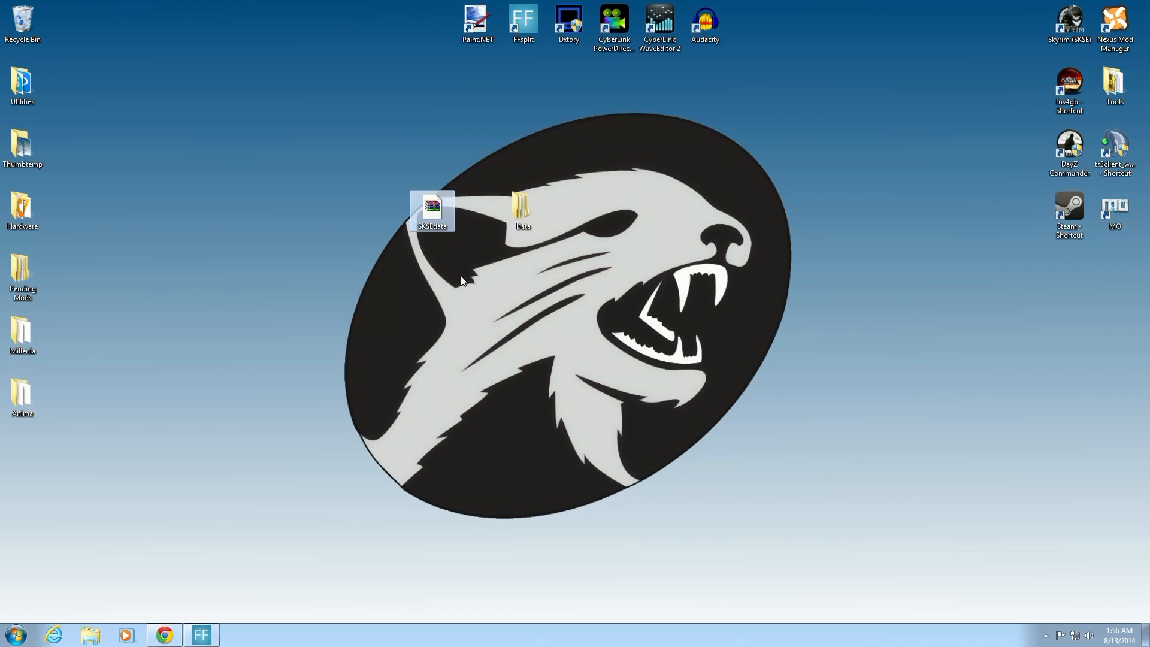
{"action": "mouse_move", "coordinate": [525, 374]}
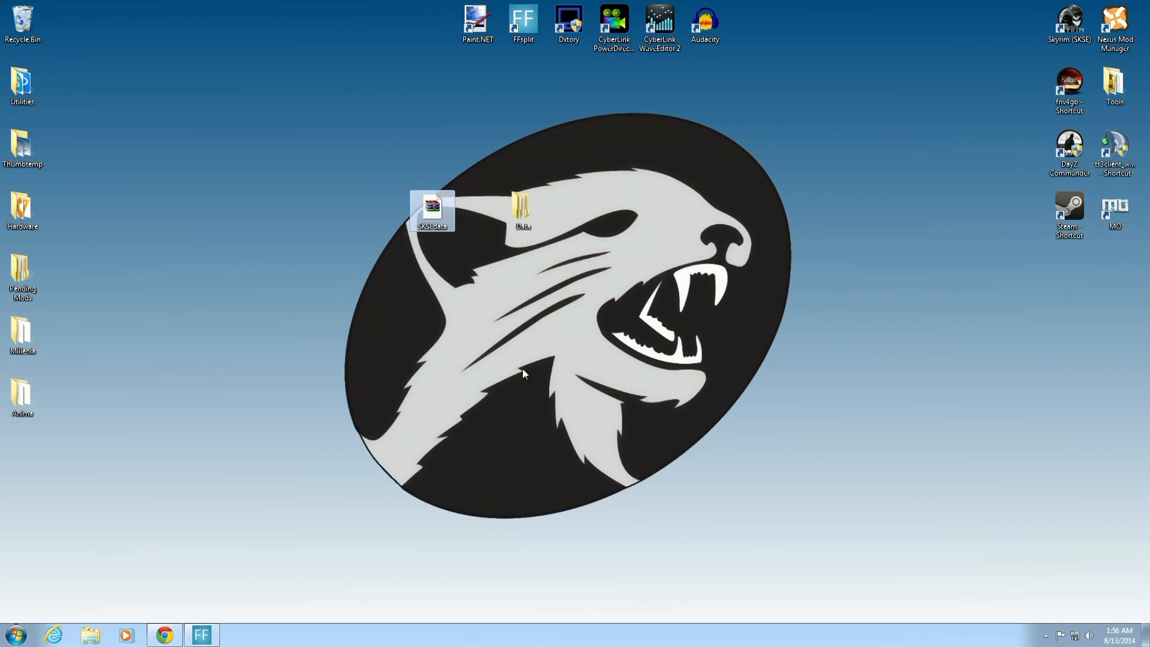
{"action": "mouse_move", "coordinate": [637, 257]}
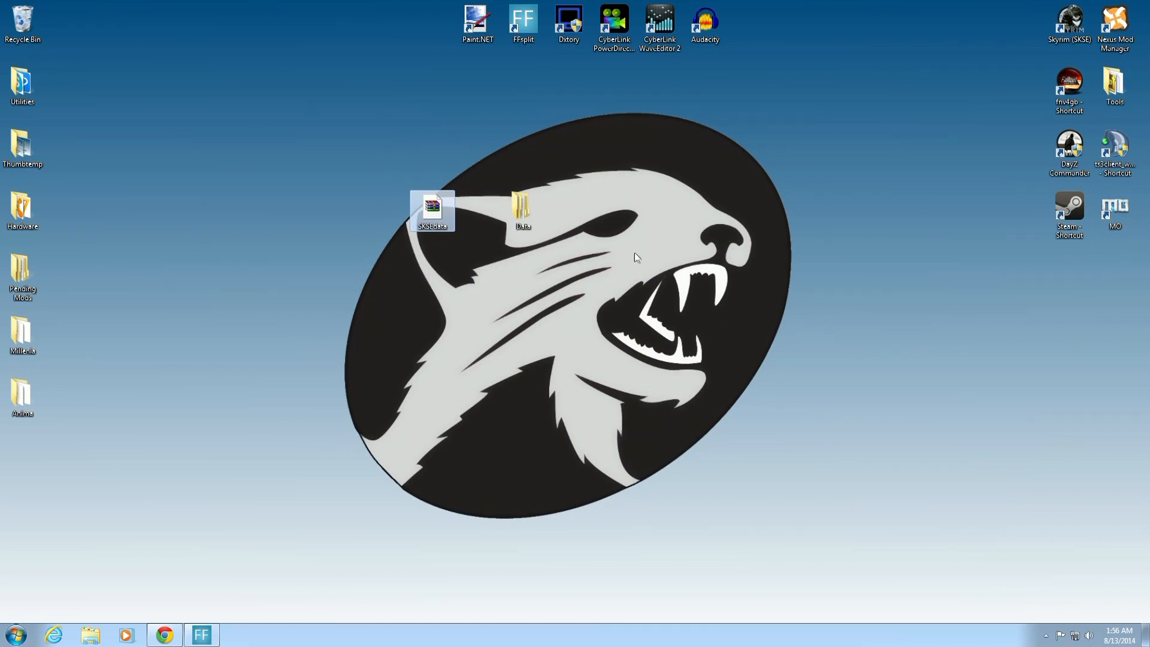
{"action": "mouse_move", "coordinate": [1115, 210]}
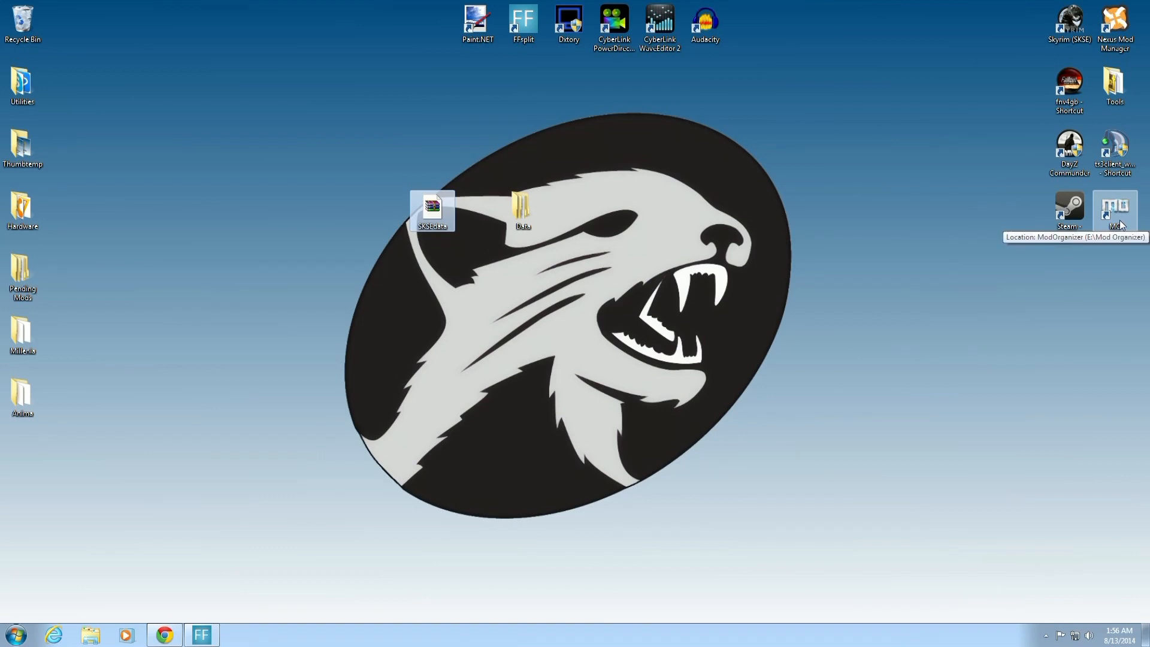
- Launch Mod Organizer on the Dirty Weasel profile and review executables, keeping SKSE selected
{"action": "double_click", "coordinate": [1114, 208]}
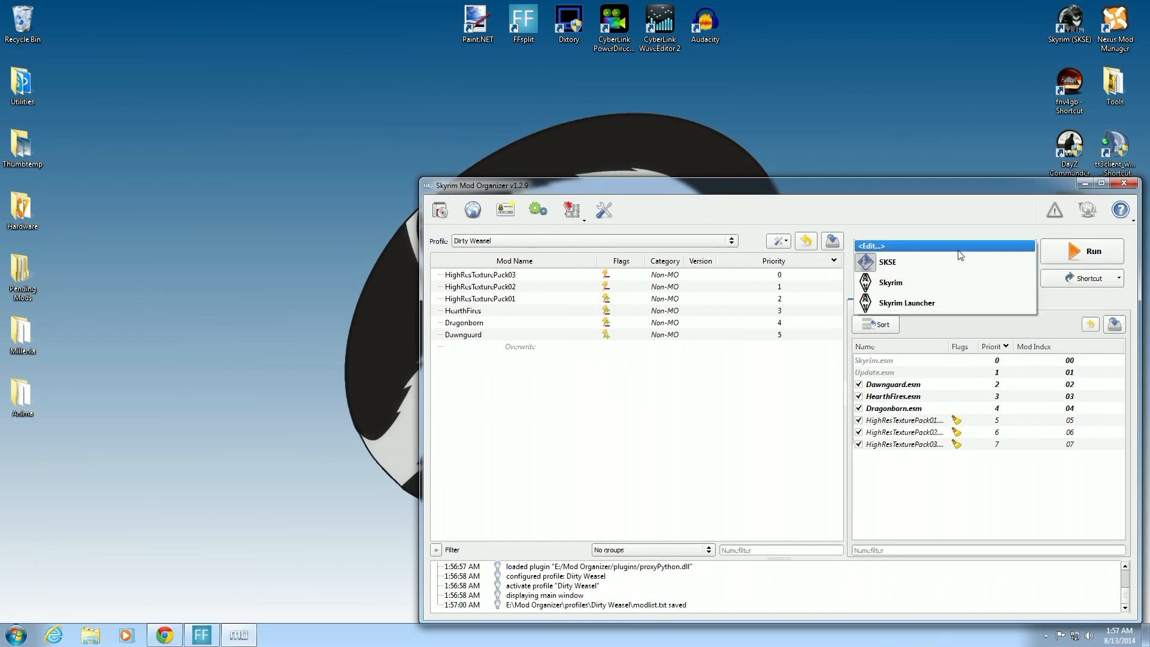
{"action": "left_click", "coordinate": [871, 246]}
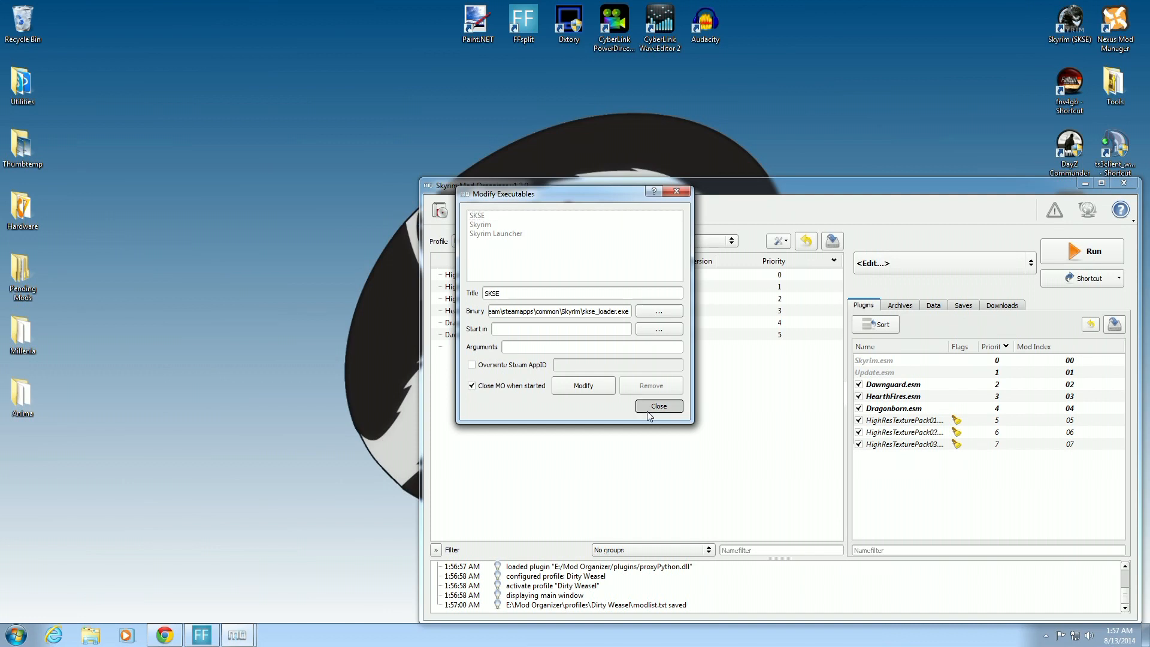
{"action": "left_click", "coordinate": [657, 406]}
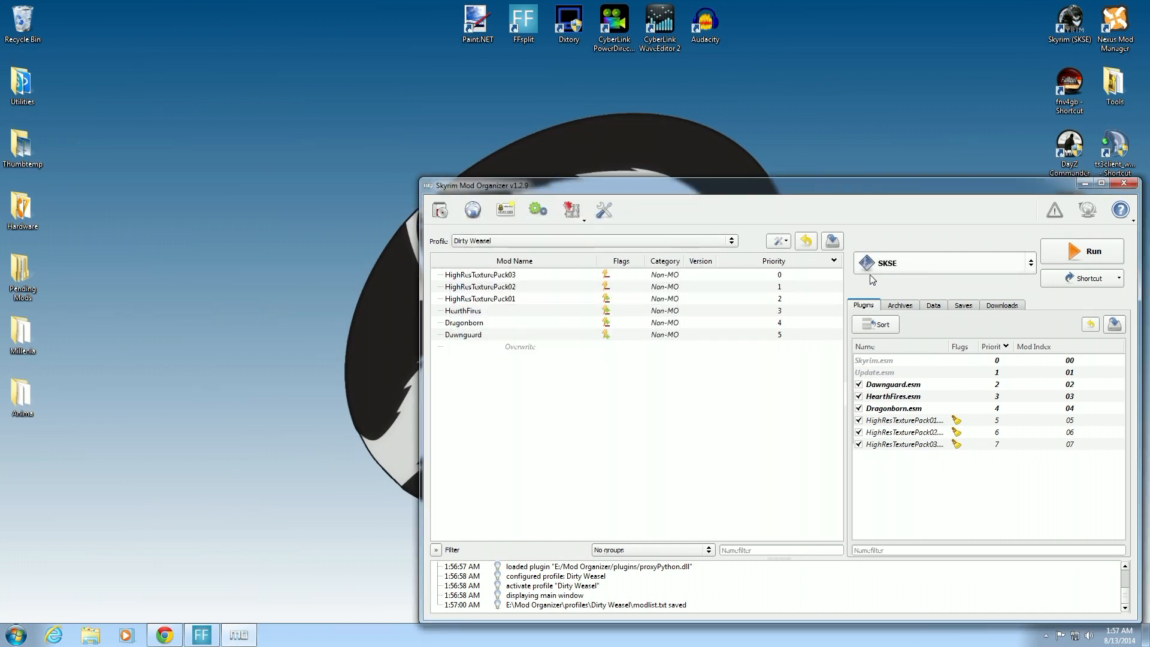
{"action": "mouse_move", "coordinate": [931, 286]}
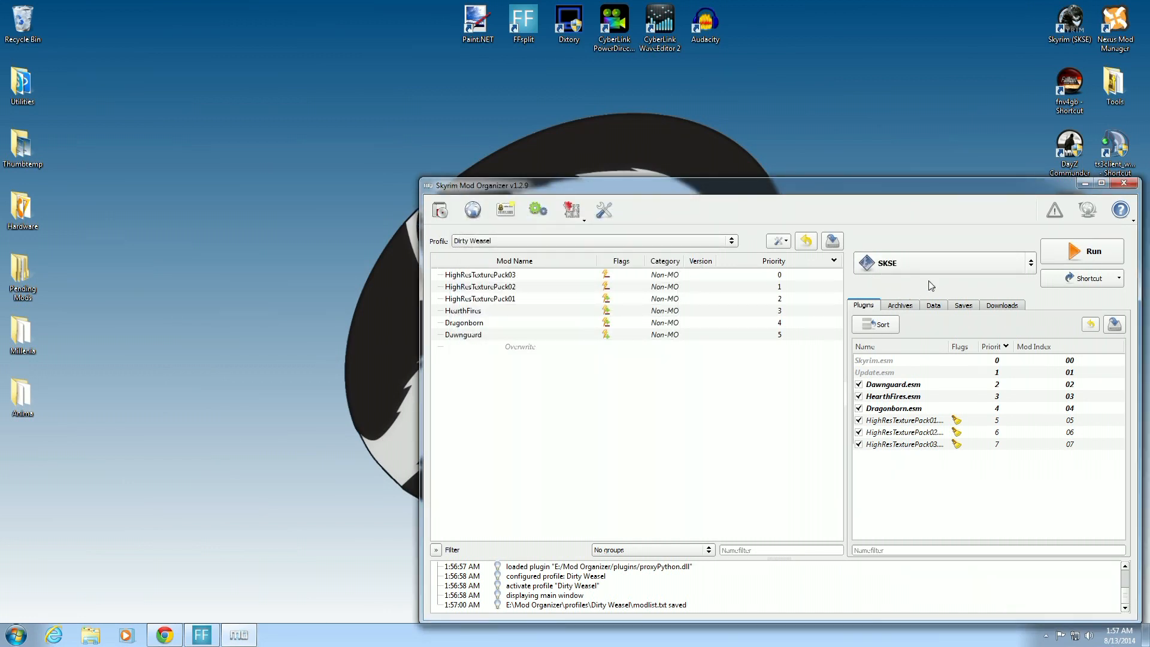
{"action": "mouse_move", "coordinate": [144, 343]}
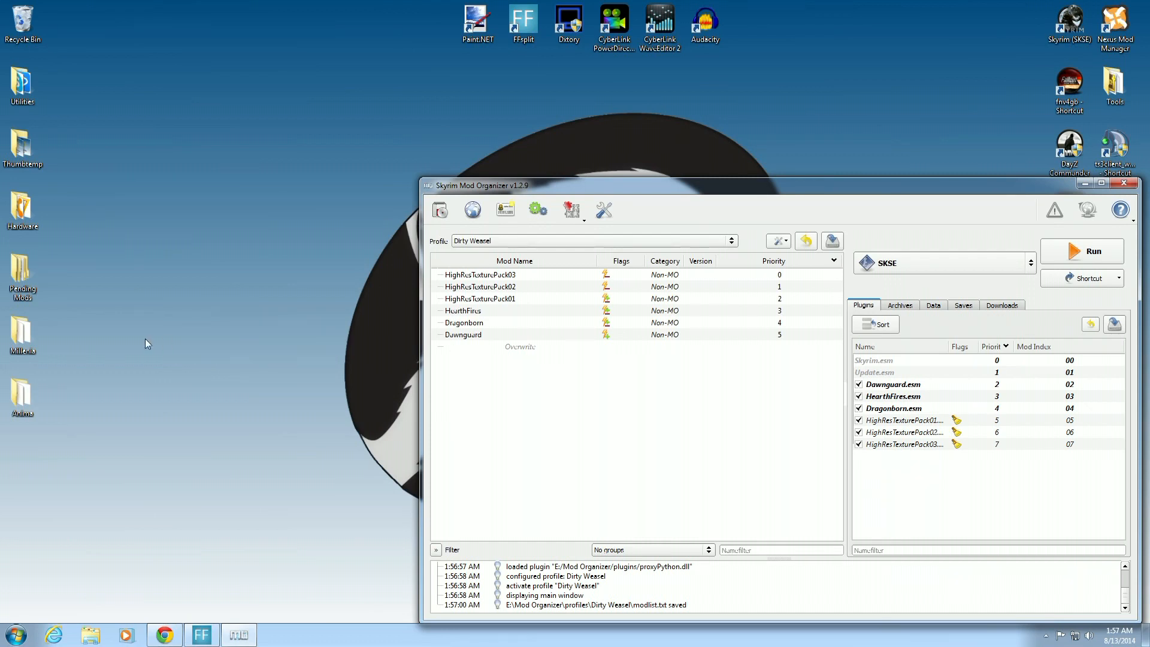
{"action": "mouse_move", "coordinate": [751, 367]}
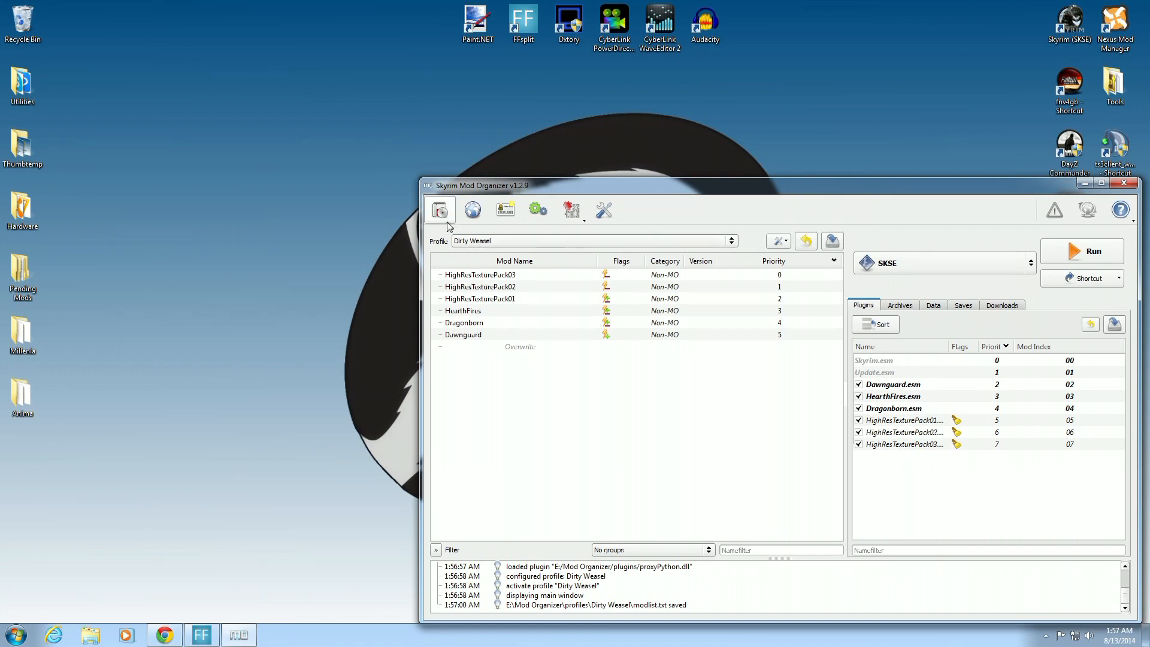
{"action": "mouse_move", "coordinate": [439, 210]}
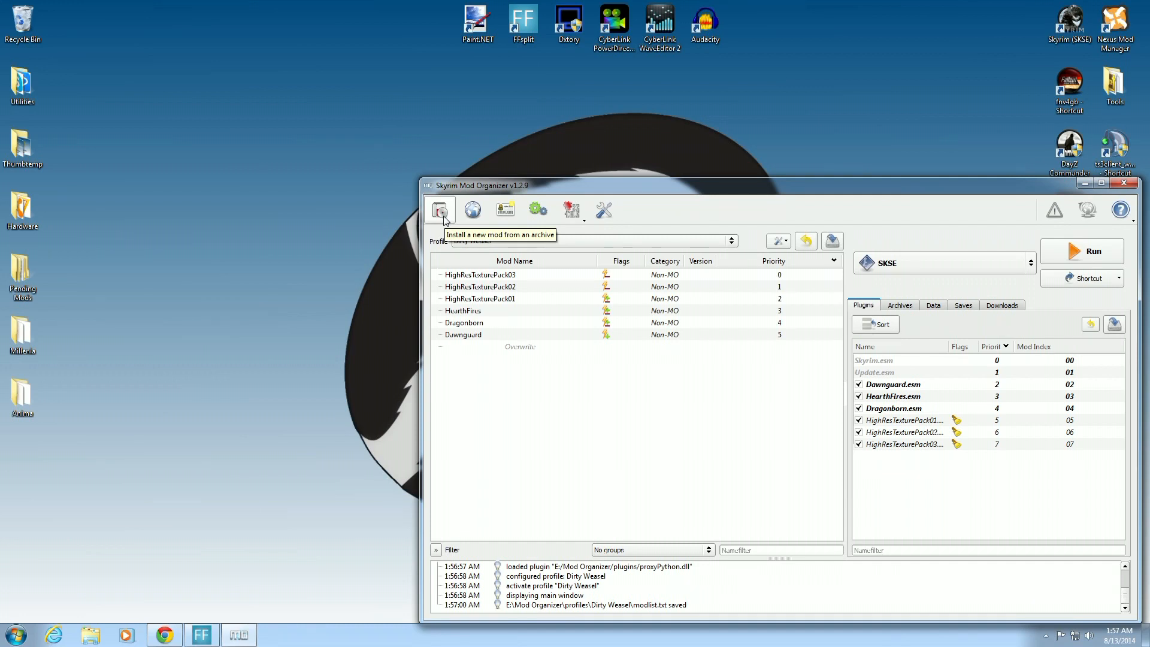
- Install a new mod from SKSEdata.rar on the Desktop, named SKSE
{"action": "left_click", "coordinate": [440, 210]}
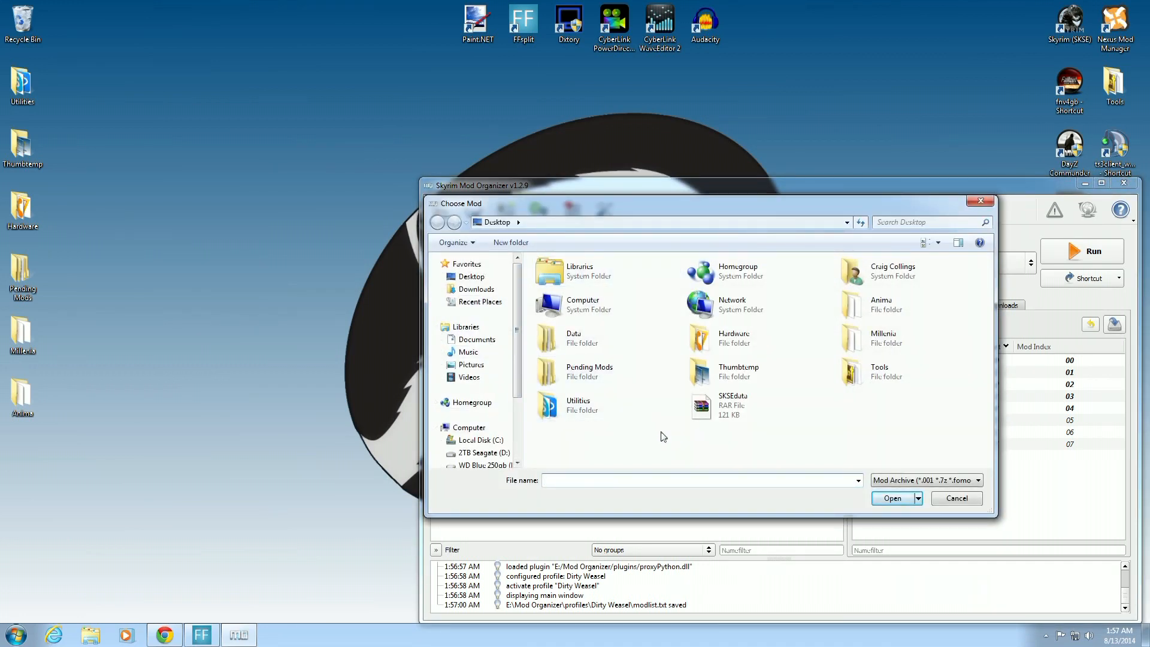
{"action": "mouse_move", "coordinate": [673, 443]}
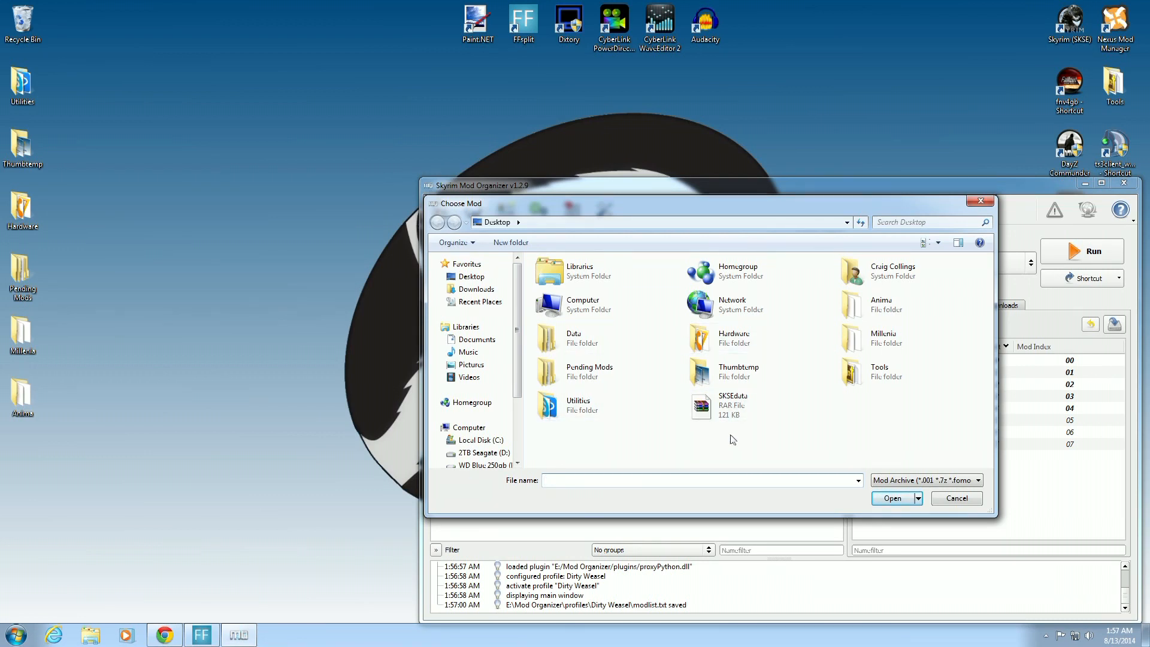
{"action": "left_click", "coordinate": [731, 405]}
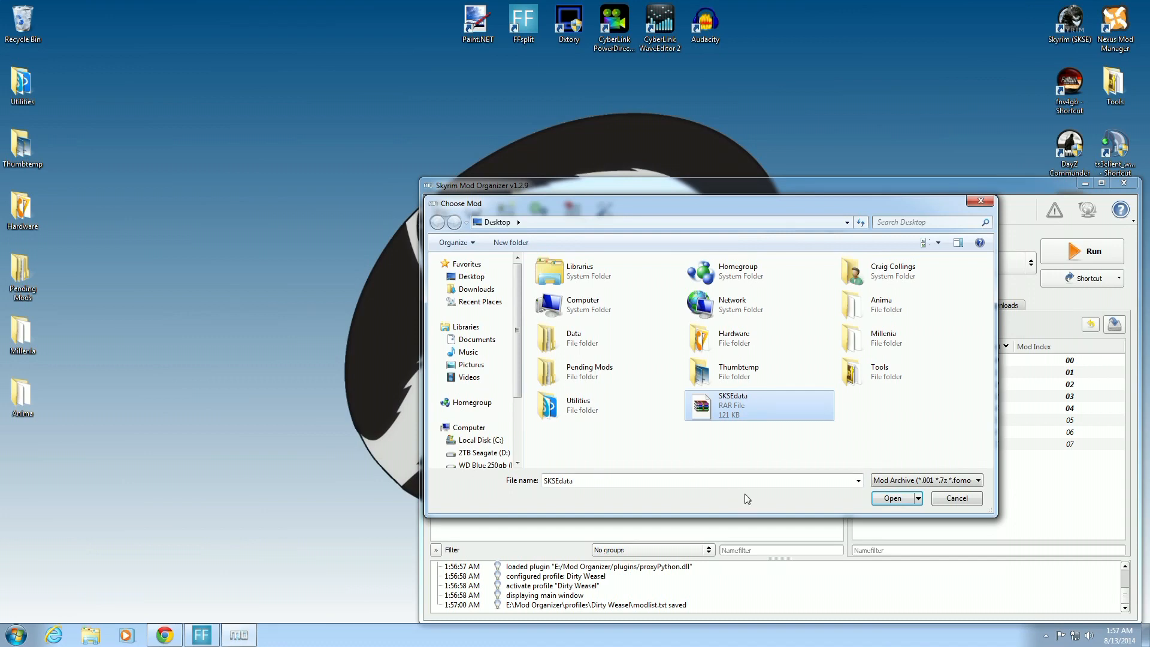
{"action": "mouse_move", "coordinate": [760, 503]}
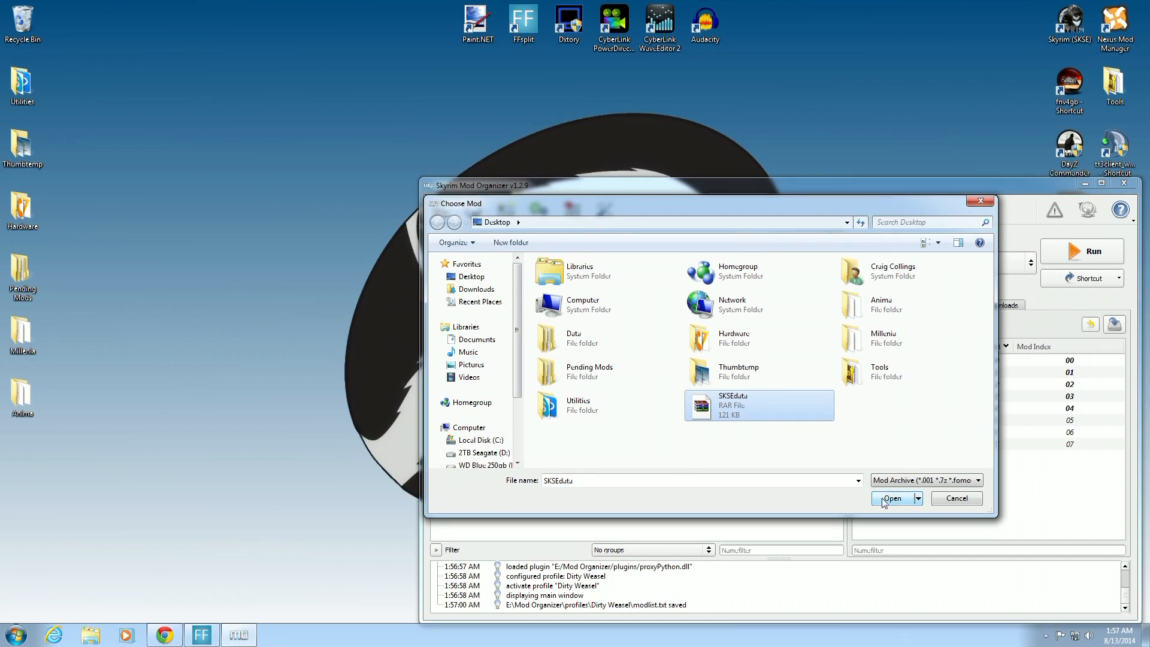
{"action": "left_click", "coordinate": [892, 498]}
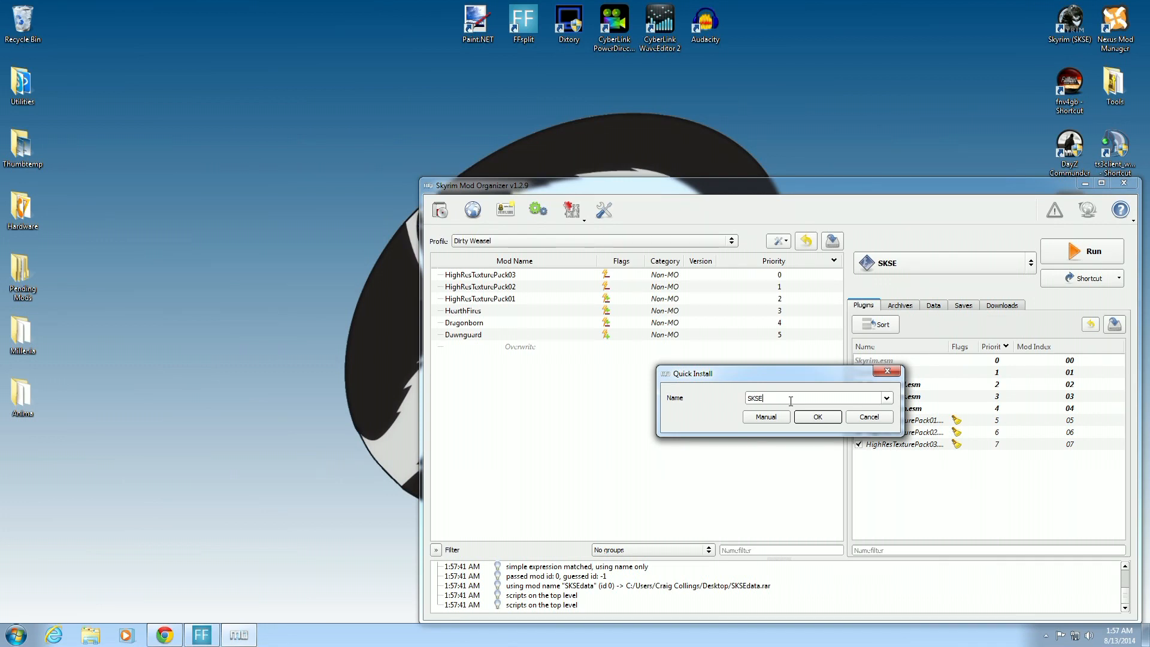
{"action": "mouse_move", "coordinate": [765, 417]}
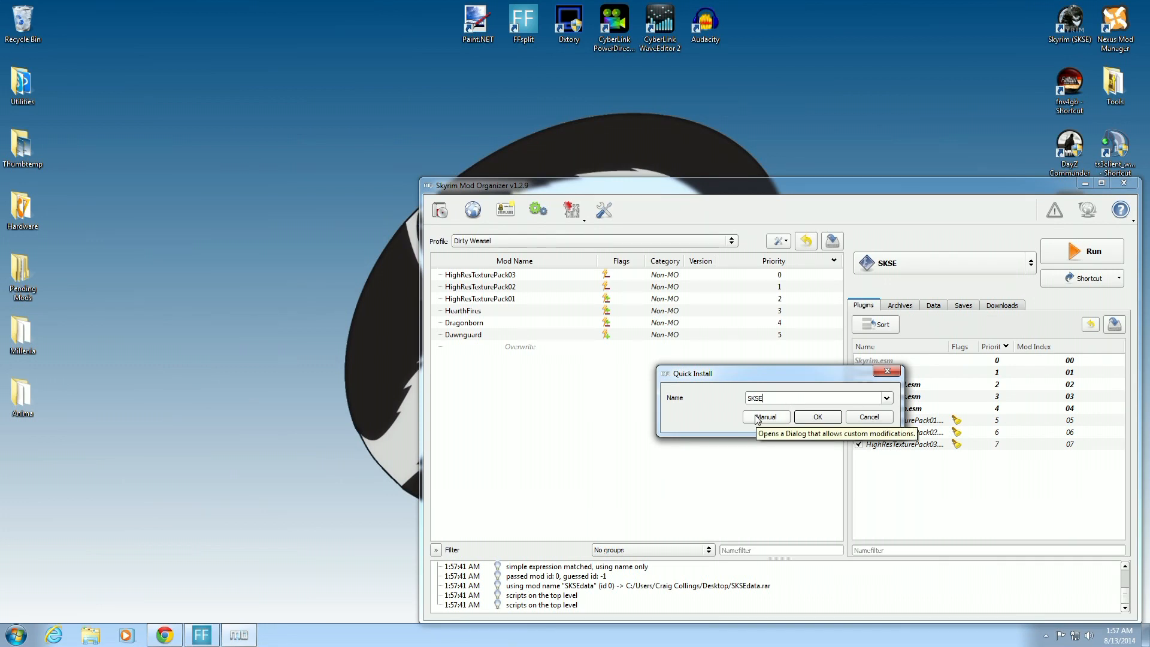
- In manual install, set Data as the data directory and install SKSE
{"action": "left_click", "coordinate": [765, 416]}
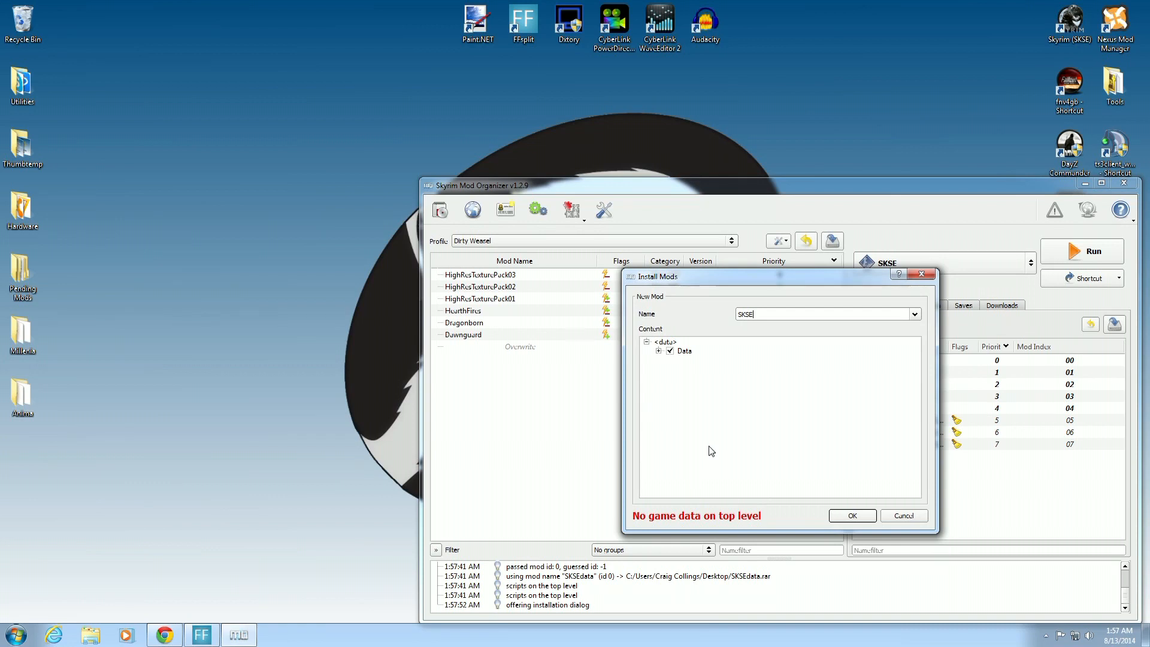
{"action": "mouse_move", "coordinate": [722, 425]}
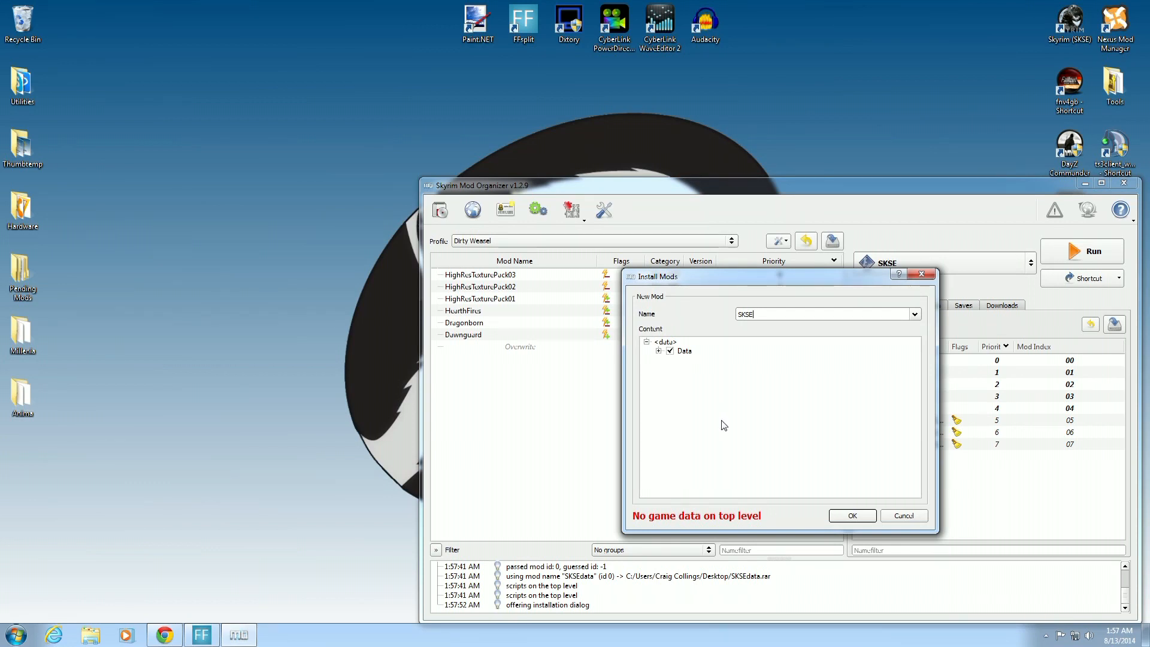
{"action": "mouse_move", "coordinate": [750, 532]}
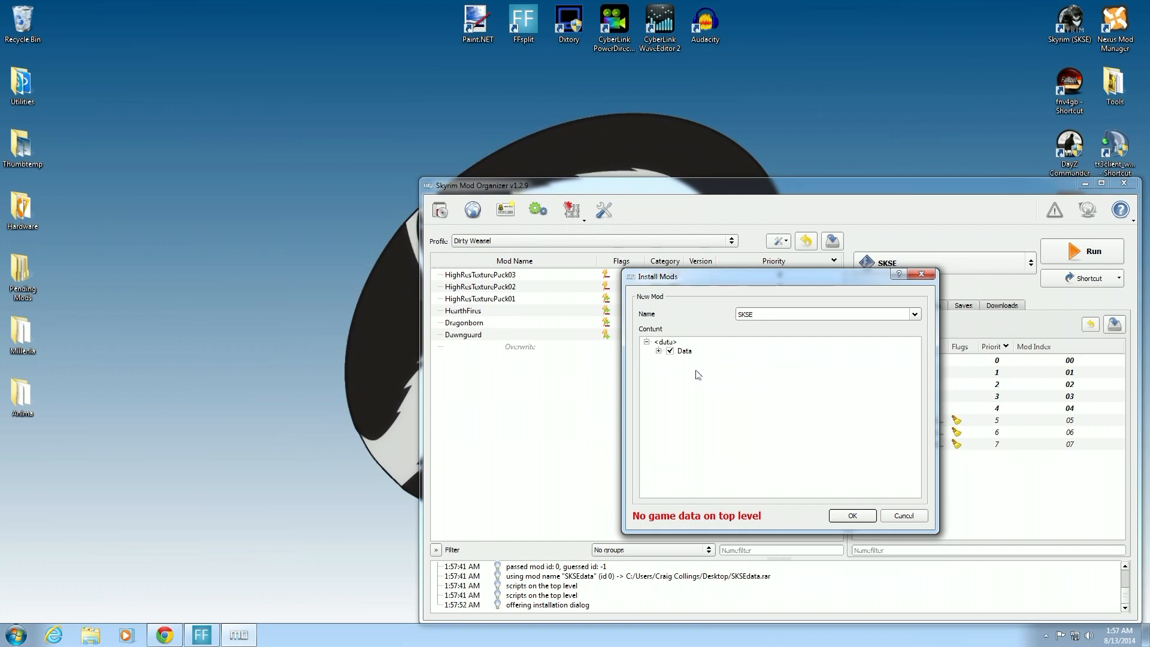
{"action": "right_click", "coordinate": [683, 350]}
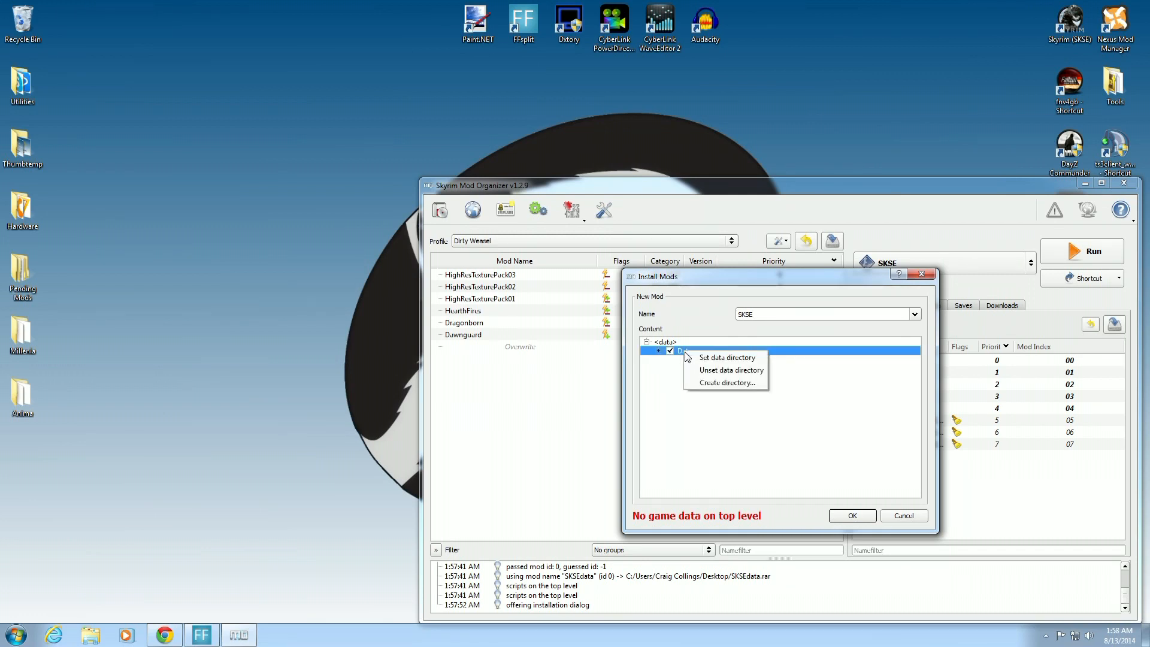
{"action": "left_click", "coordinate": [726, 357]}
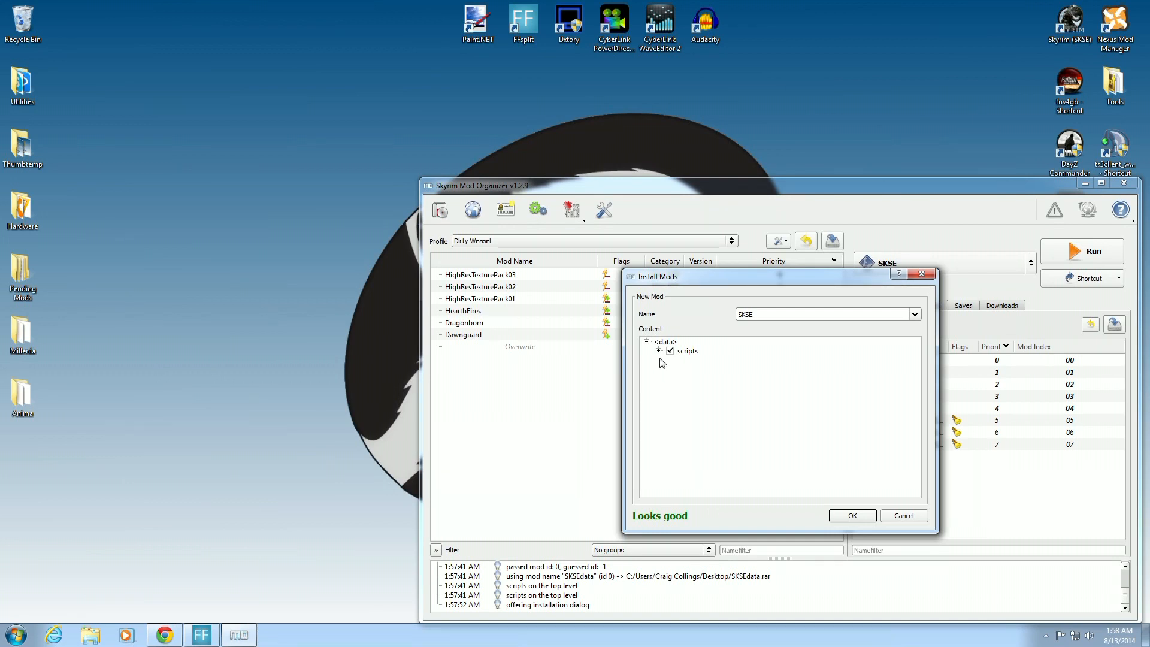
{"action": "mouse_move", "coordinate": [669, 526]}
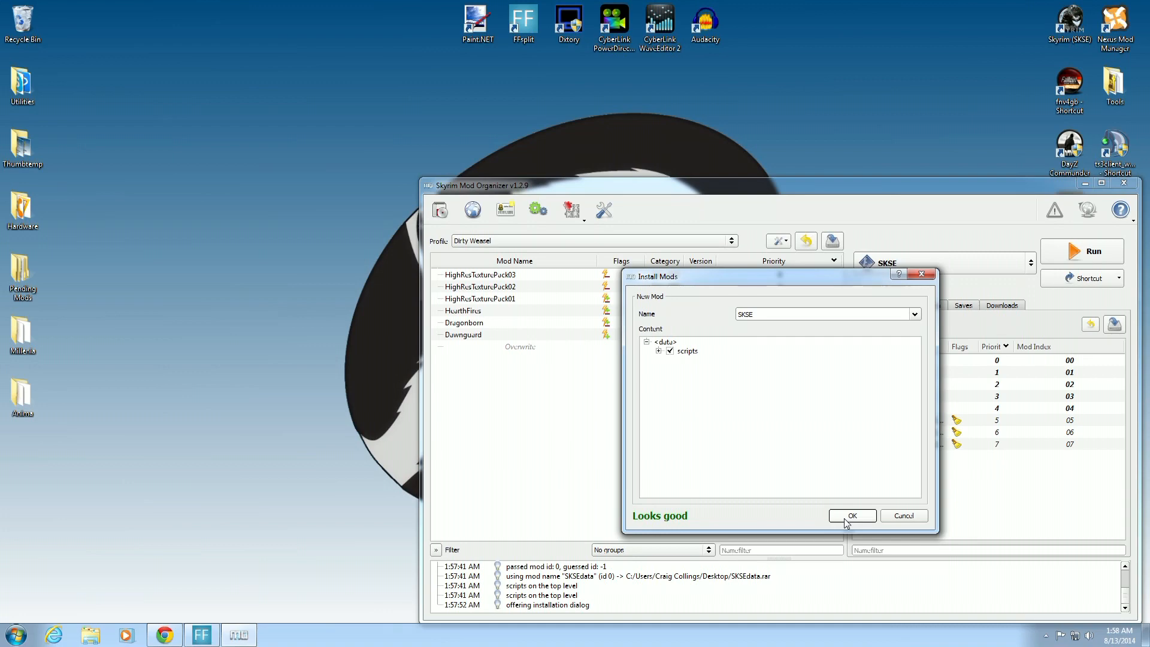
{"action": "left_click", "coordinate": [850, 515]}
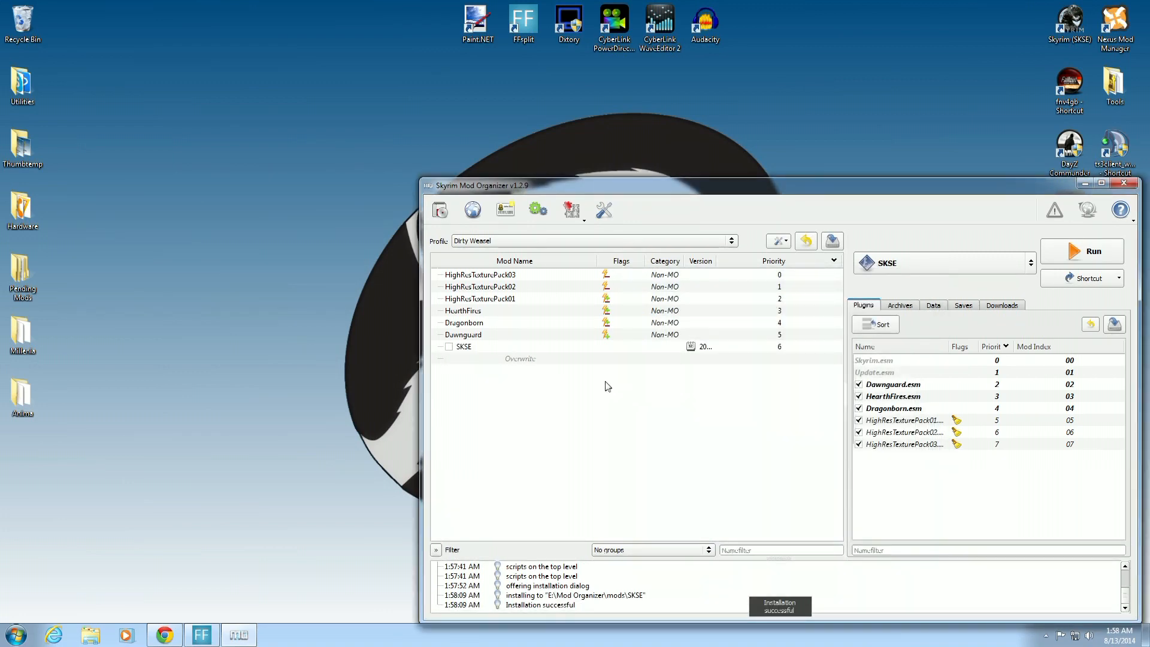
{"action": "left_click", "coordinate": [448, 346]}
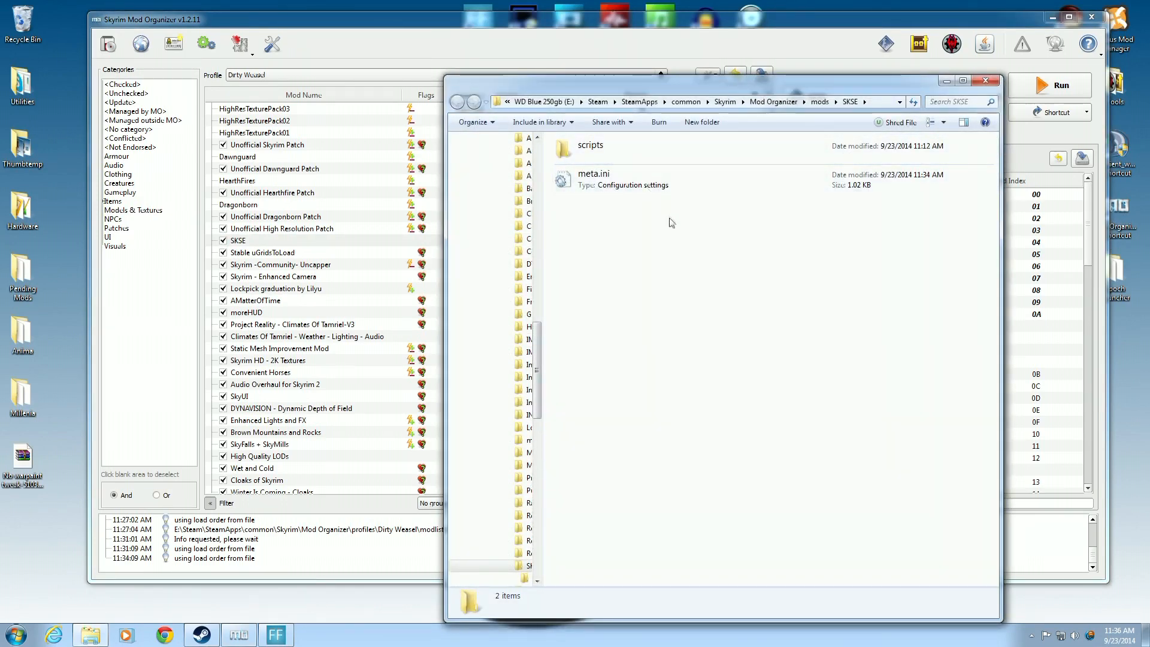
{"action": "mouse_move", "coordinate": [670, 241]}
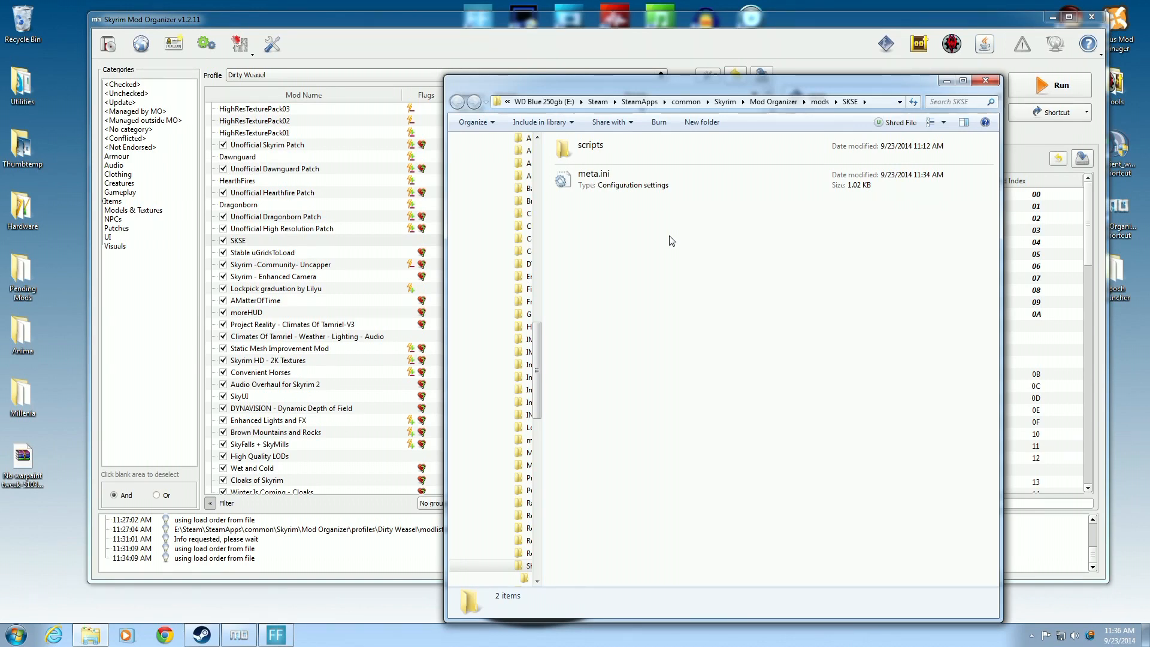
{"action": "mouse_move", "coordinate": [715, 213]}
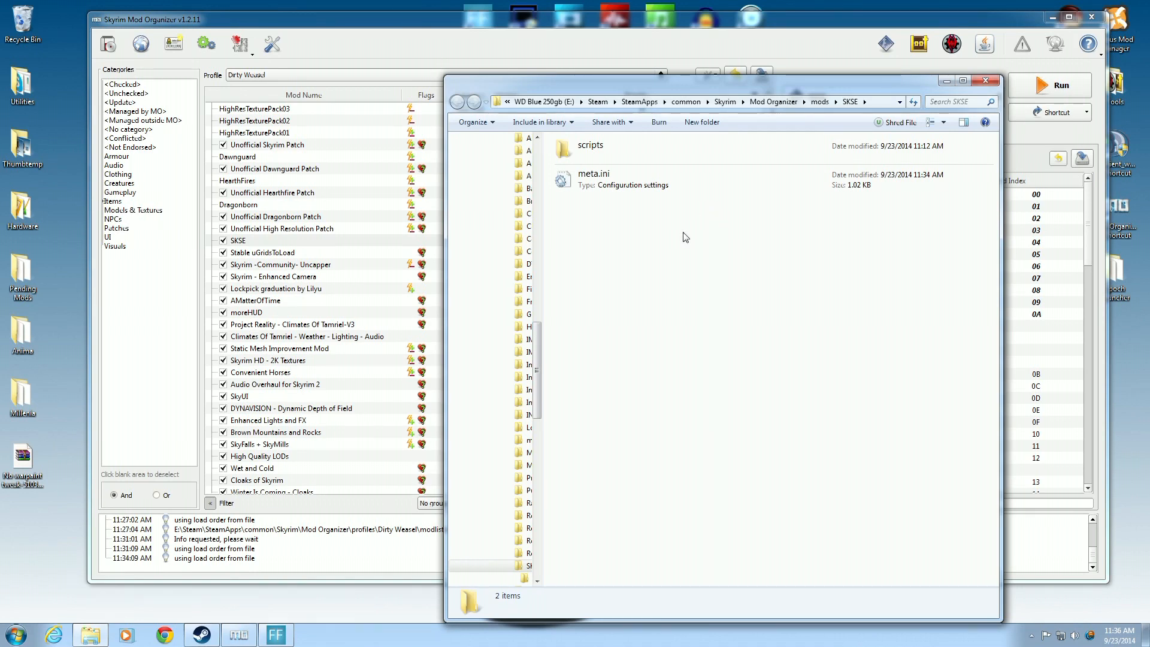
{"action": "mouse_move", "coordinate": [636, 218]}
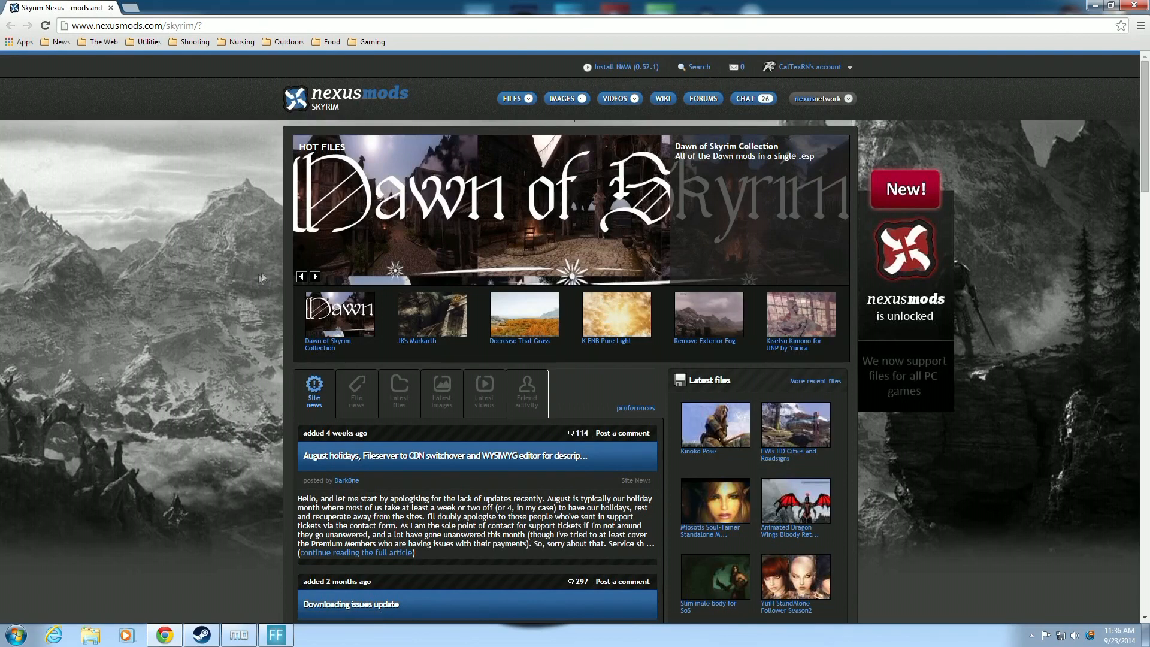
- Search Nexus Mods files for 'sk' and open the SKSE ini pre-download for lazy users page
{"action": "left_click", "coordinate": [692, 67]}
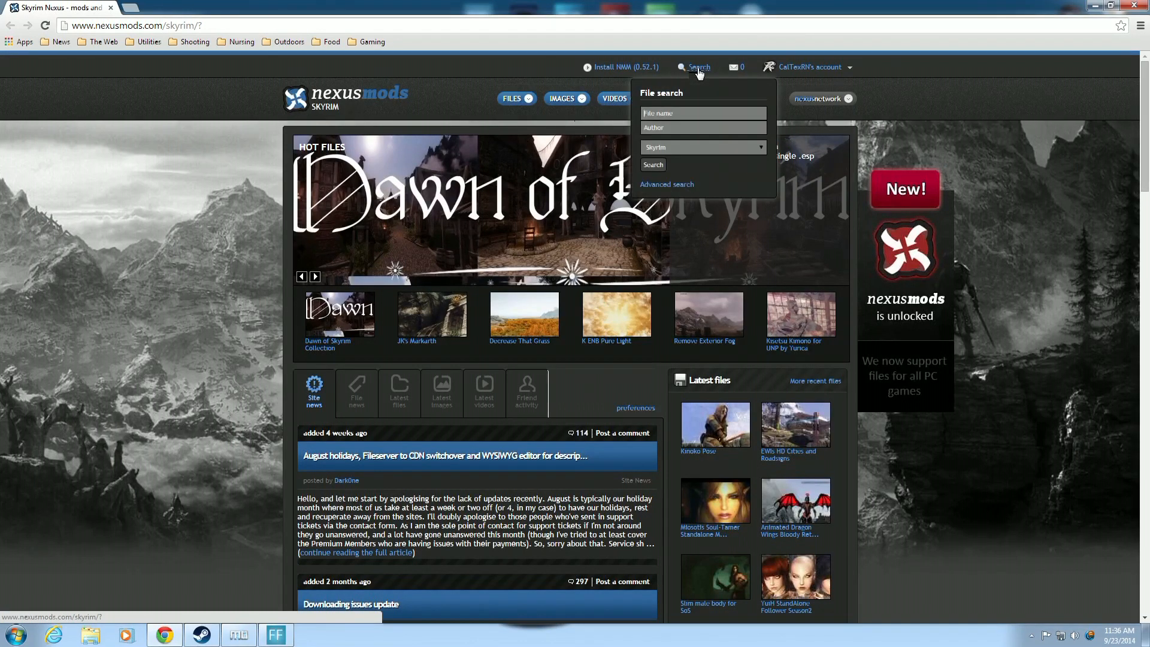
{"action": "type", "text": "skse"}
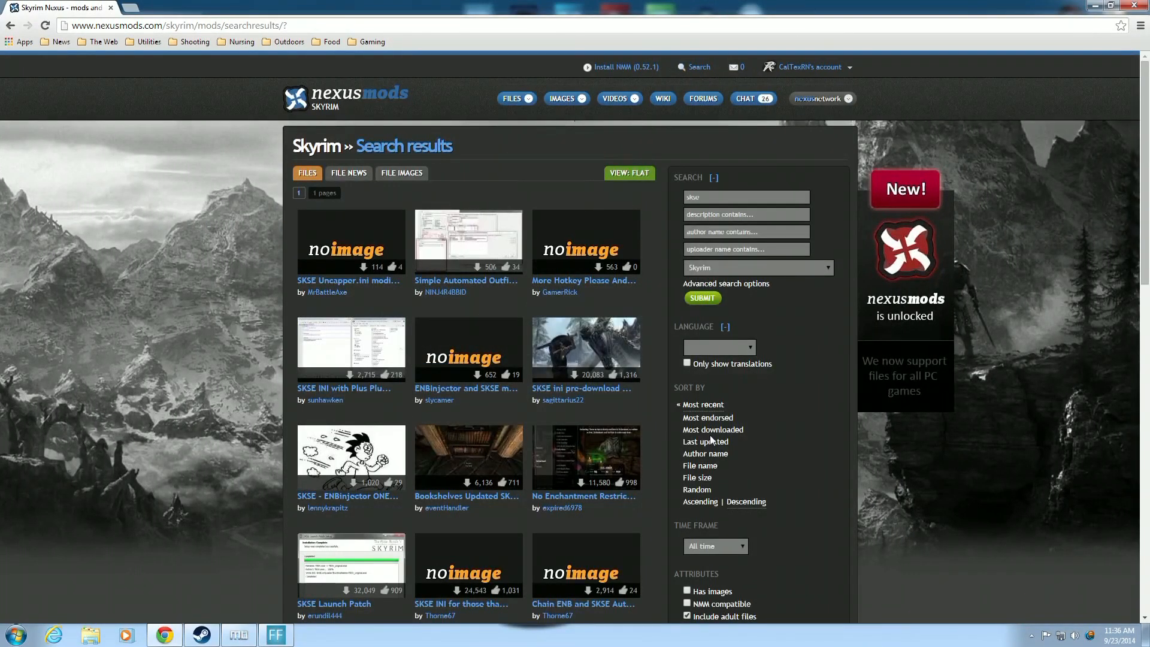
{"action": "scroll", "scroll_direction": "down", "scroll_amount": 3}
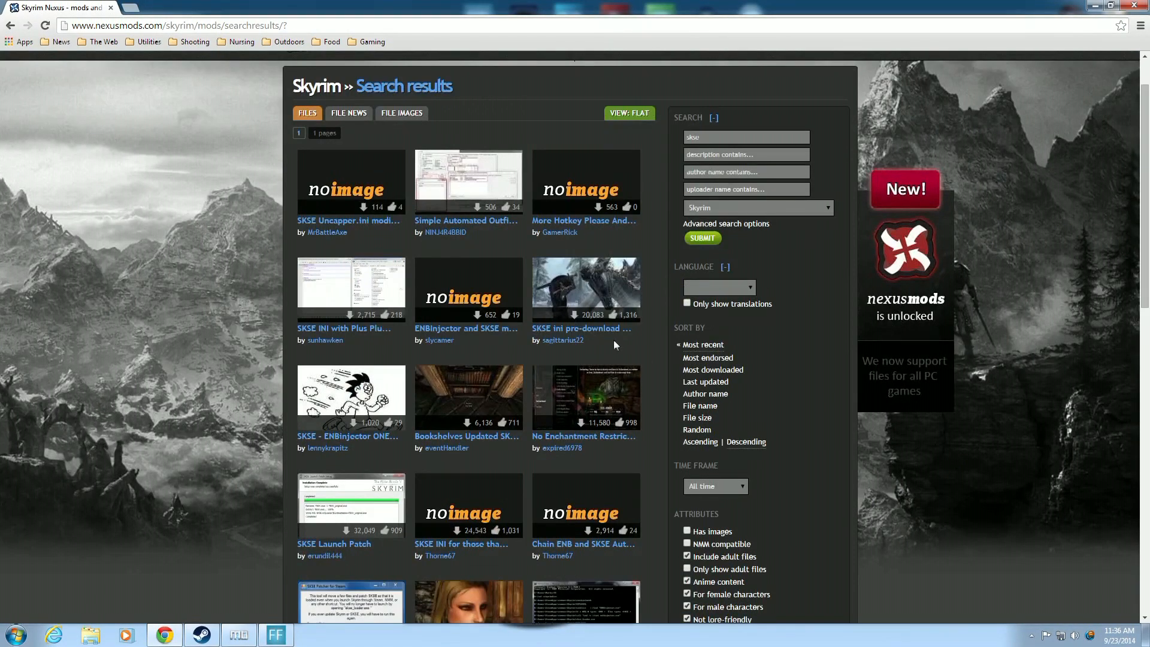
{"action": "left_click", "coordinate": [579, 328]}
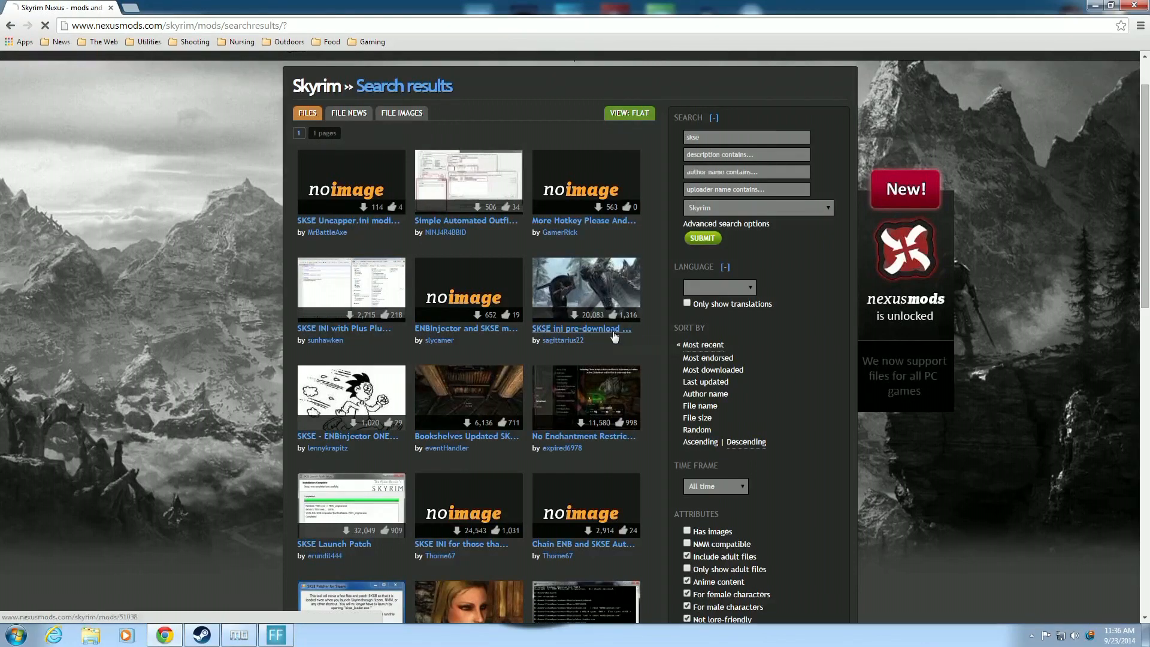
- Send the No warpaint tweak file from the mod's Files tab to Mod Organizer
{"action": "left_click", "coordinate": [580, 328]}
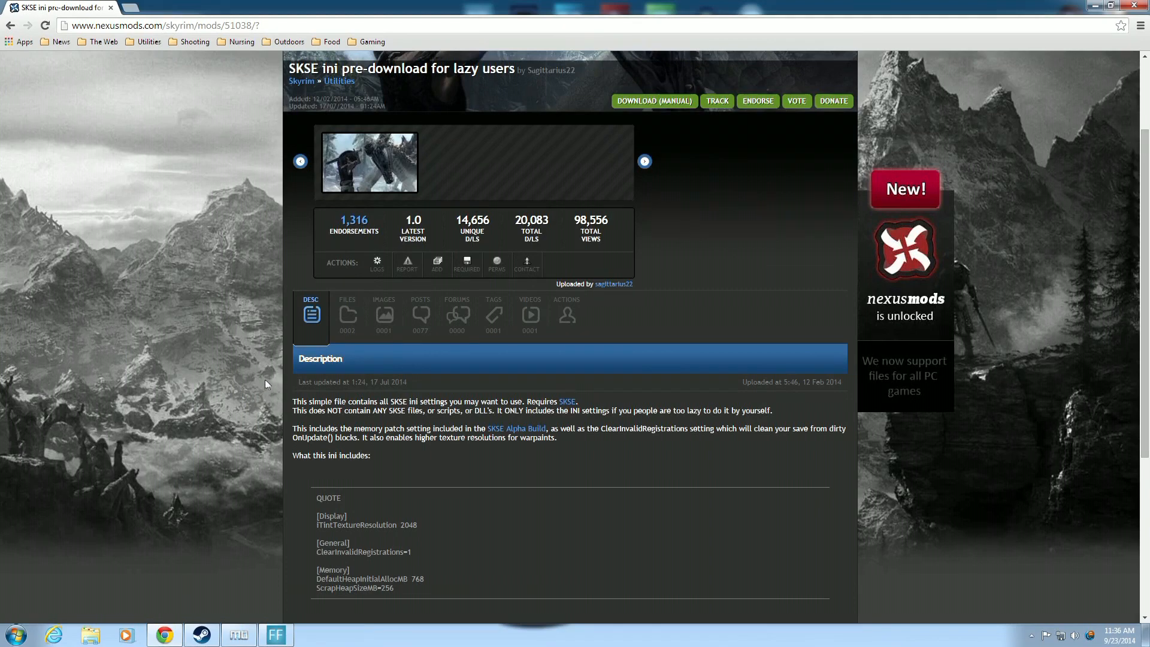
{"action": "left_click", "coordinate": [347, 317]}
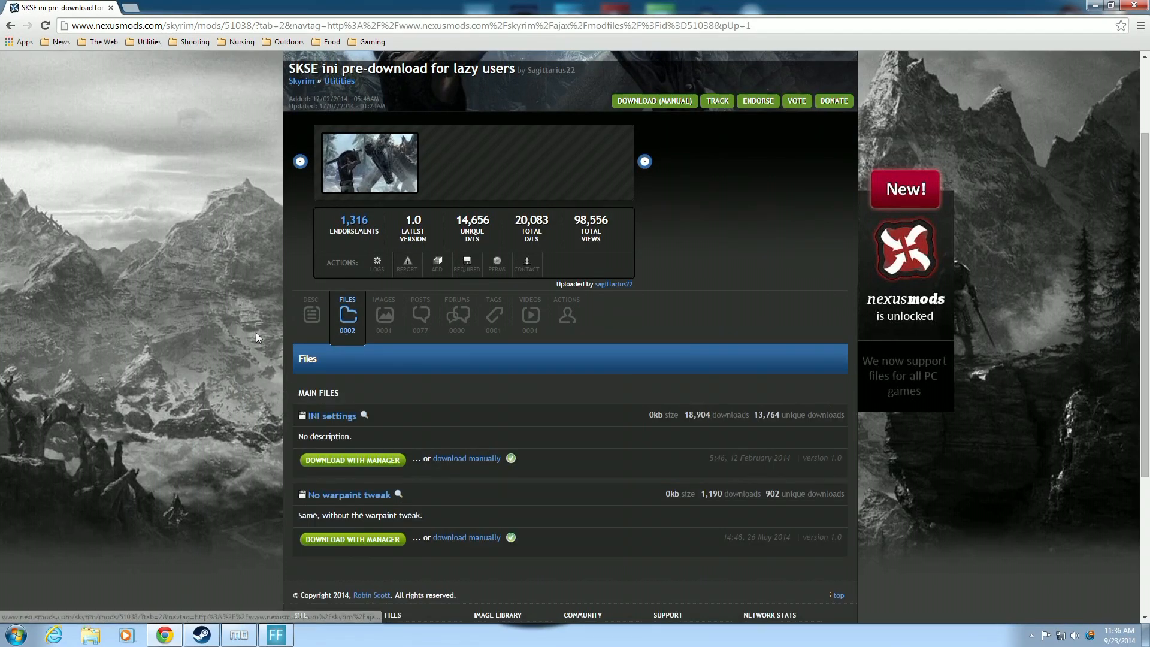
{"action": "mouse_move", "coordinate": [360, 120]}
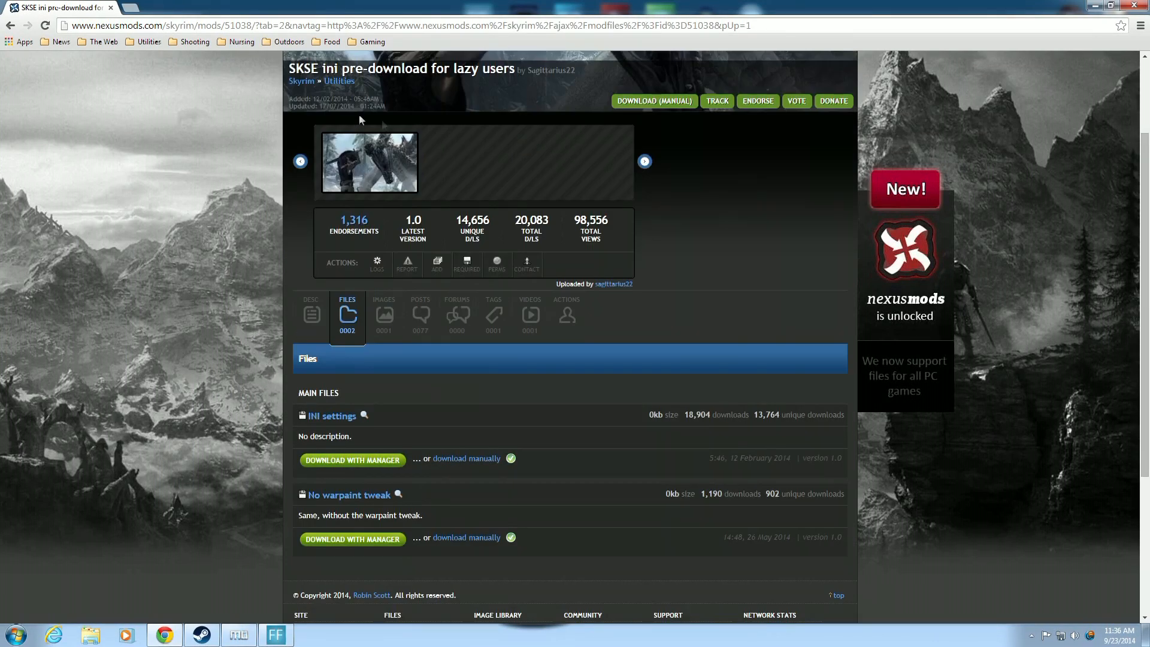
{"action": "scroll", "scroll_direction": "down", "scroll_amount": 3}
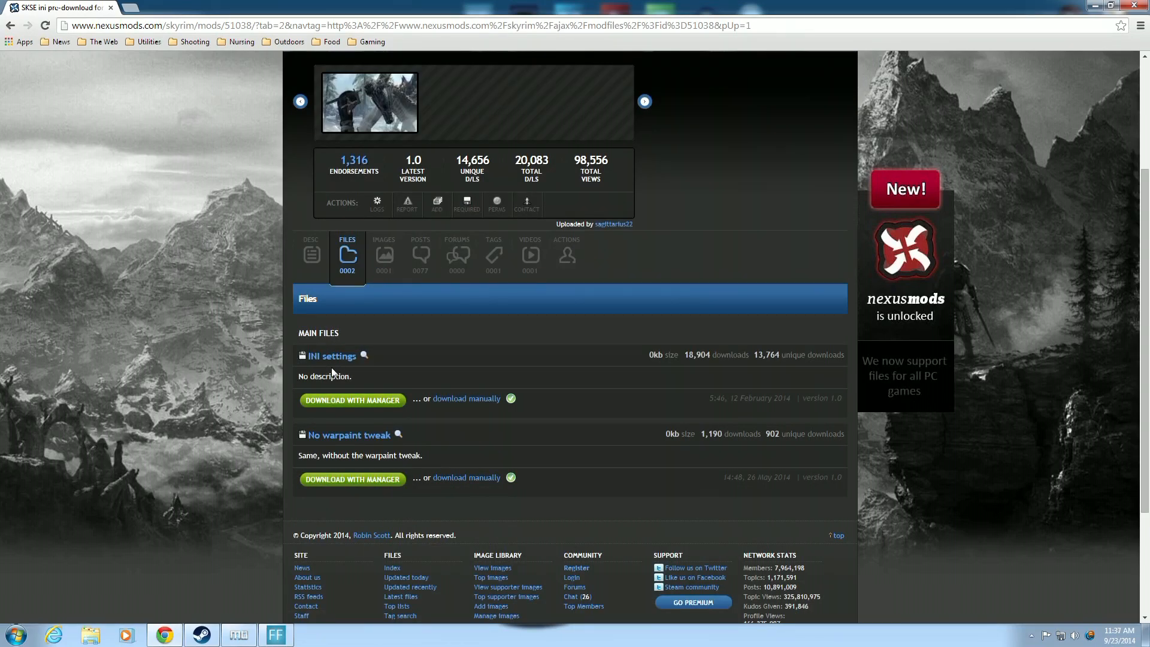
{"action": "mouse_move", "coordinate": [323, 448]}
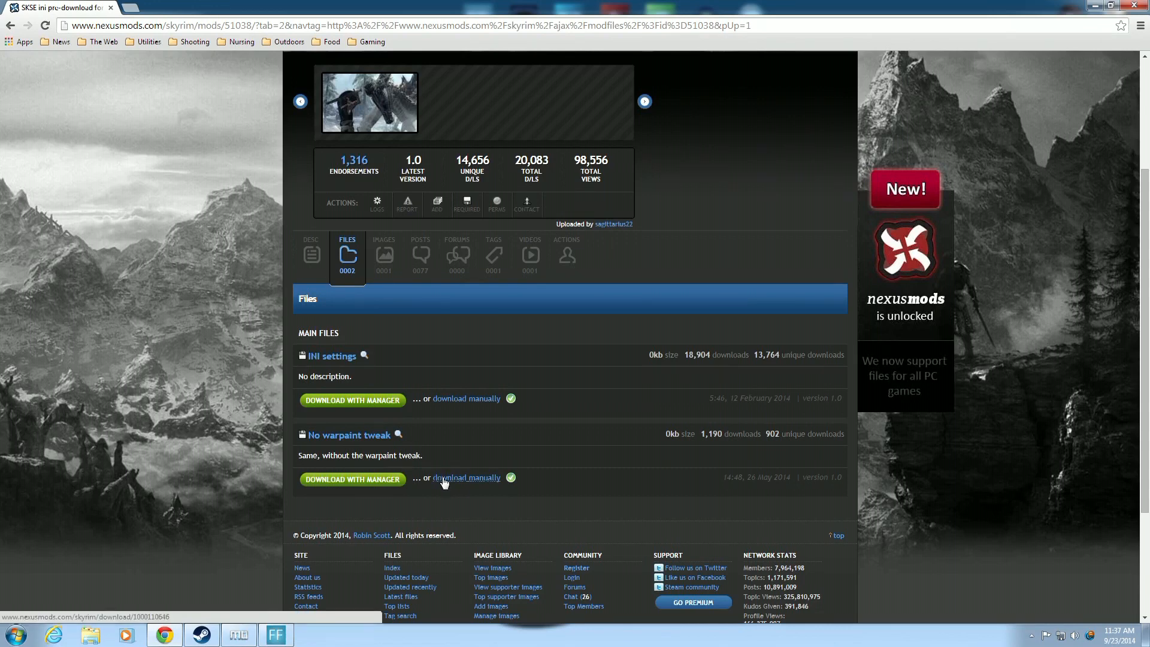
{"action": "mouse_move", "coordinate": [342, 470]}
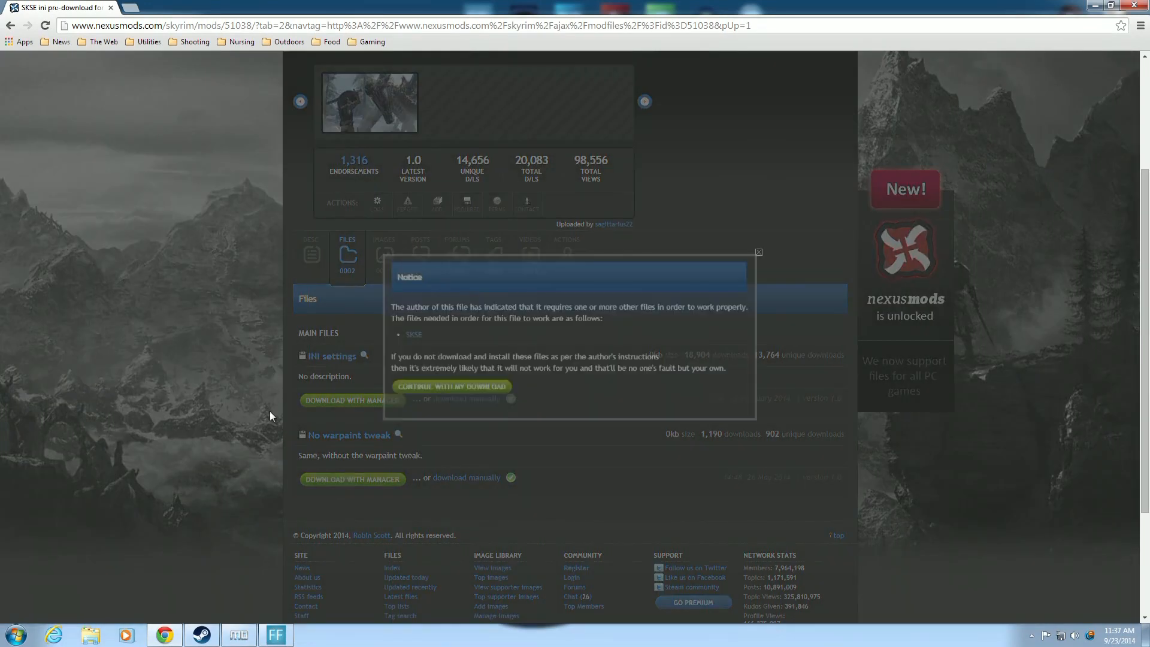
{"action": "left_click", "coordinate": [451, 386]}
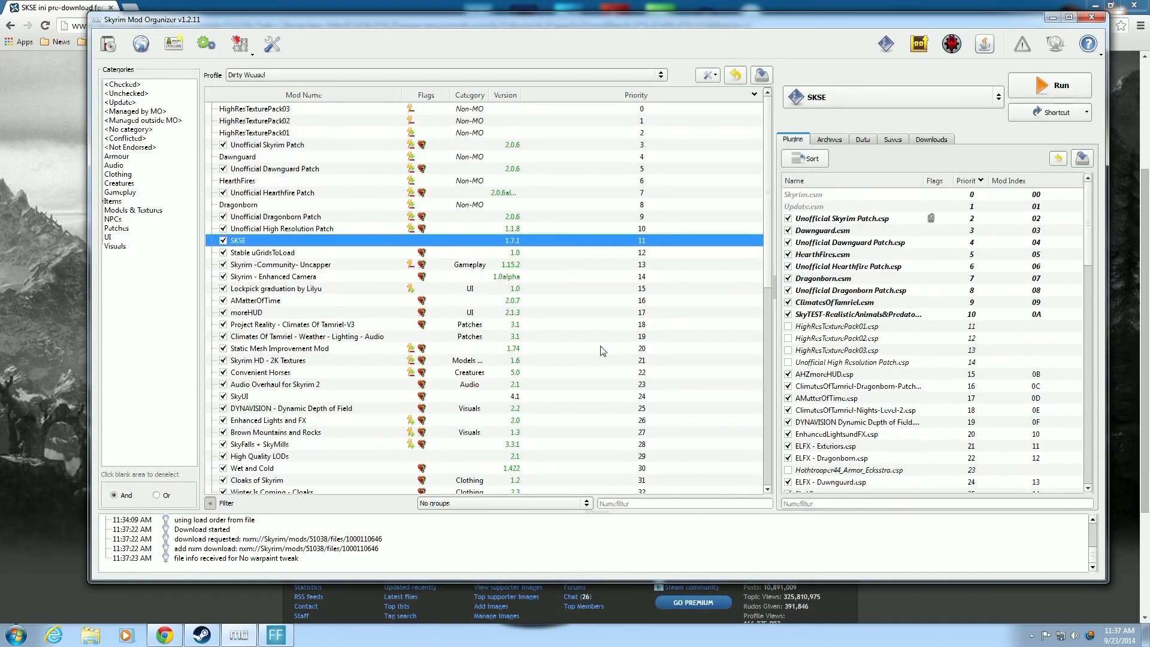
- Start installing the completed No warpaint tweak download from Mod Organizer's Downloads list
{"action": "left_click", "coordinate": [930, 139]}
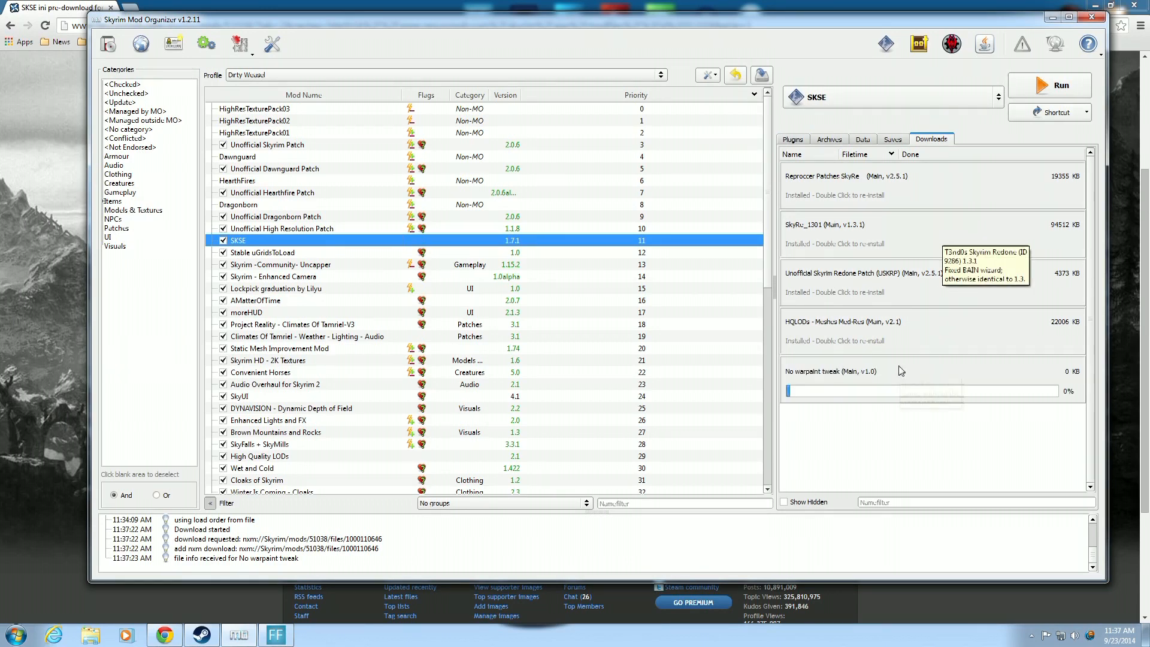
{"action": "mouse_move", "coordinate": [867, 379]}
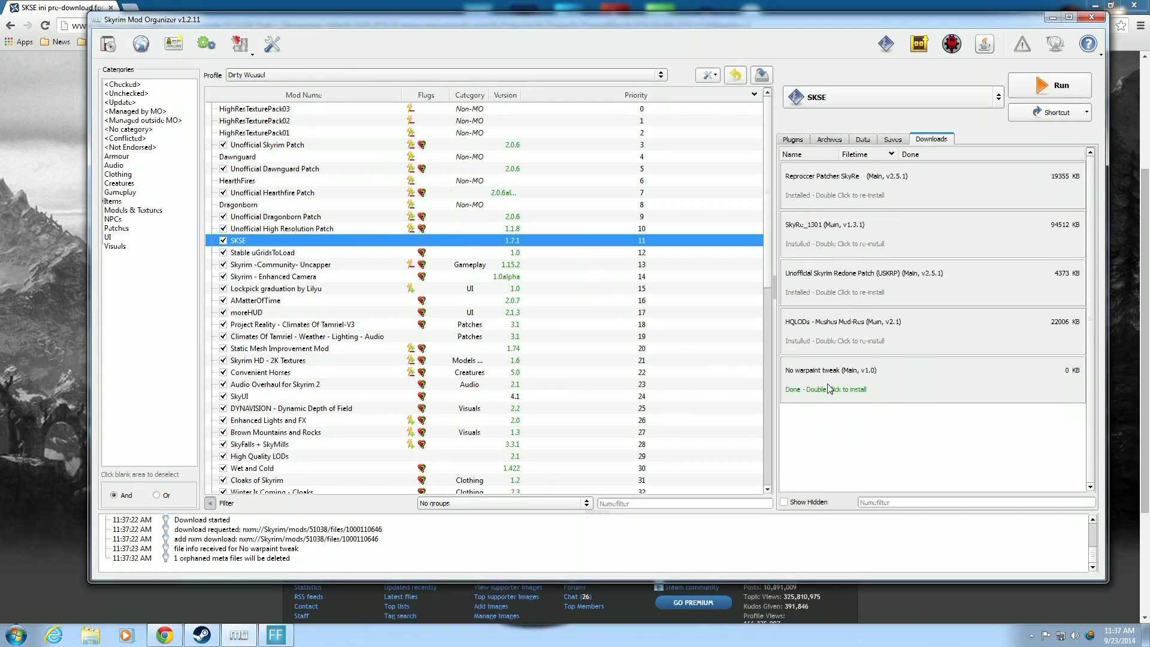
{"action": "mouse_move", "coordinate": [829, 388]}
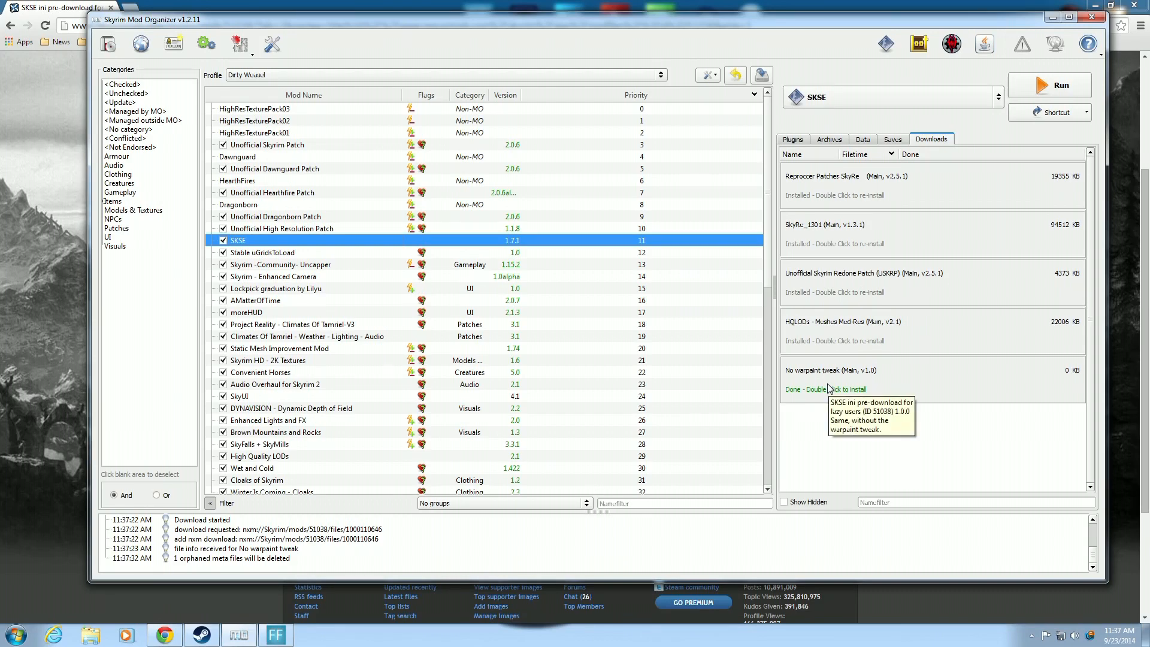
{"action": "double_click", "coordinate": [827, 389]}
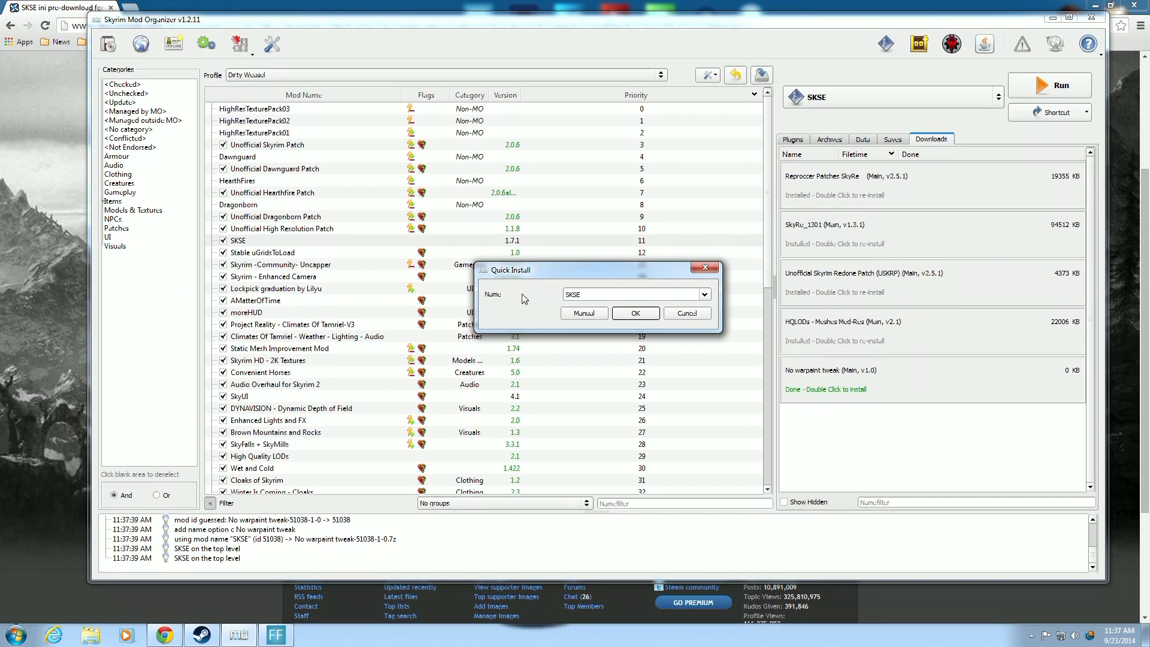
- Set the misplaced Data folder as data root and install the mod as SKSE
{"action": "left_click", "coordinate": [601, 294]}
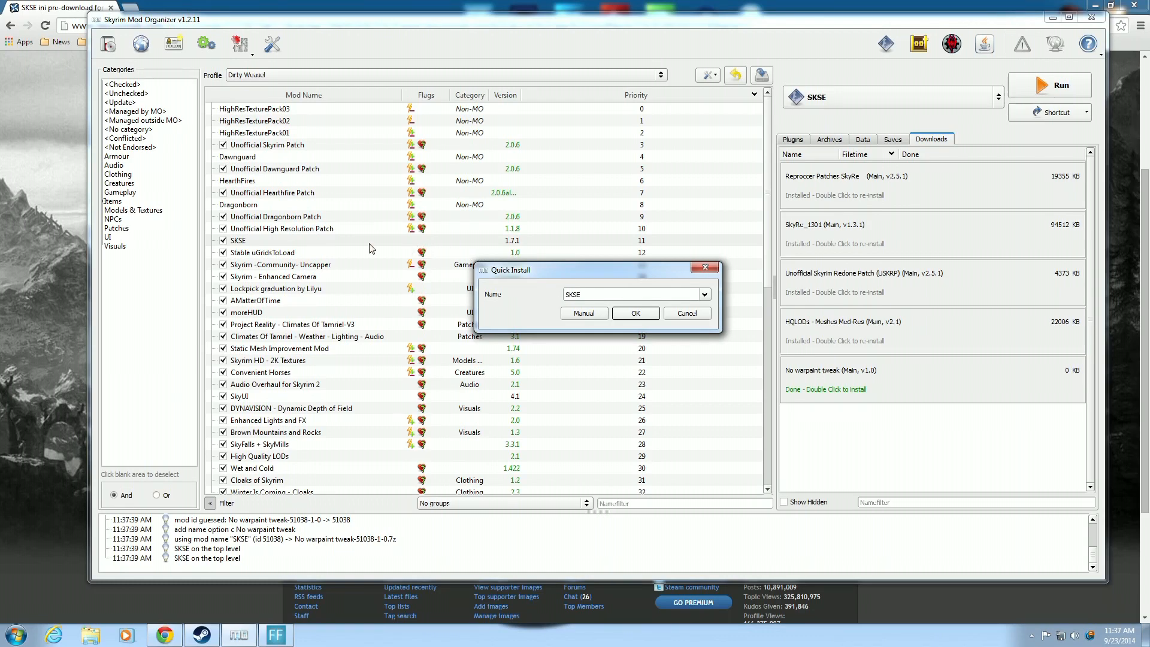
{"action": "mouse_move", "coordinate": [525, 314]}
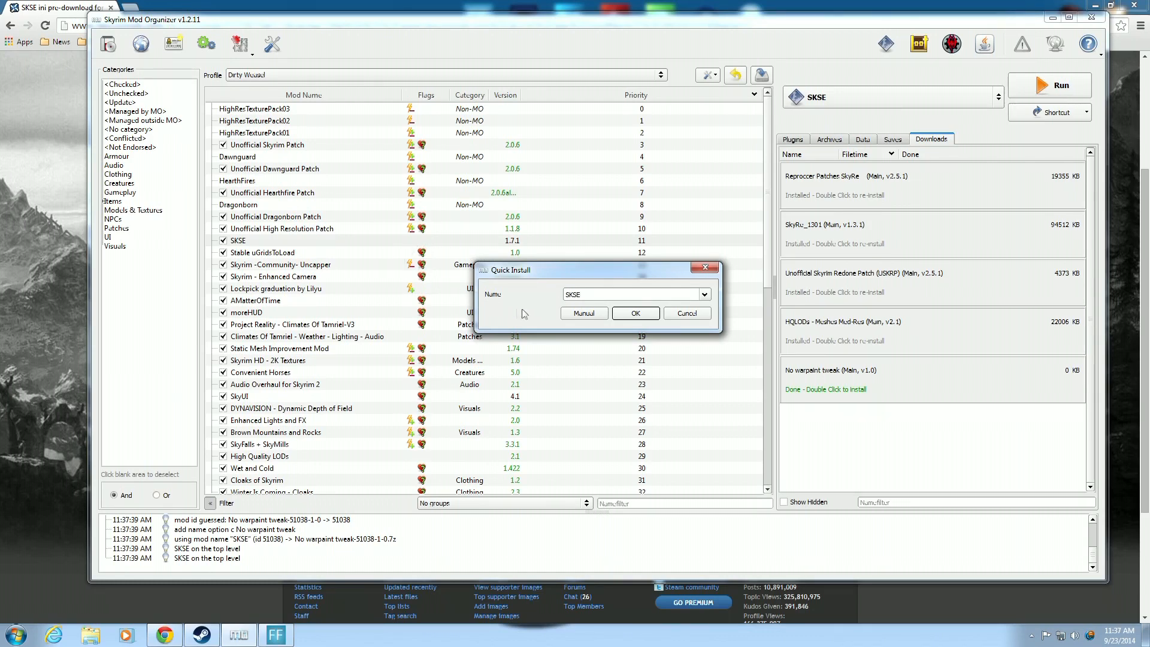
{"action": "left_click", "coordinate": [584, 313]}
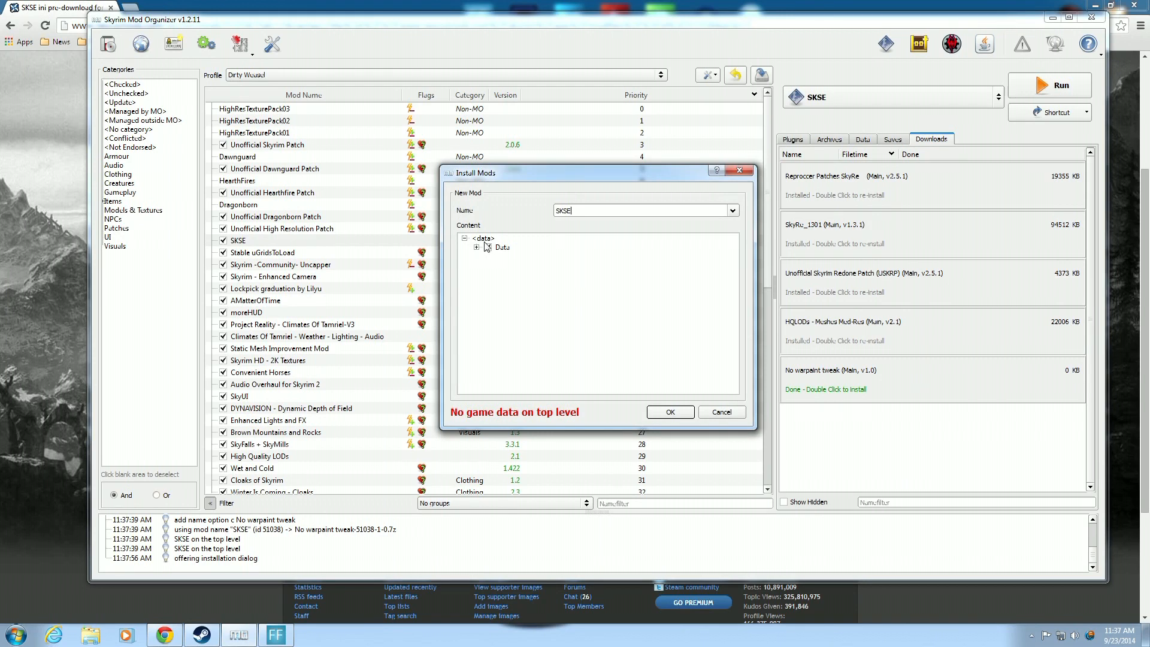
{"action": "left_click", "coordinate": [489, 247]}
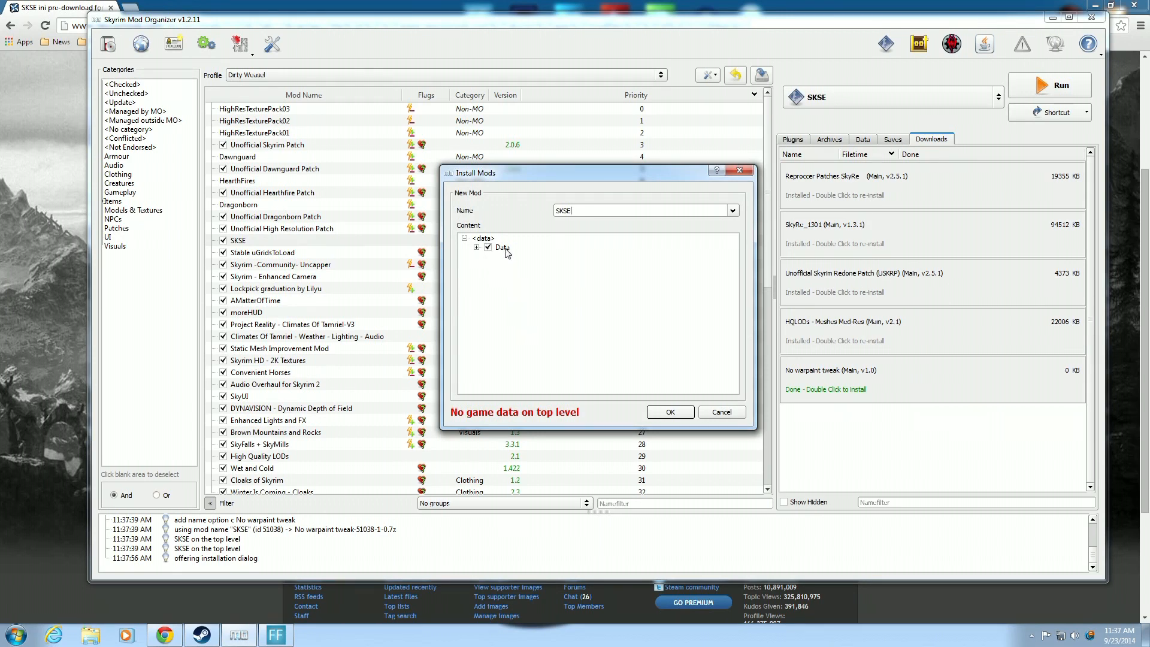
{"action": "right_click", "coordinate": [502, 247]}
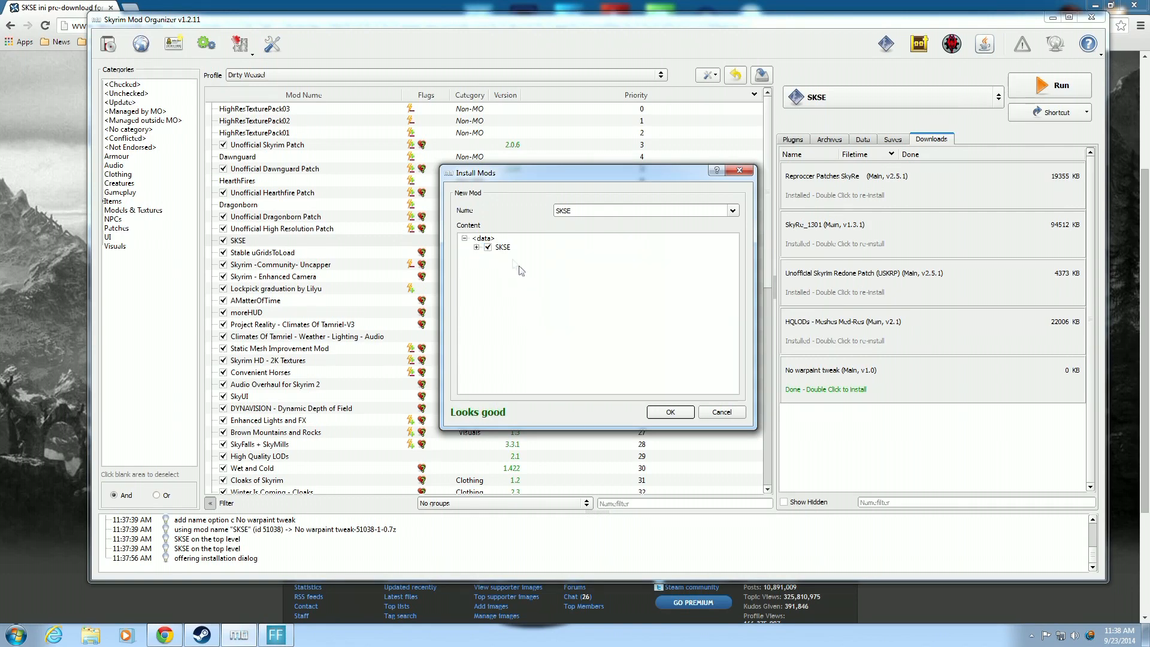
{"action": "left_click", "coordinate": [669, 411]}
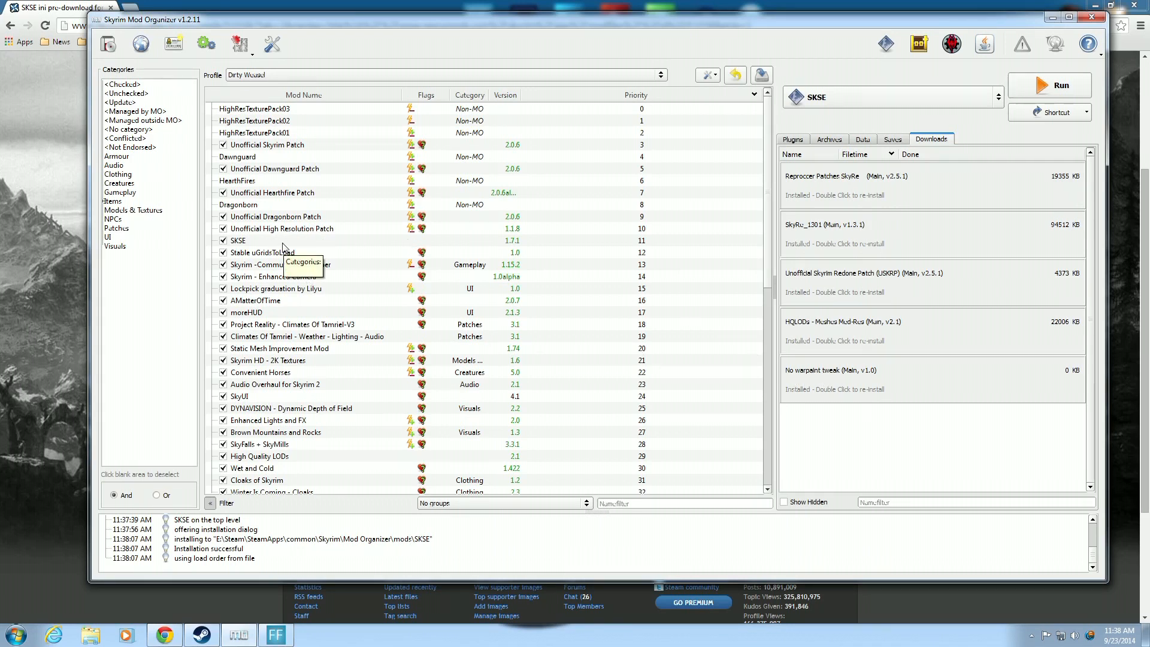
- Browse the SKSE mod folder in Explorer to confirm SKSE.ini, then close Explorer
{"action": "left_click", "coordinate": [238, 240]}
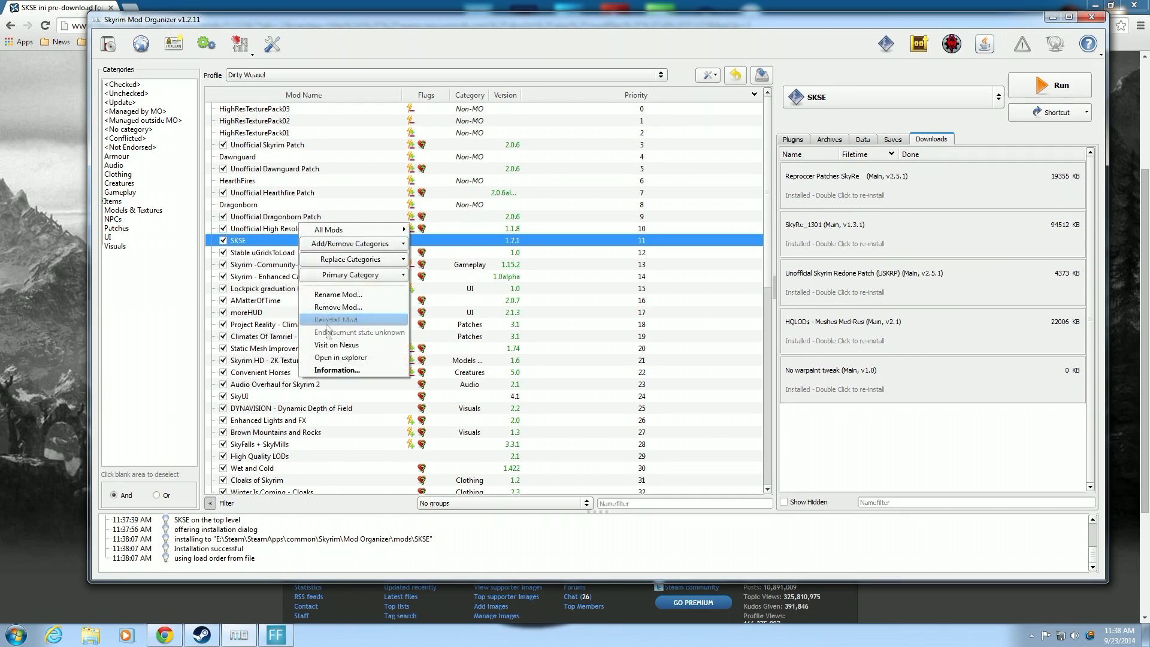
{"action": "left_click", "coordinate": [339, 357]}
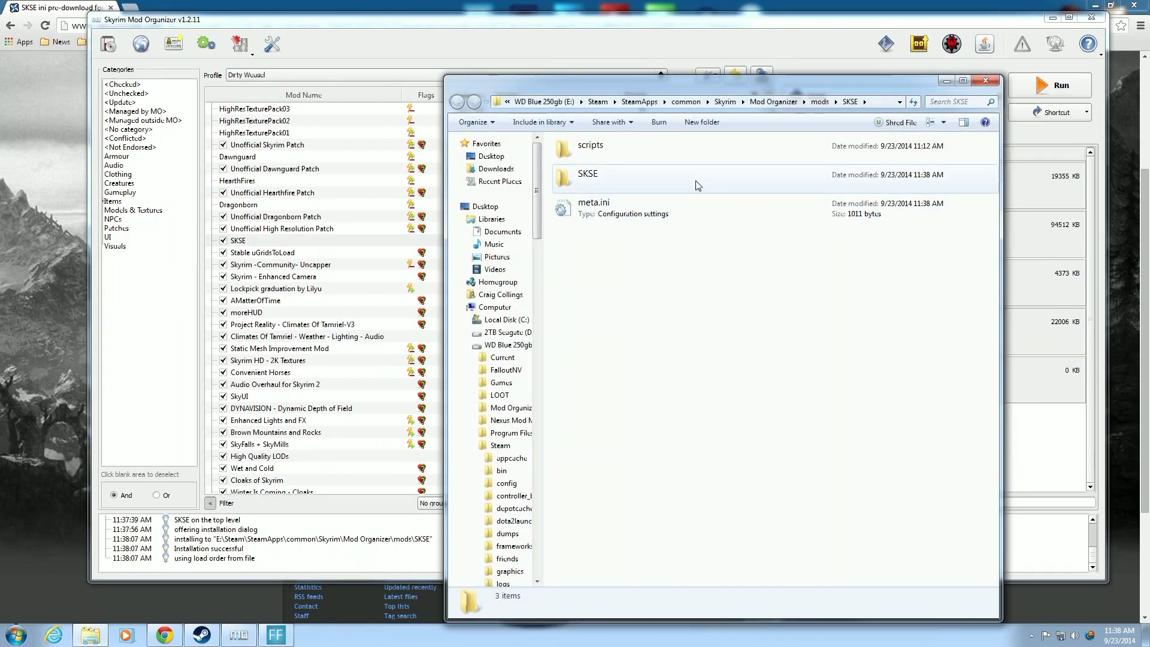
{"action": "double_click", "coordinate": [587, 173]}
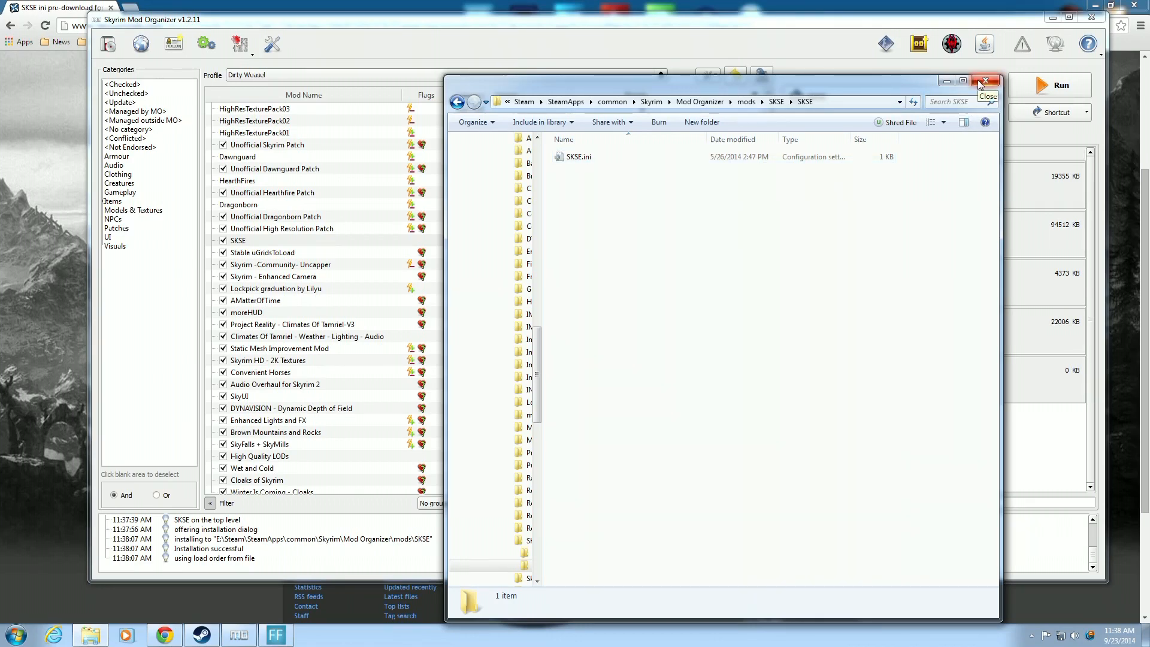
{"action": "left_click", "coordinate": [984, 81]}
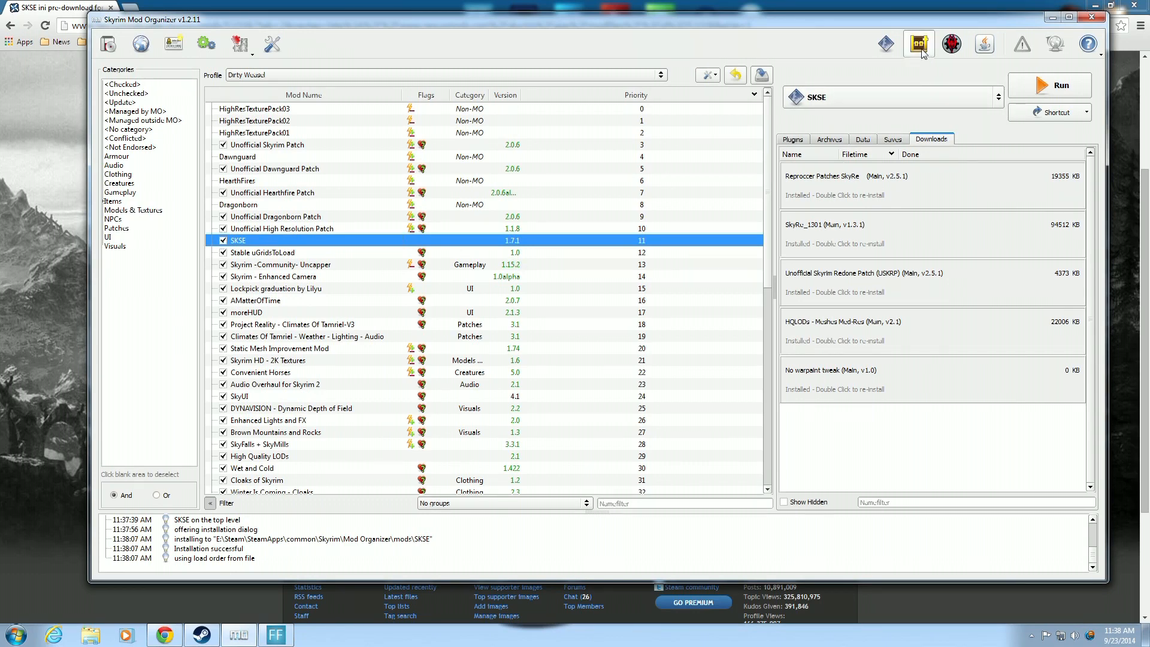
- Run LOOT from the Mod Organizer toolbar, sort plugins, and apply the calculated order
{"action": "left_click", "coordinate": [918, 44]}
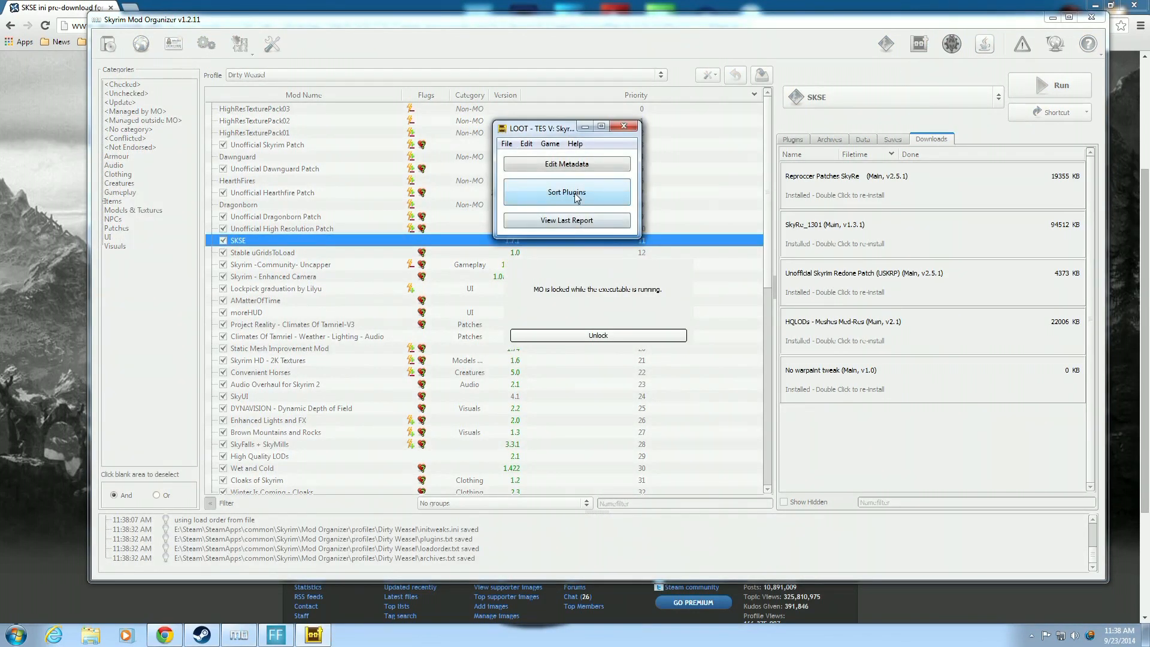
{"action": "left_click", "coordinate": [566, 192]}
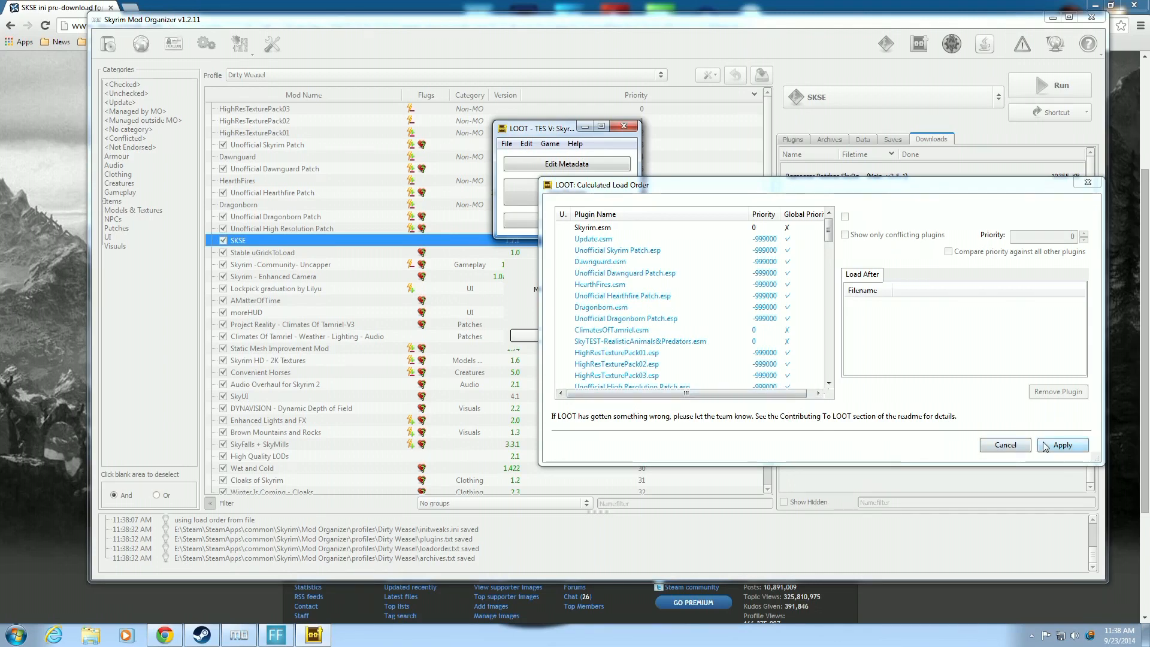
{"action": "left_click", "coordinate": [1060, 444]}
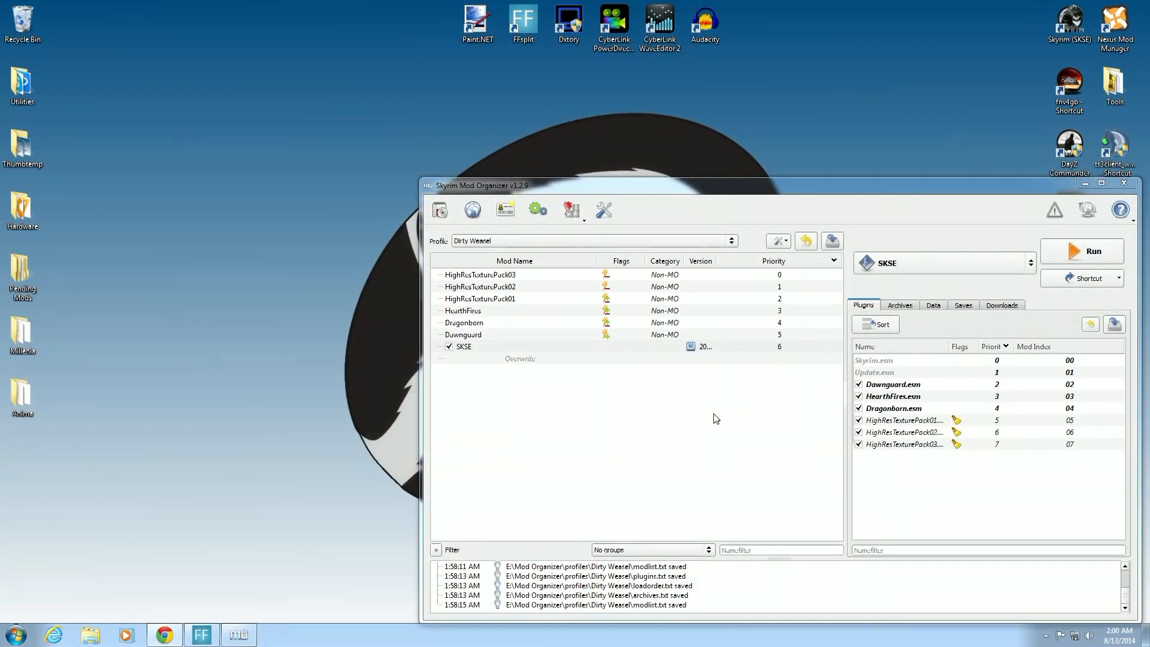
{"action": "mouse_move", "coordinate": [754, 441]}
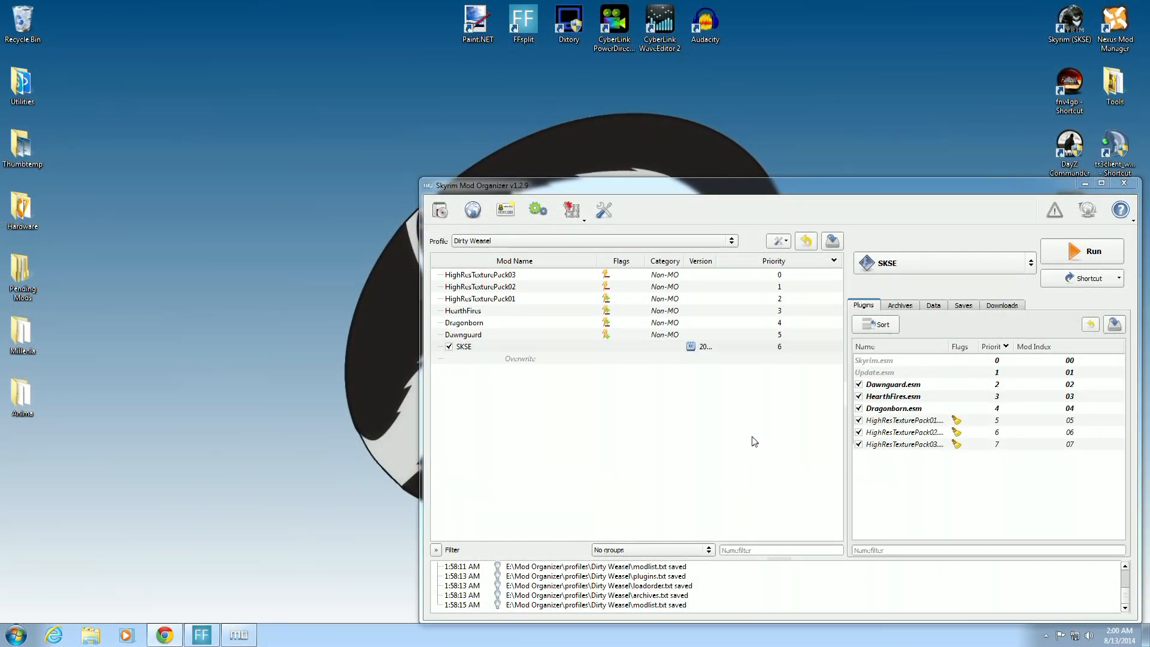
{"action": "mouse_move", "coordinate": [861, 291]}
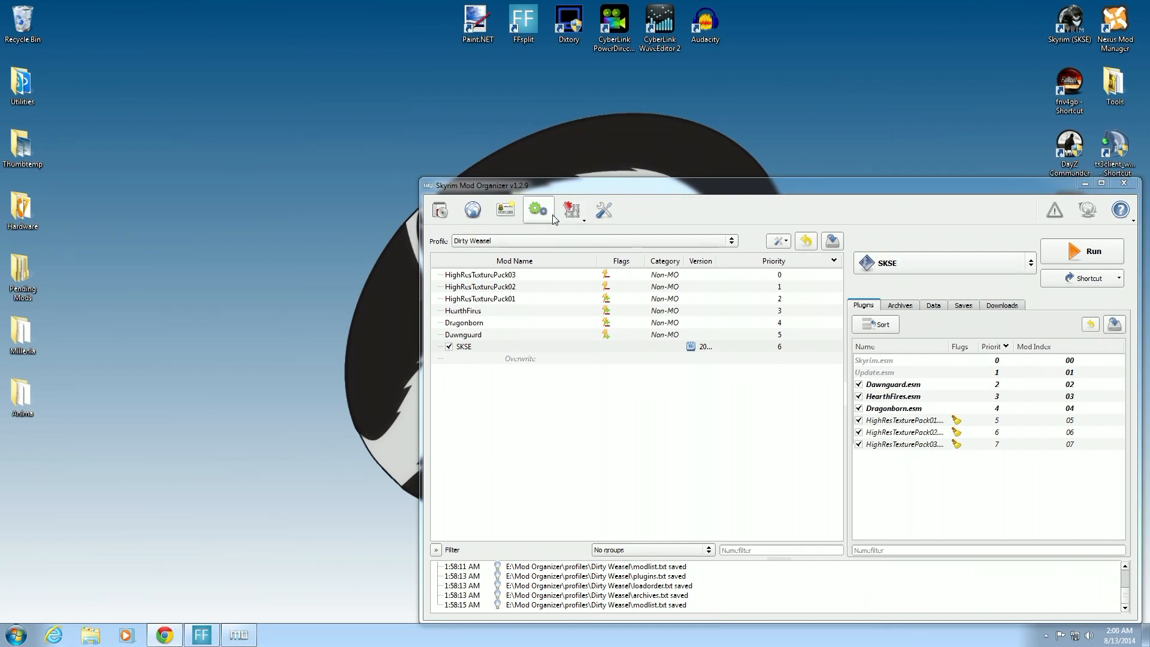
- Point the SKSE executable entry at skse_loader.exe and launch Skyrim through SKSE
{"action": "left_click", "coordinate": [538, 209]}
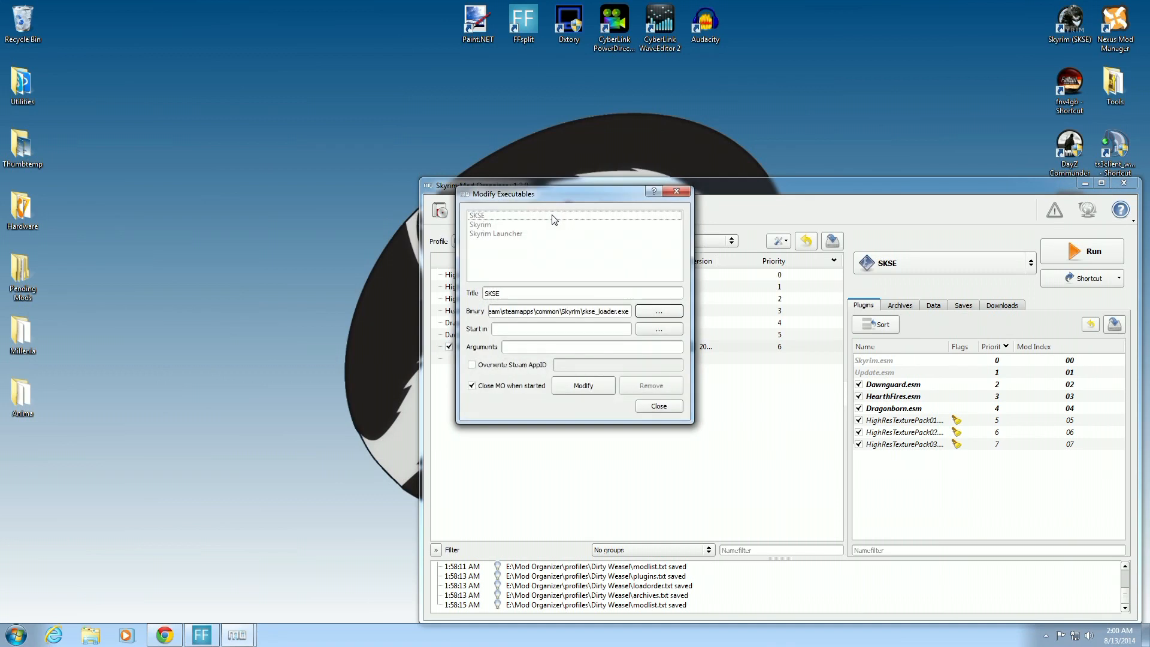
{"action": "left_click", "coordinate": [506, 214]}
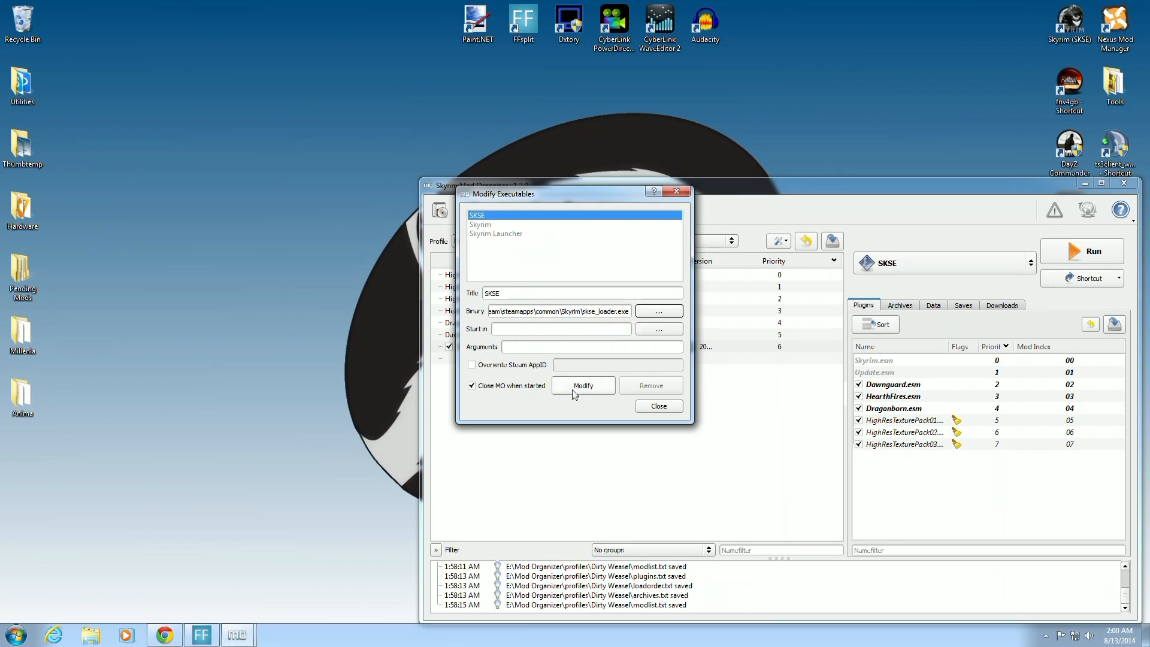
{"action": "left_click", "coordinate": [656, 406]}
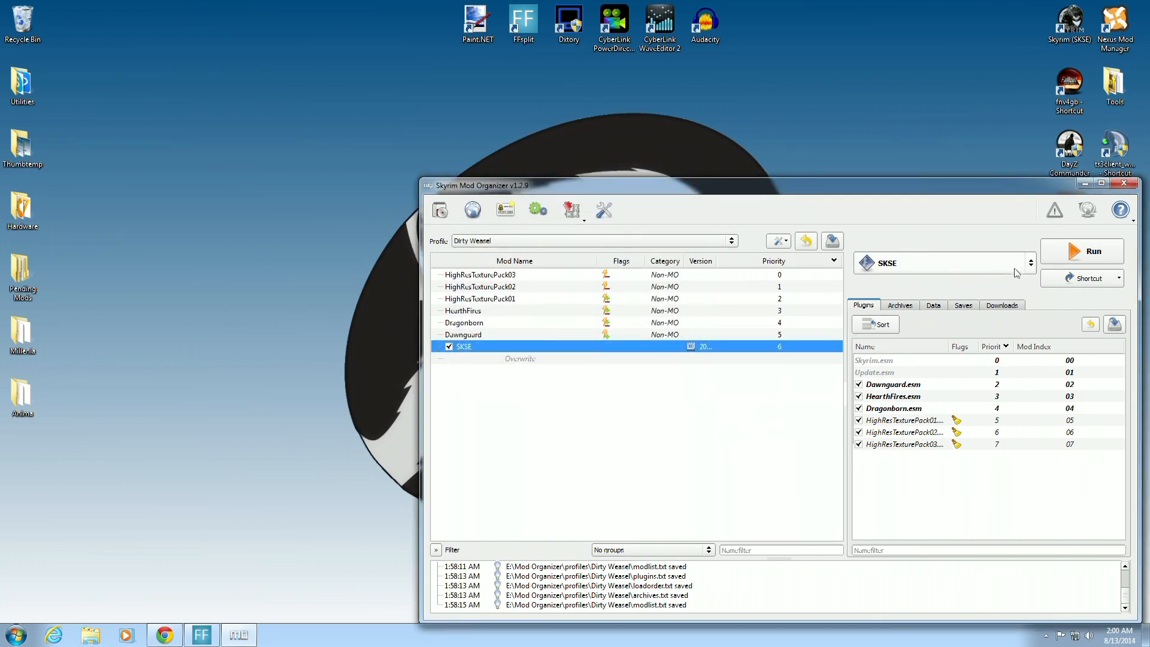
{"action": "left_click", "coordinate": [1029, 263]}
{"action": "type", "text": "getsks"}
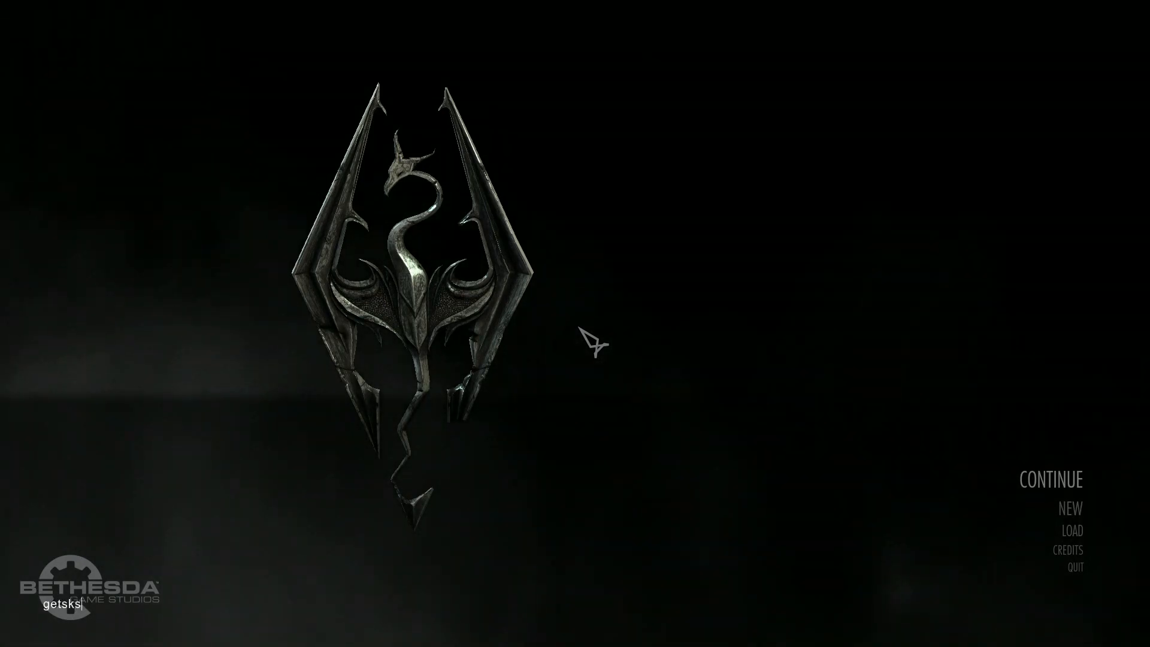
- Run getskseversion in the console to confirm SKSE 1.7.1, then quit Skyrim
{"action": "type", "text": "eversio"}
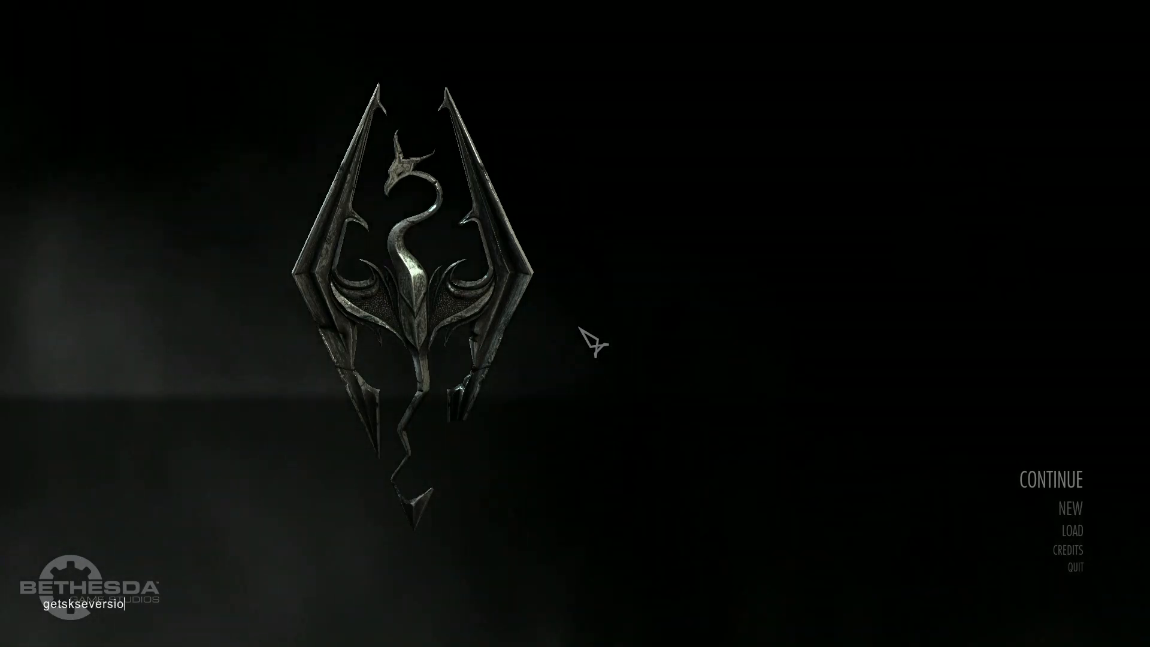
{"action": "key", "text": "Enter"}
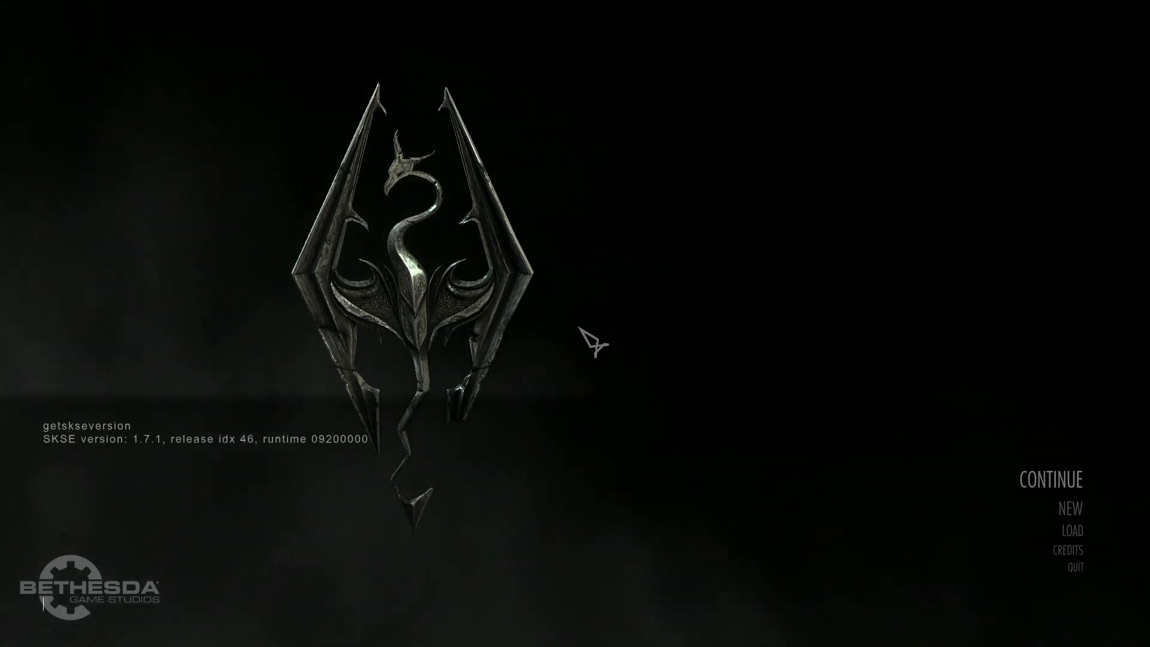
{"action": "mouse_move", "coordinate": [88, 469]}
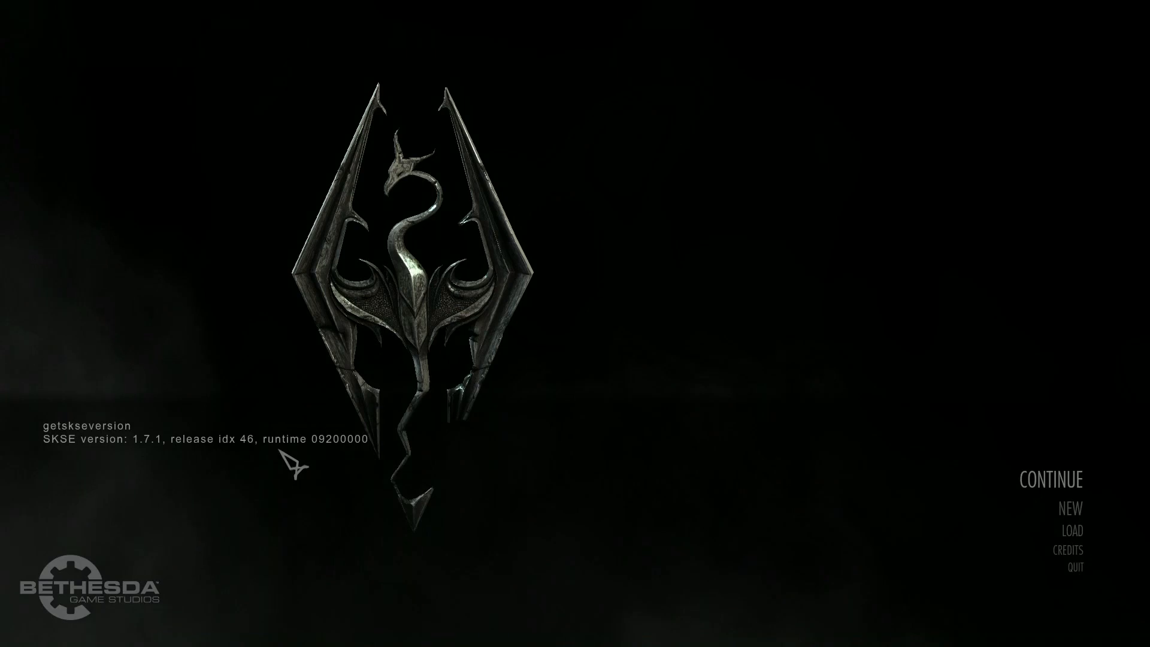
{"action": "mouse_move", "coordinate": [463, 467]}
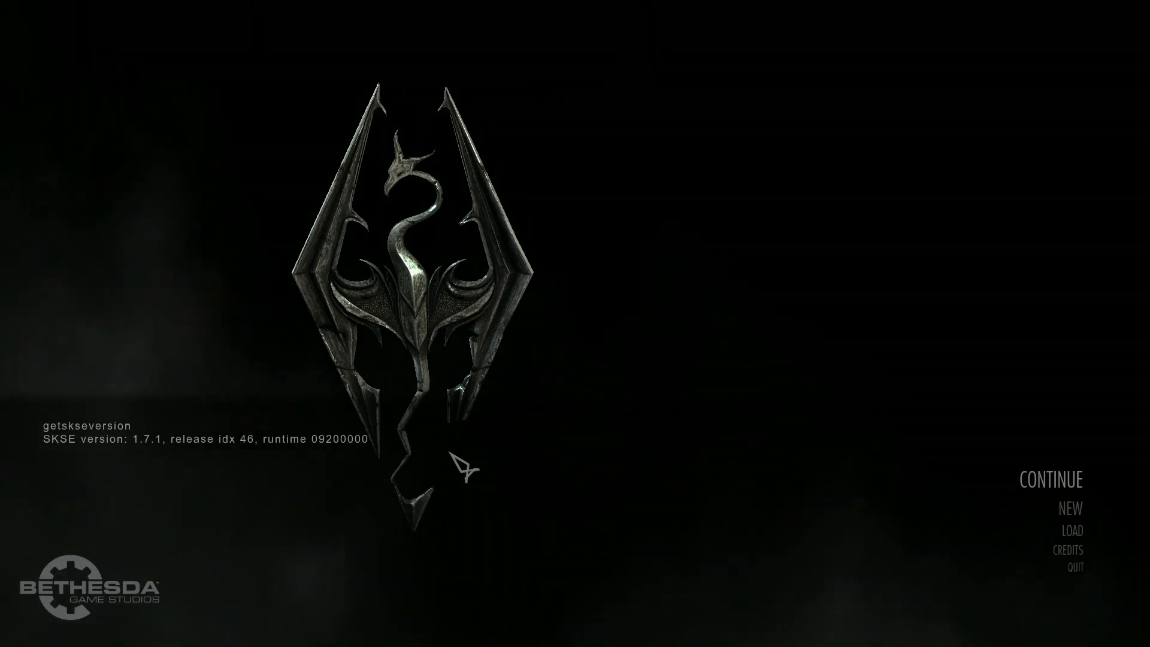
{"action": "mouse_move", "coordinate": [1008, 624]}
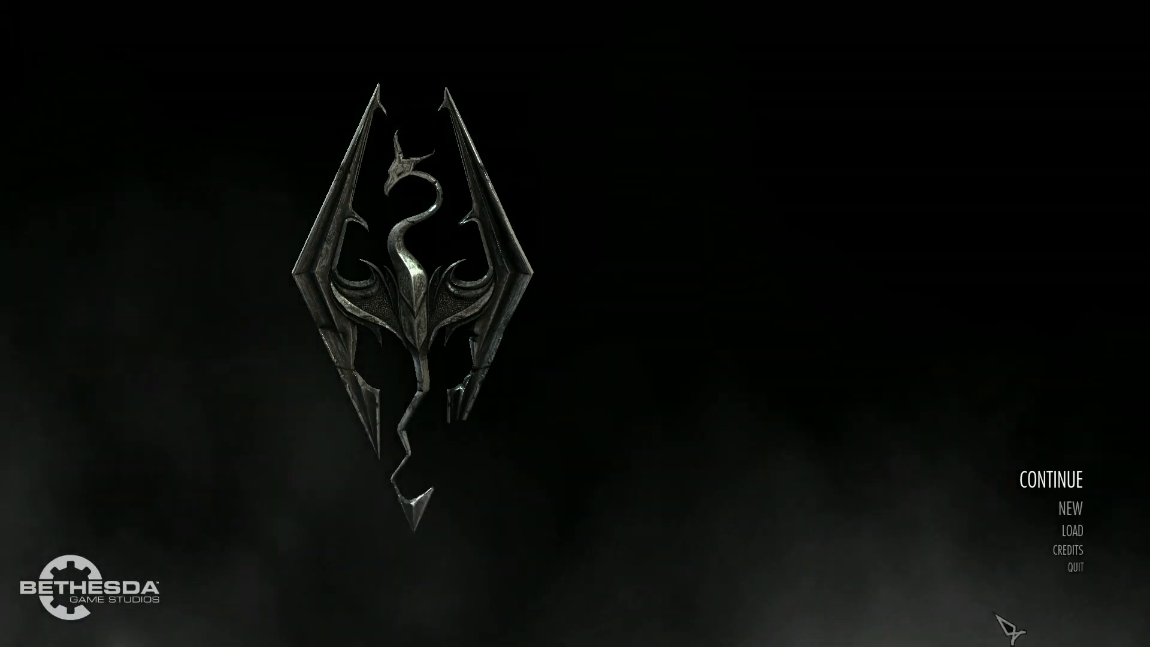
{"action": "left_click", "coordinate": [1074, 565]}
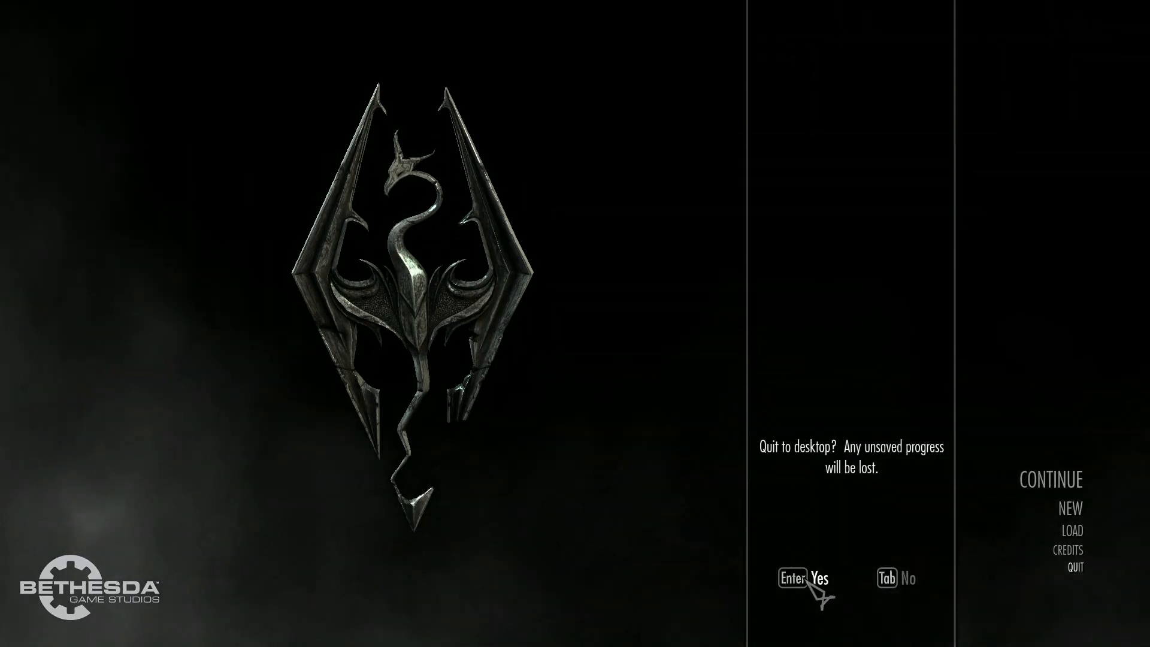
{"action": "key", "text": "enter"}
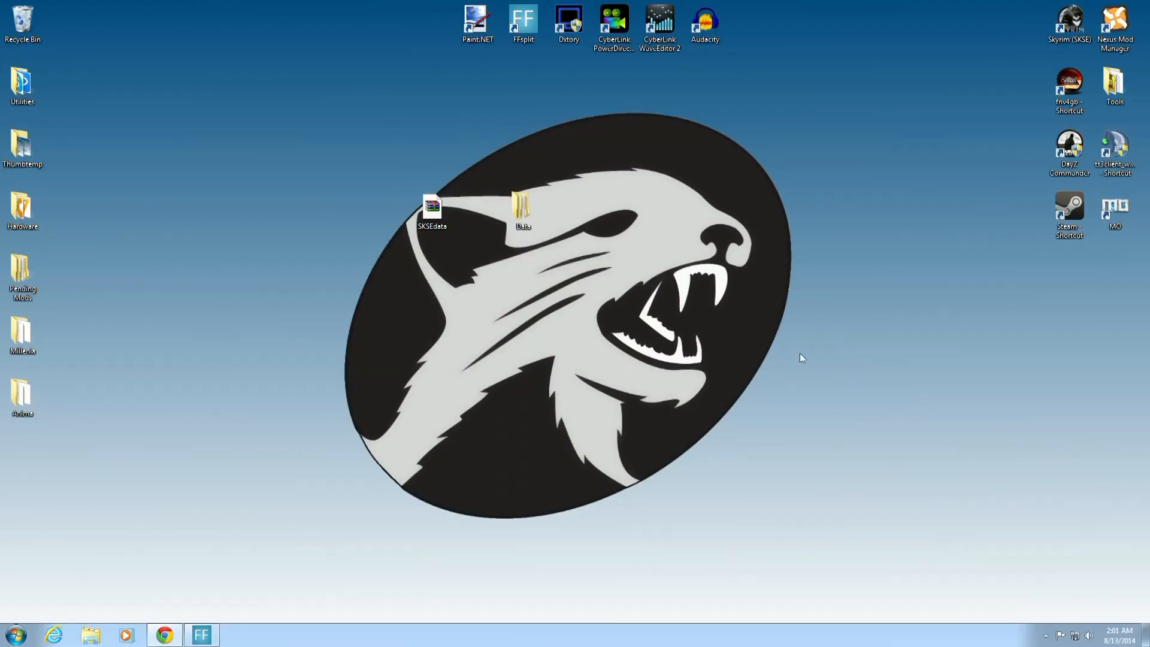
{"action": "double_click", "coordinate": [1113, 210]}
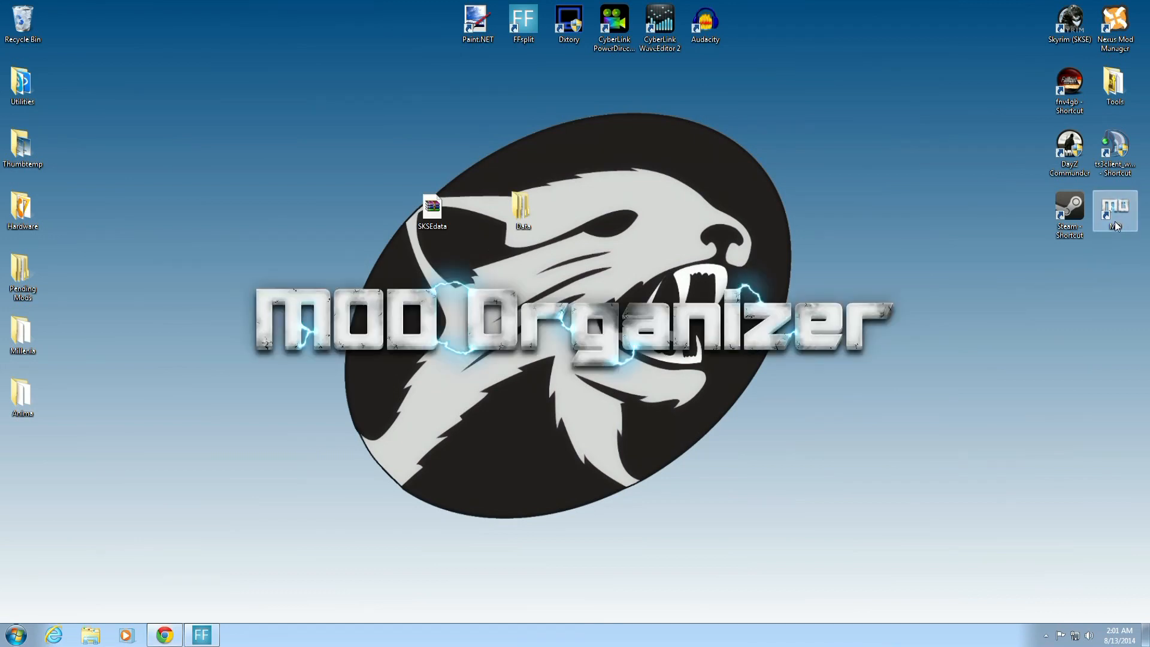
{"action": "double_click", "coordinate": [1113, 210]}
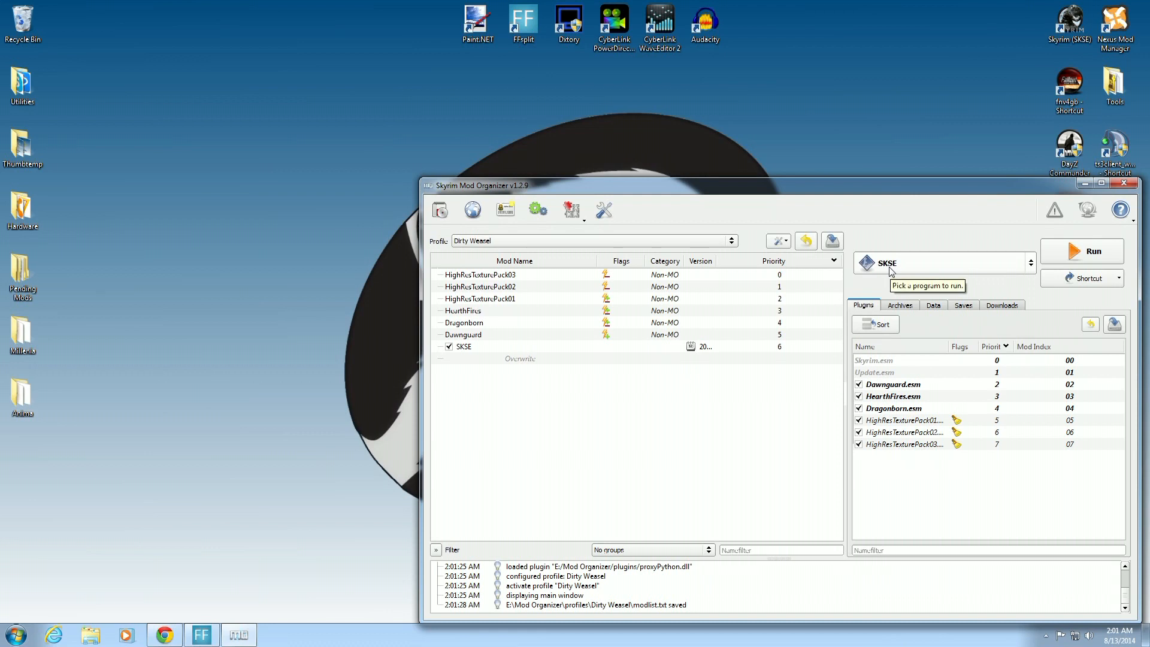
{"action": "mouse_move", "coordinate": [722, 451]}
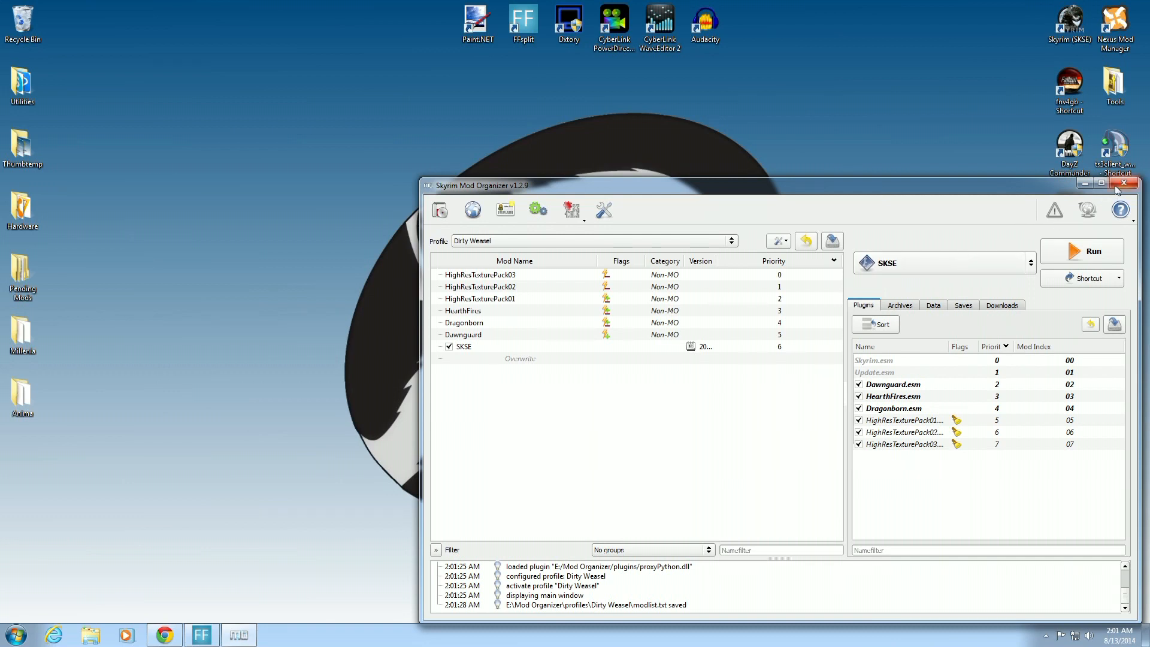
{"action": "left_click", "coordinate": [1122, 183]}
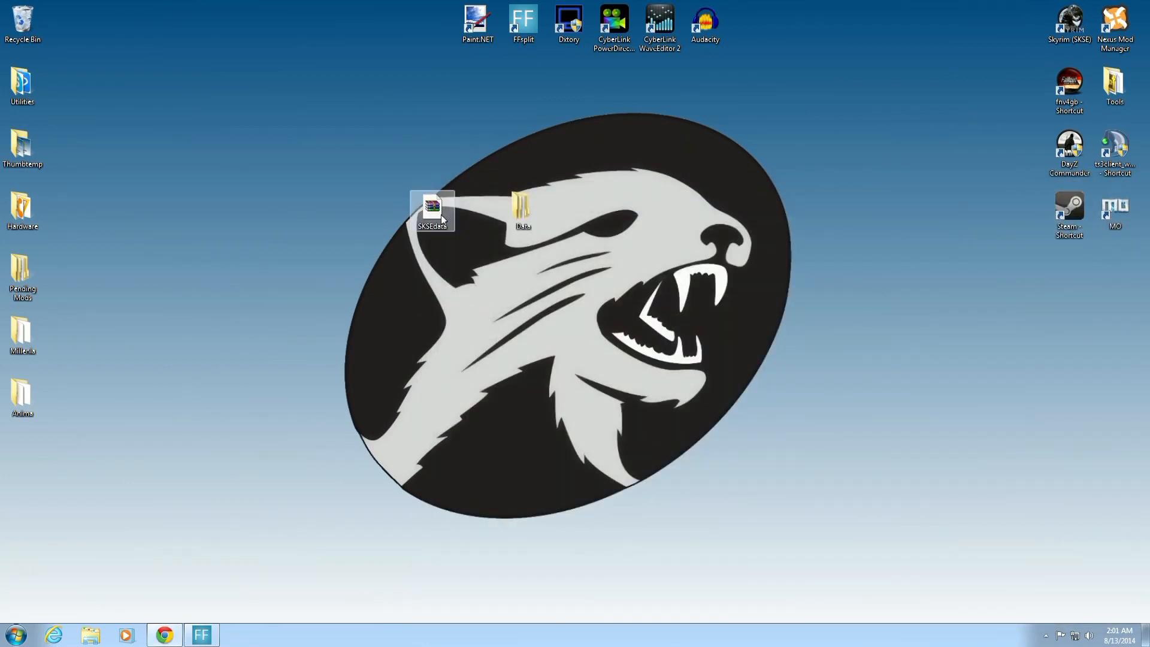